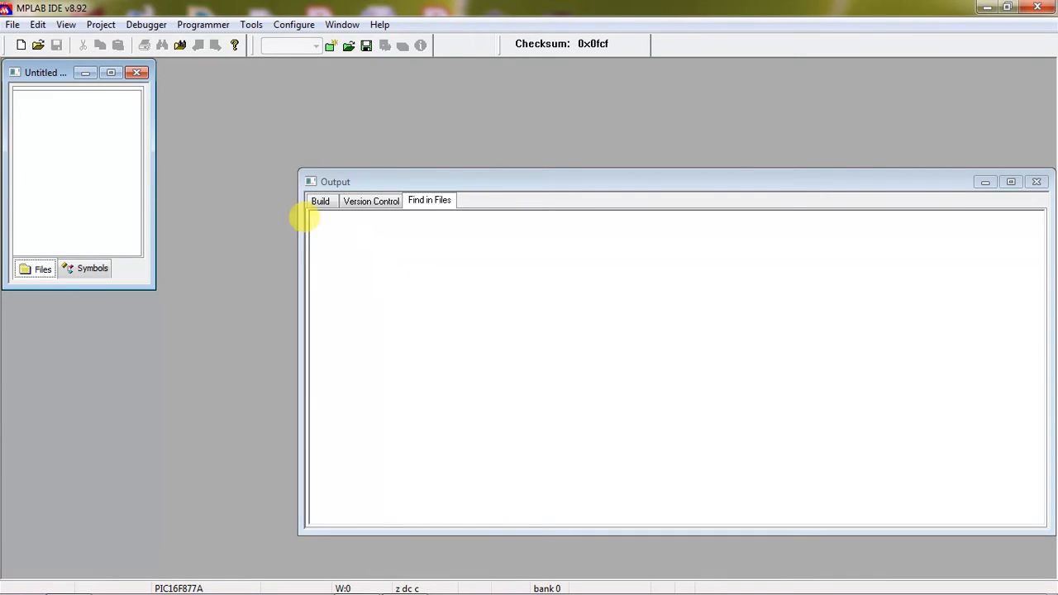
pyautogui.moveTo(135, 111)
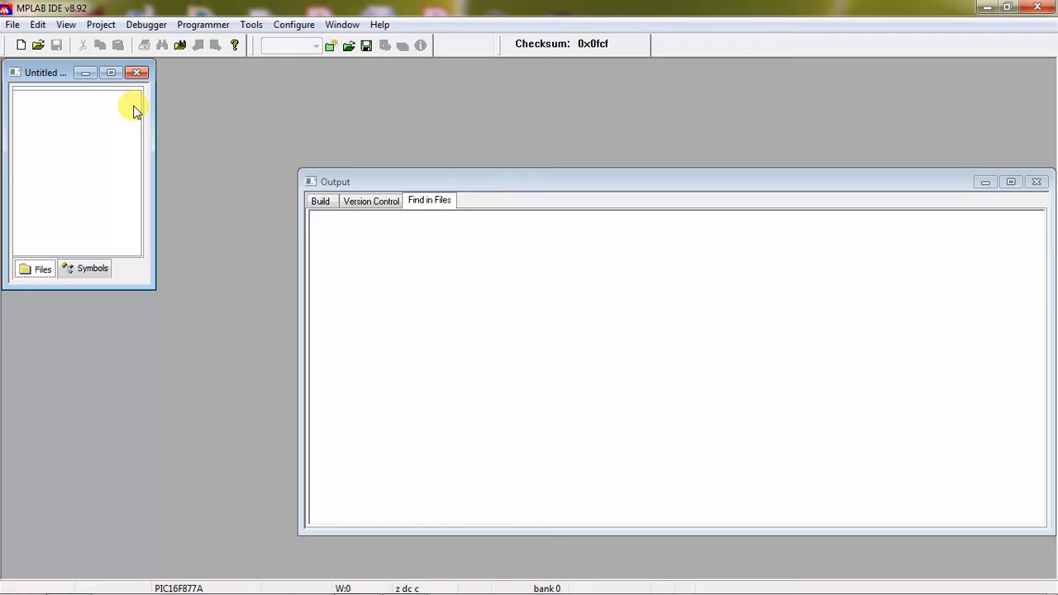
pyautogui.moveTo(124, 49)
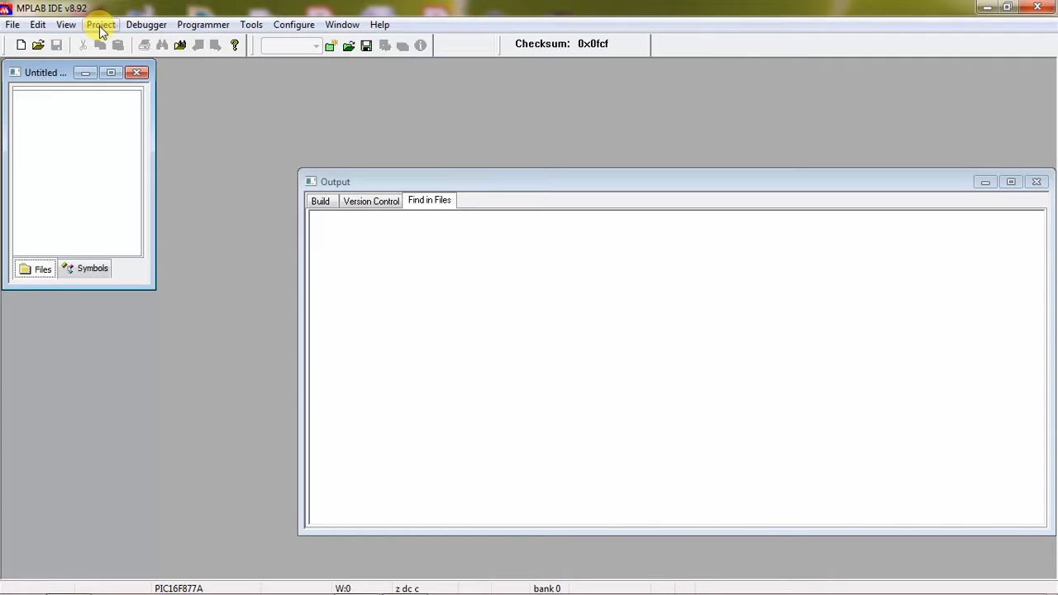
# Start the Project Wizard and select PIC16F877A as the target device.
pyautogui.click(100, 24)
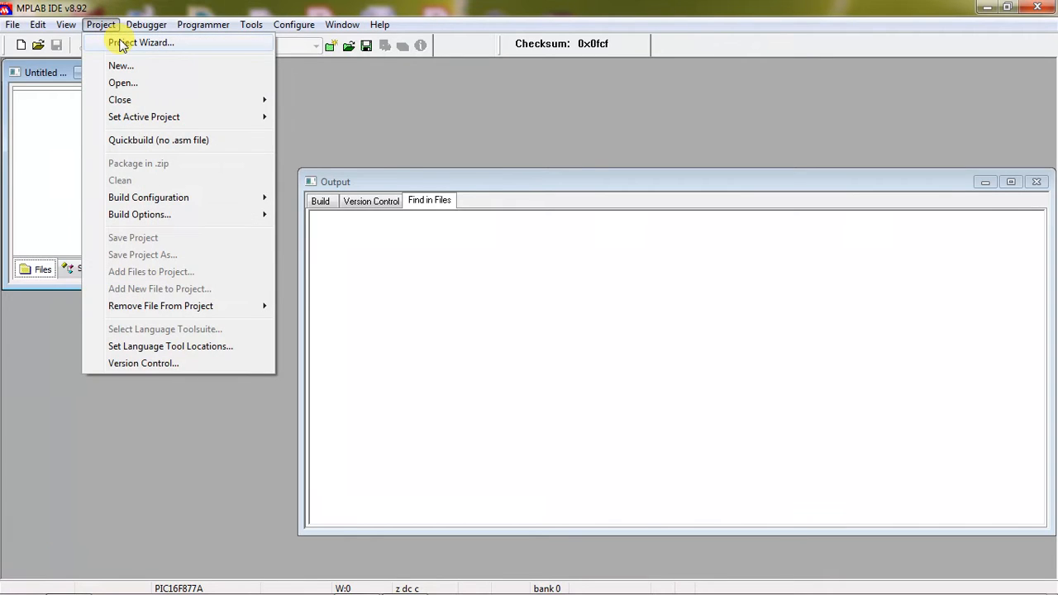
pyautogui.click(140, 42)
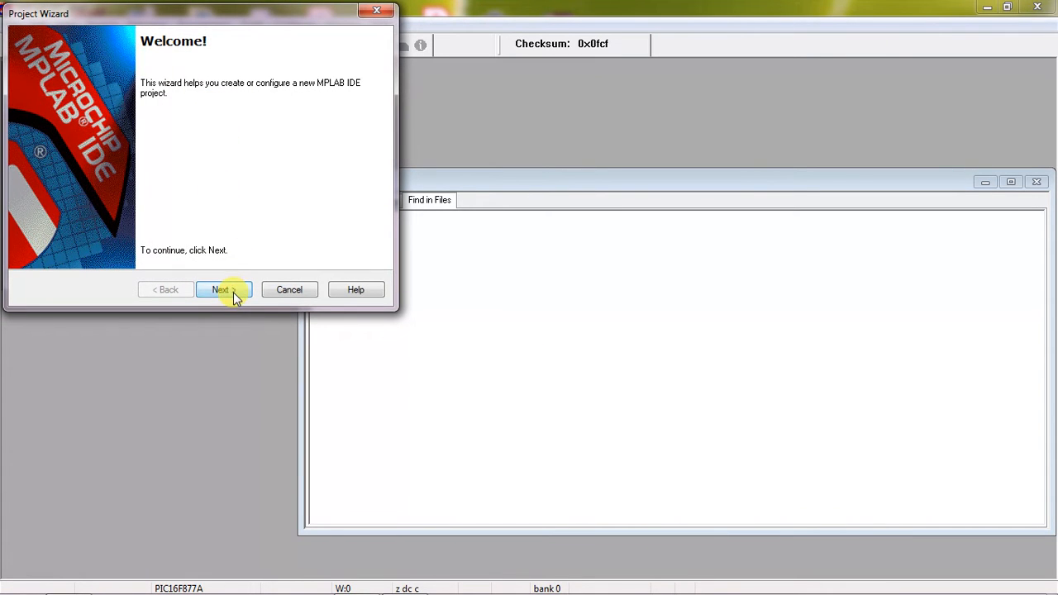
pyautogui.click(221, 289)
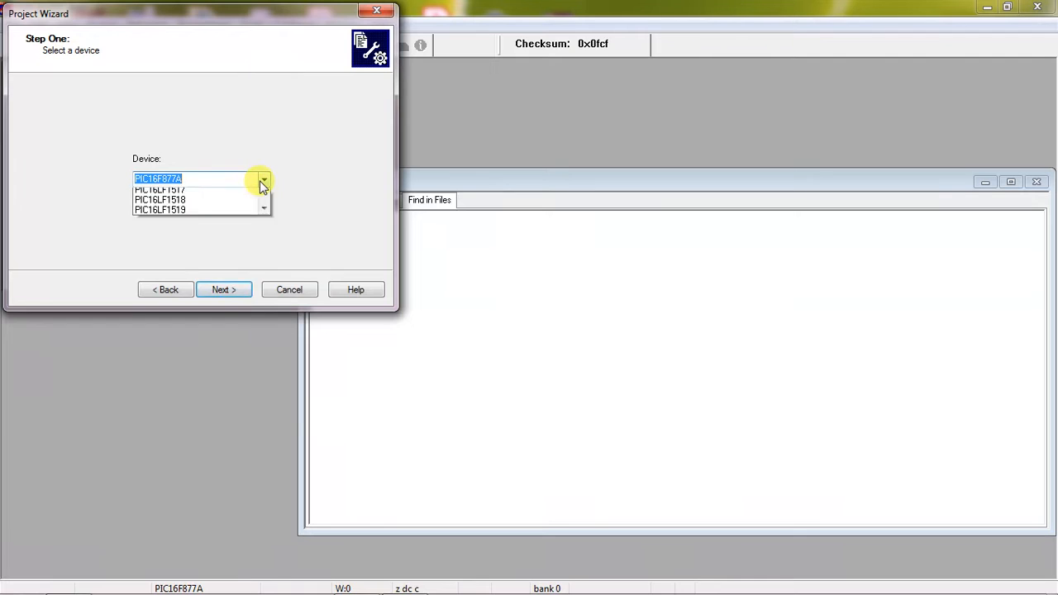
pyautogui.click(263, 180)
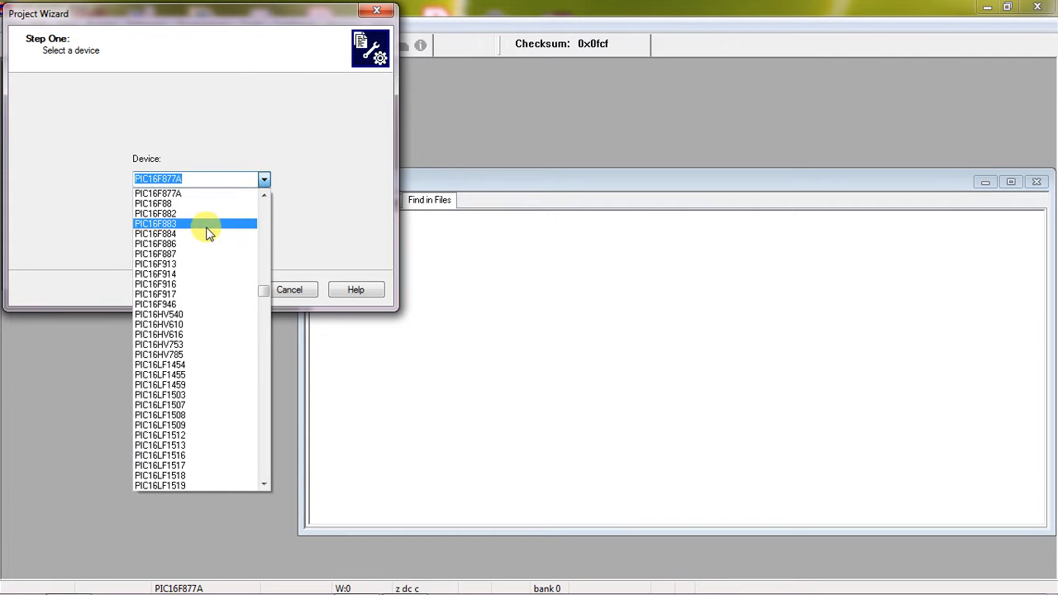
pyautogui.moveTo(199, 254)
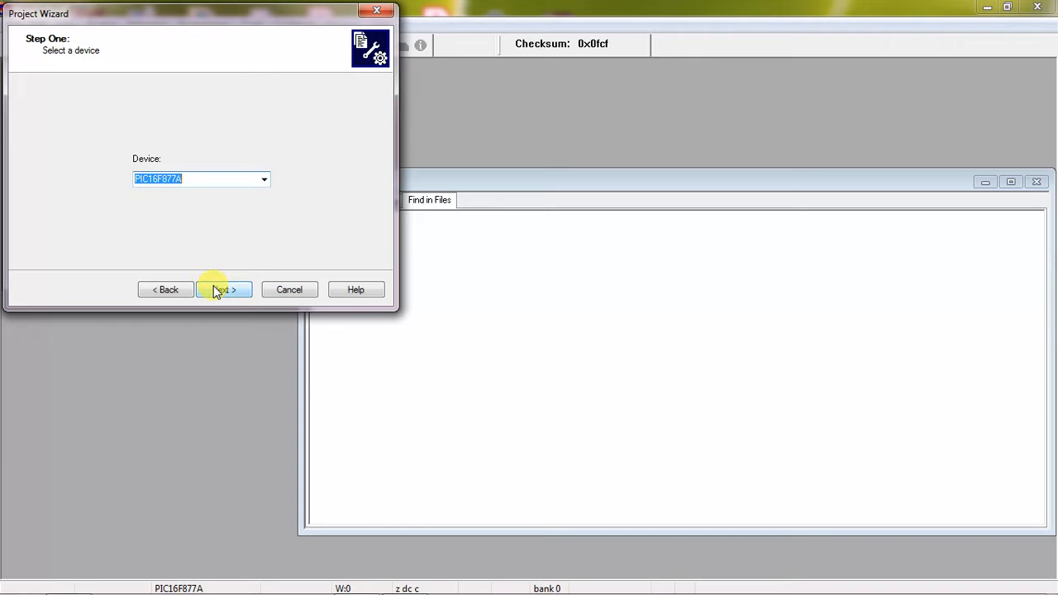
pyautogui.click(223, 290)
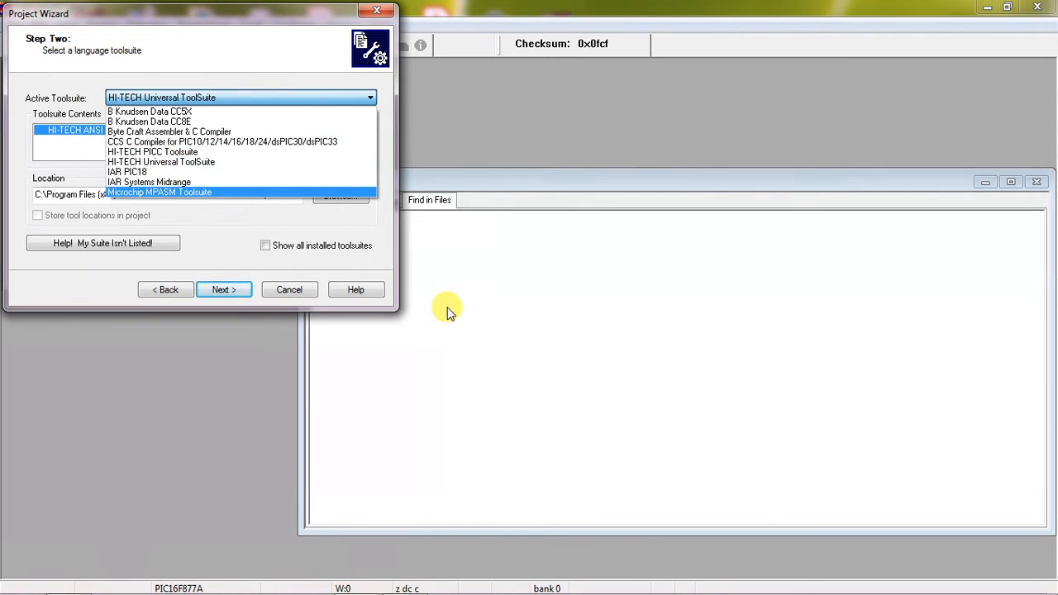
pyautogui.moveTo(450, 272)
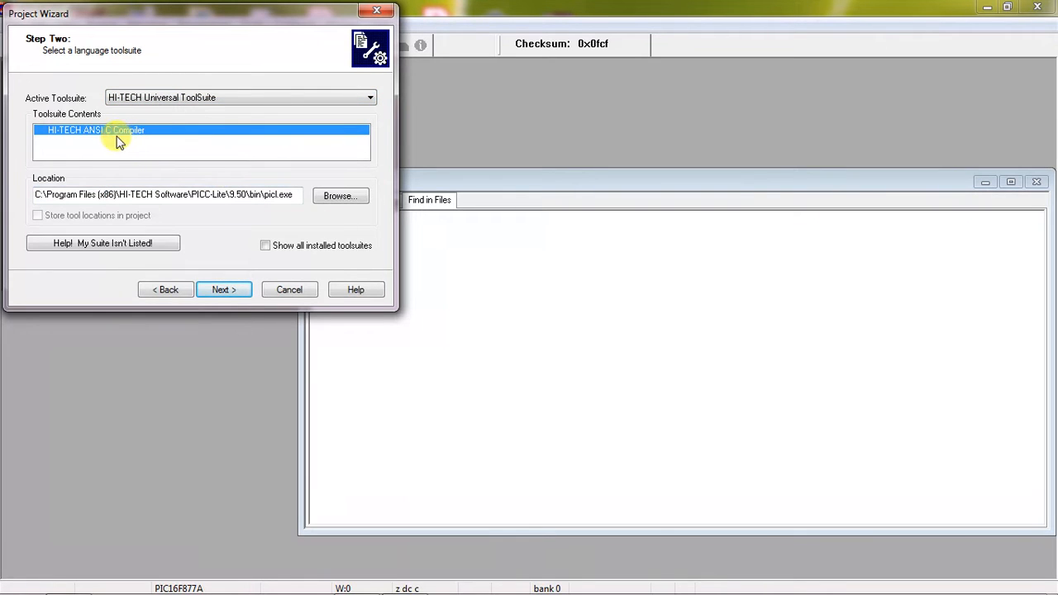
# Save the project file as ledsformations in D:\PIC and advance to the add-files step.
pyautogui.click(223, 289)
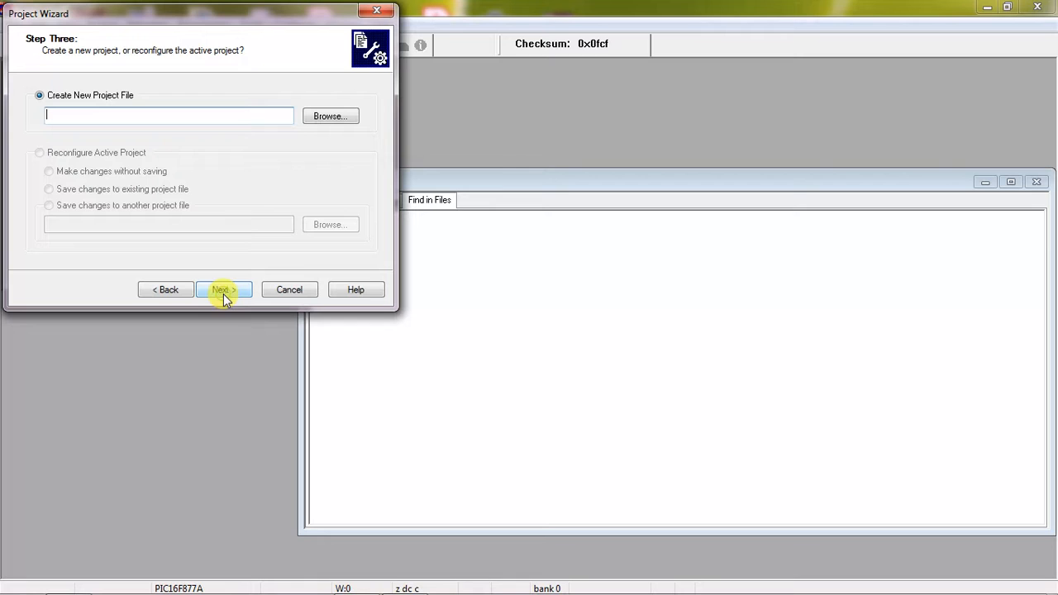
pyautogui.click(330, 115)
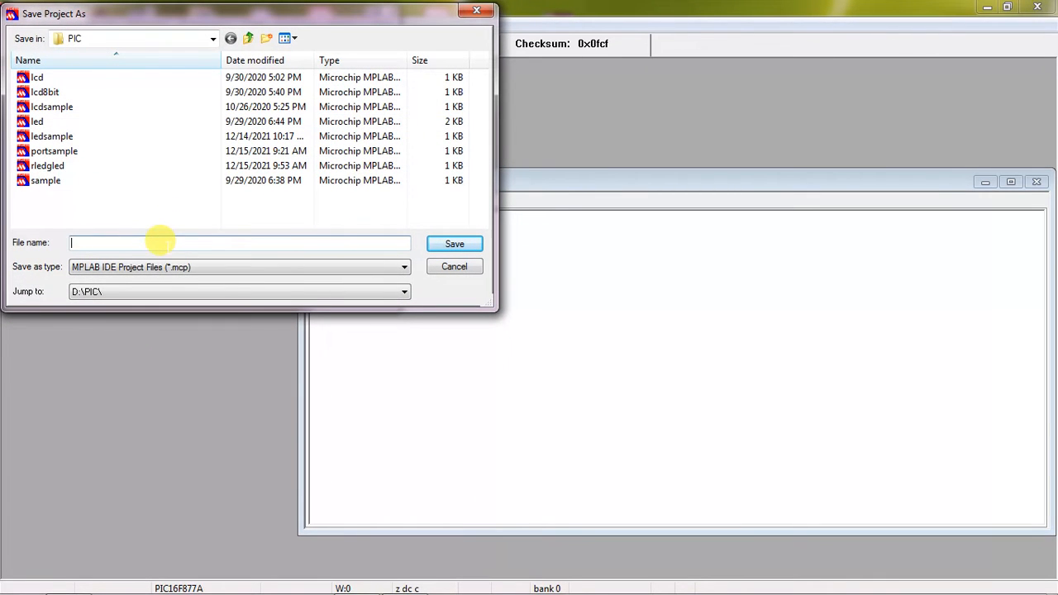
pyautogui.write('ledsample.c')
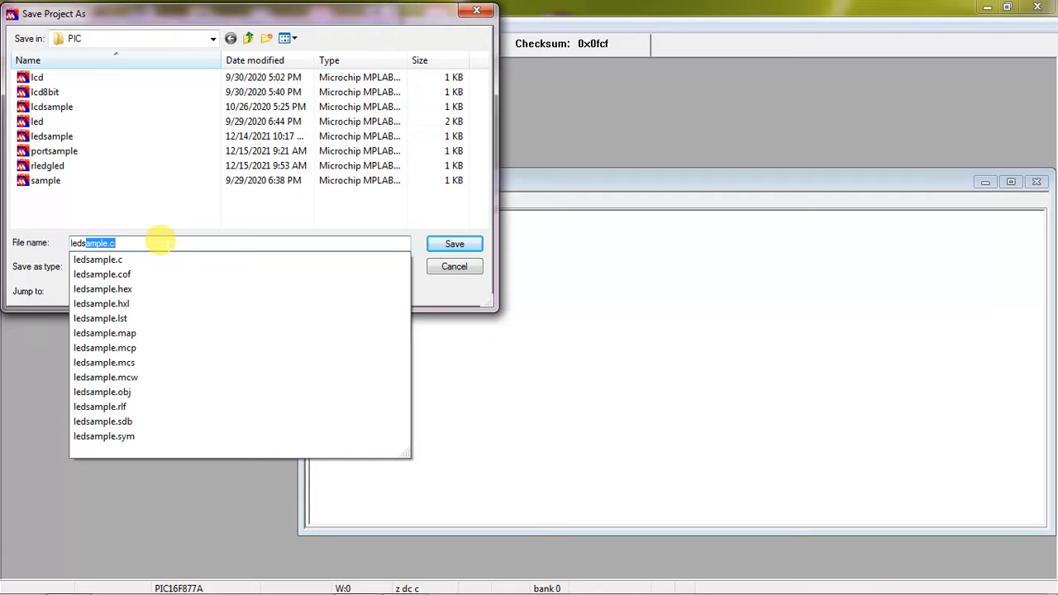
pyautogui.write('ledsformations')
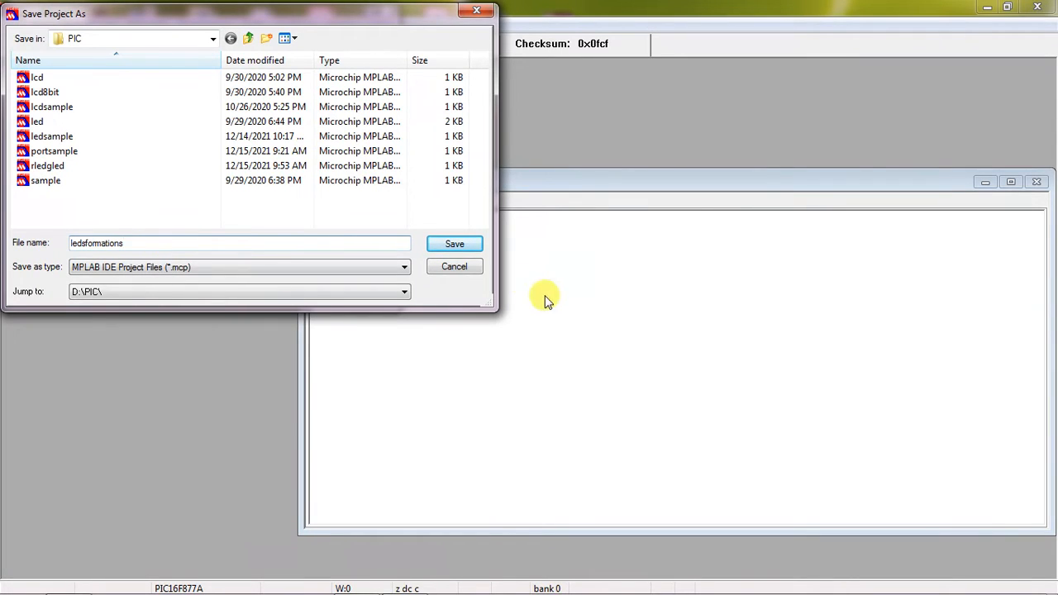
pyautogui.click(454, 243)
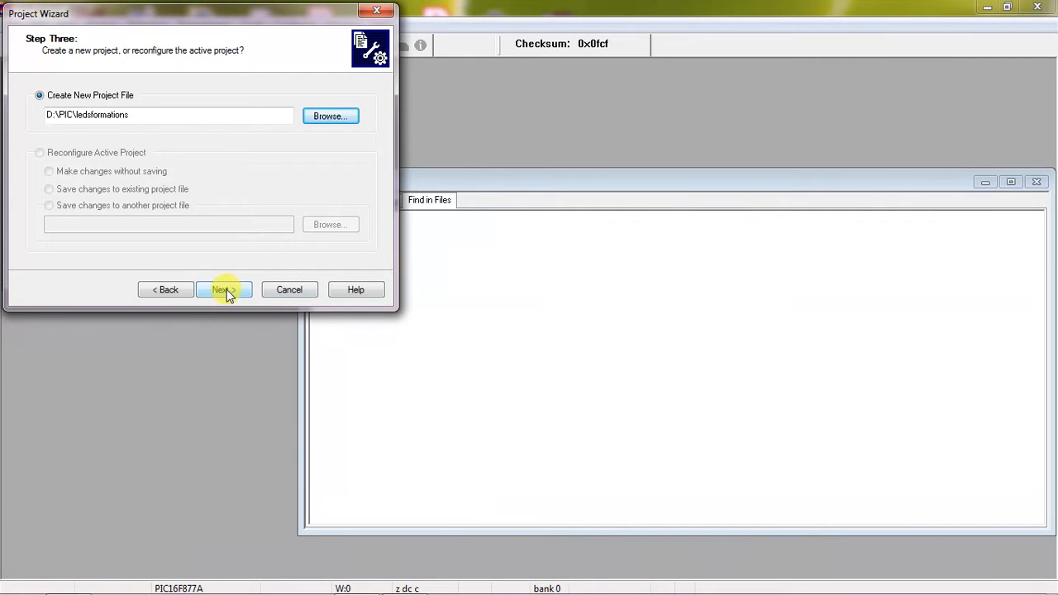
pyautogui.moveTo(224, 290)
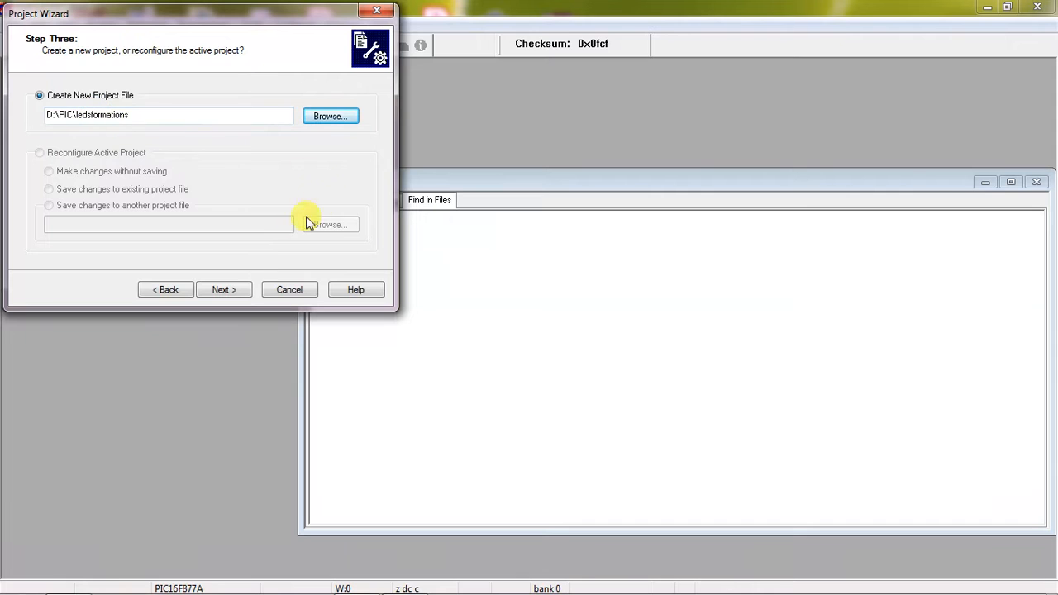
pyautogui.click(223, 290)
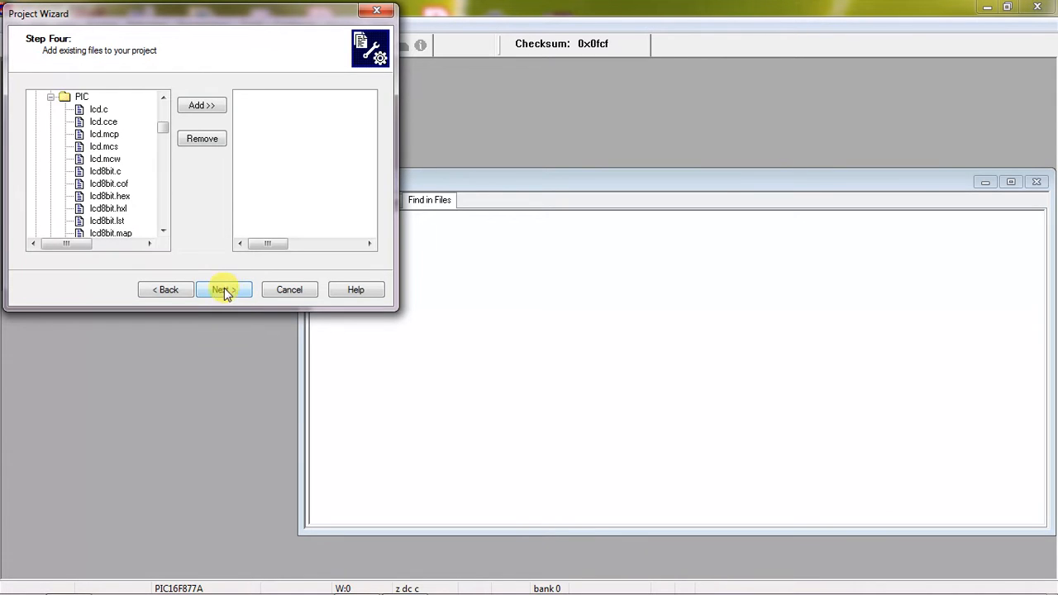
# Finish the wizard to create the empty ledsformations.mcp project.
pyautogui.click(223, 290)
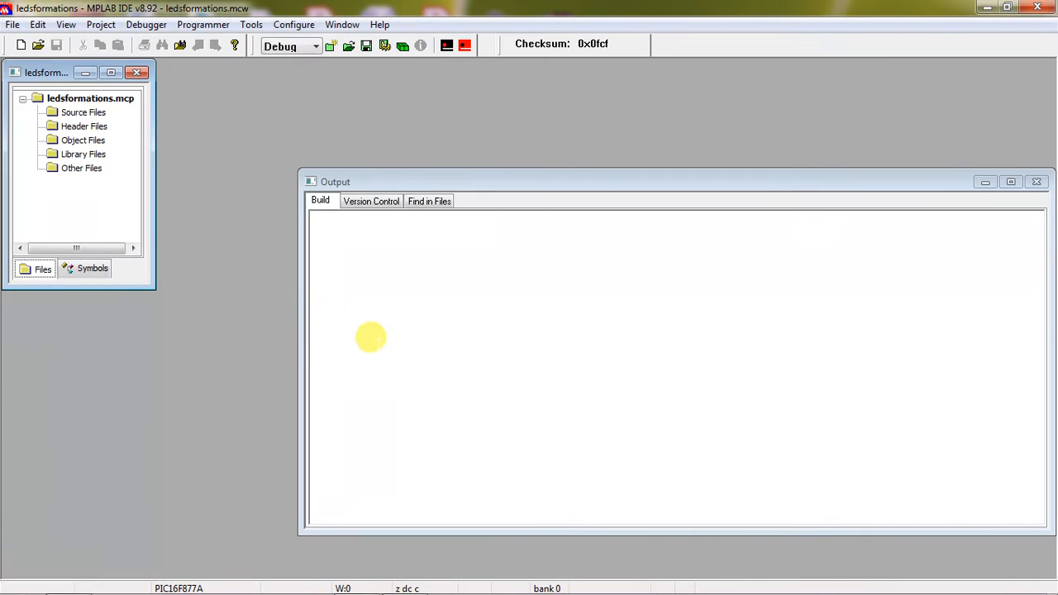
pyautogui.moveTo(398, 340)
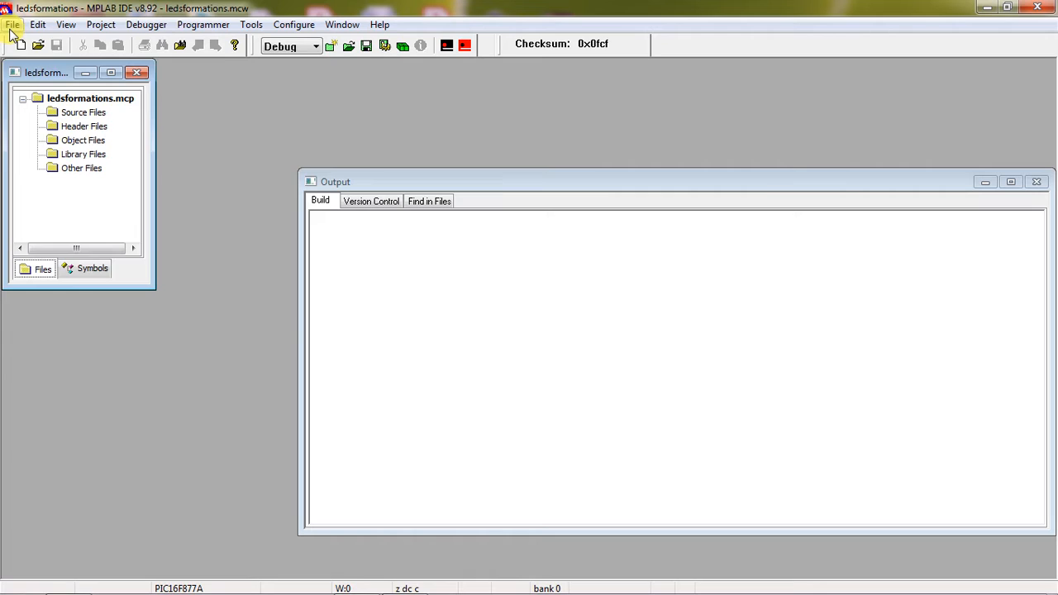
pyautogui.click(13, 24)
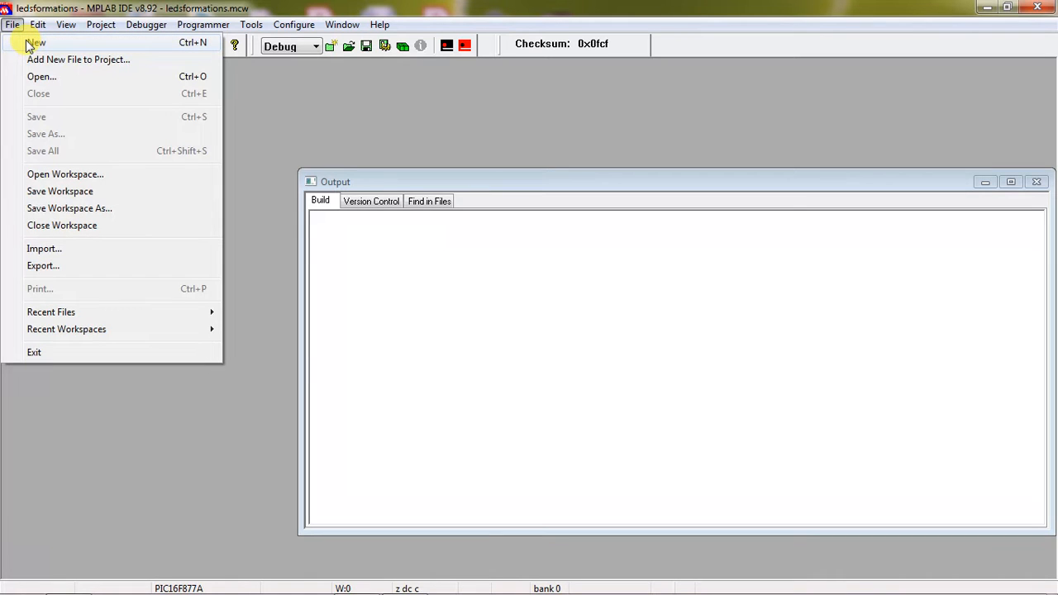
# Create a new source file containing #include<pic.h> and an empty void main().
pyautogui.click(37, 42)
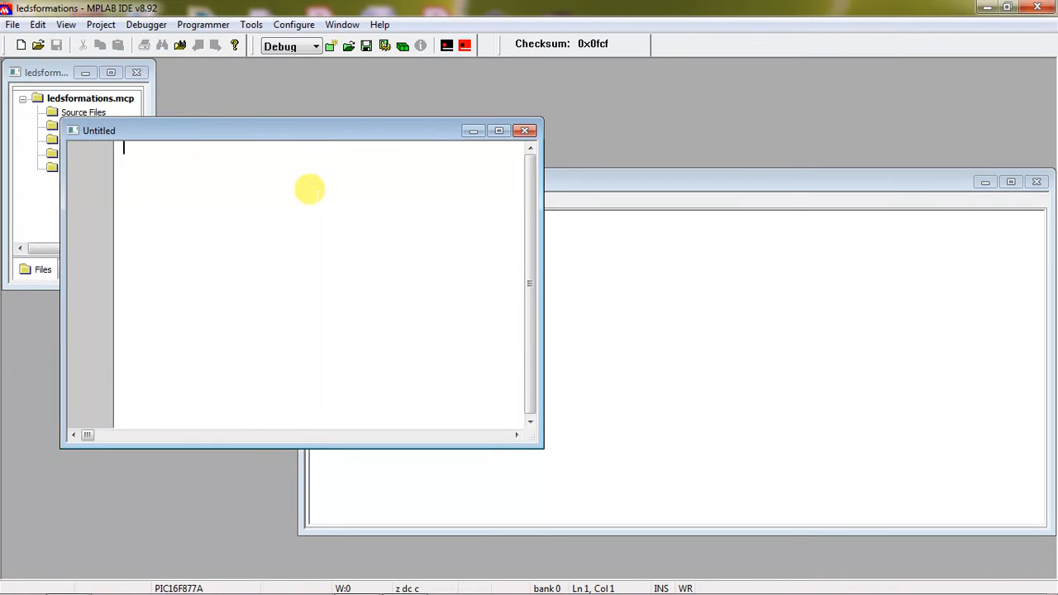
pyautogui.write('#')
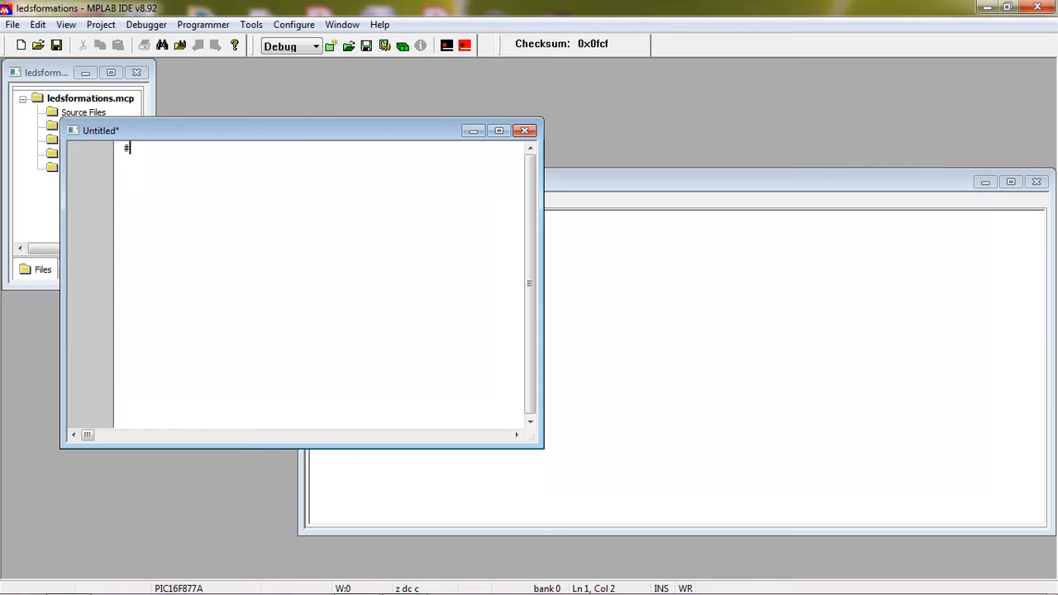
pyautogui.write('include')
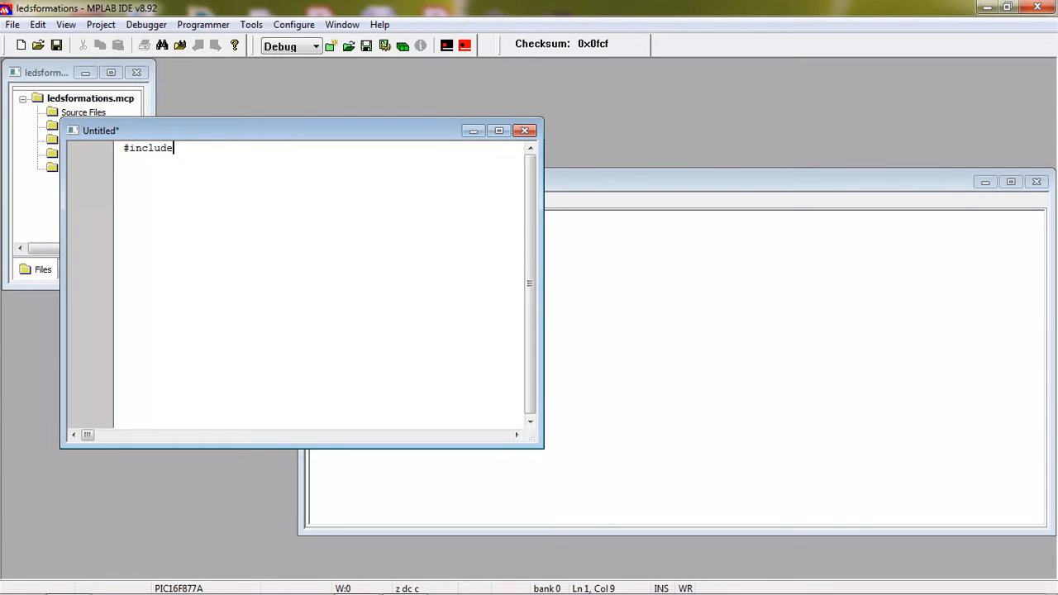
pyautogui.write('<>')
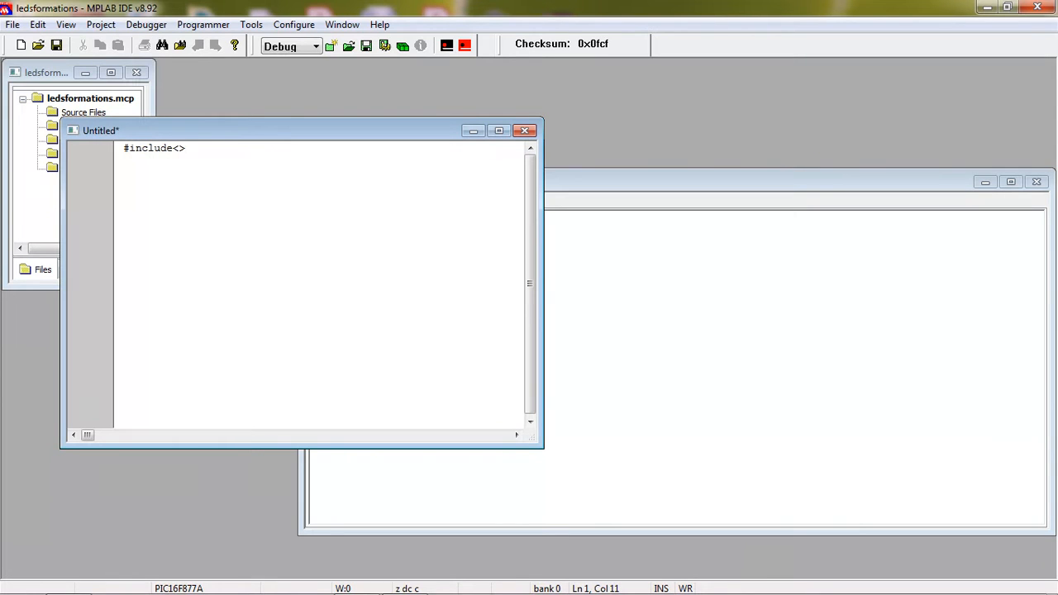
pyautogui.write('pic.h')
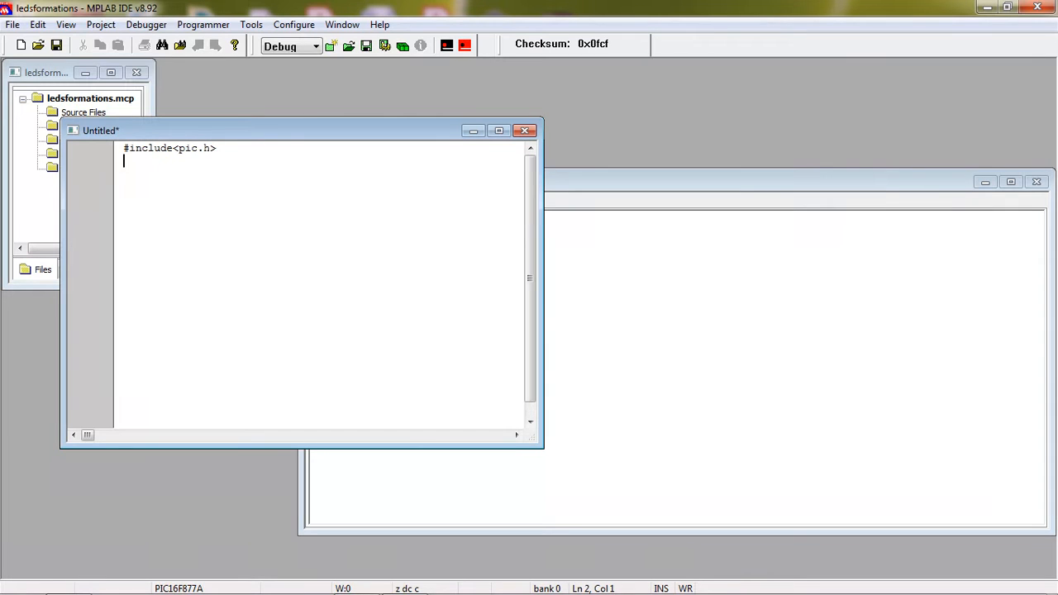
pyautogui.write('void')
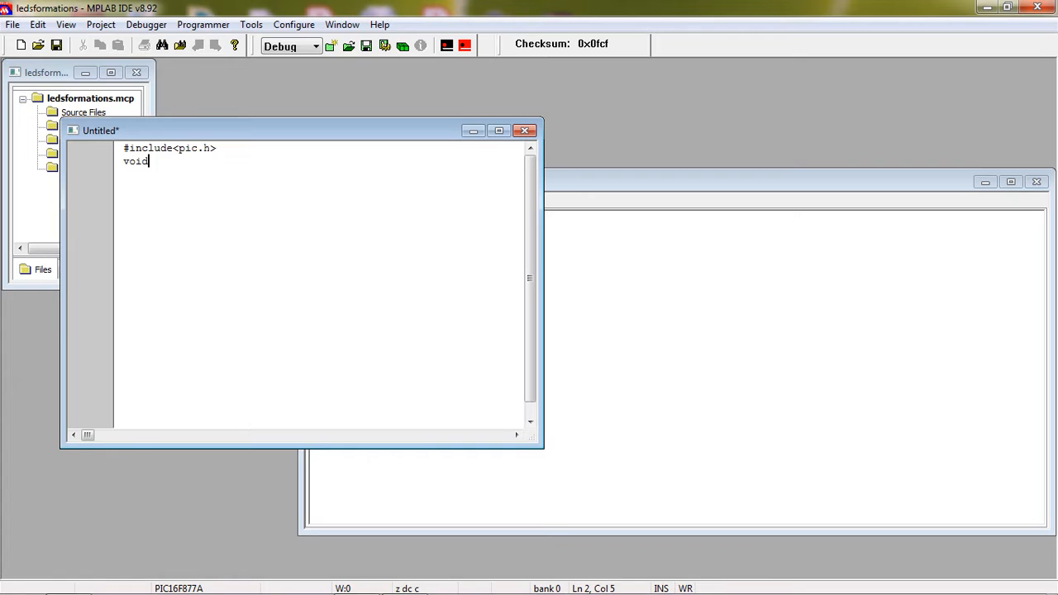
pyautogui.write('main()')
pyautogui.write('{')
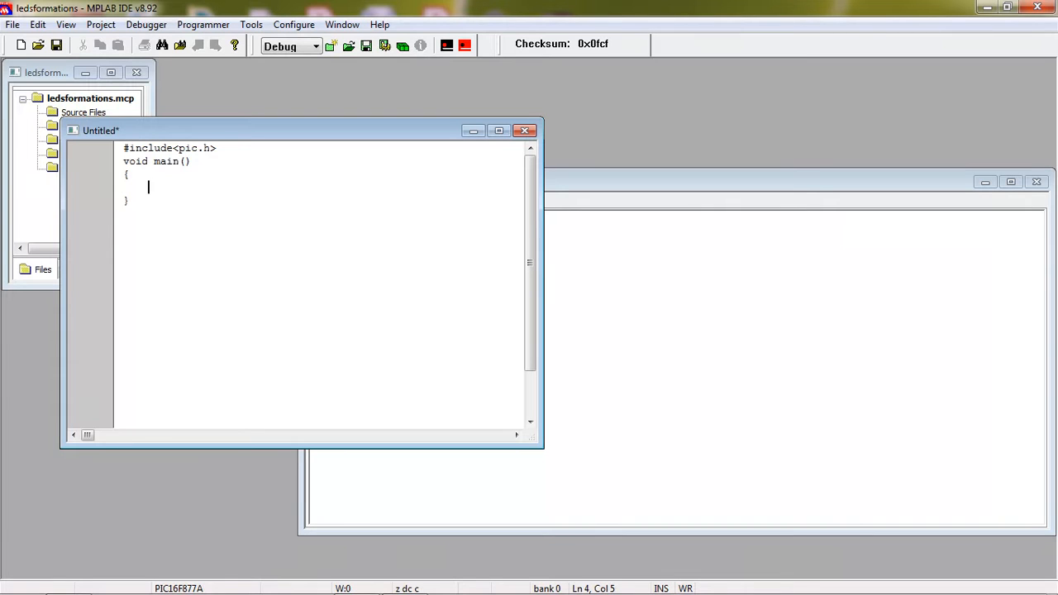
# Write TRISB=0X00; with the comment \\PORTB CONFIGURED AS OUTPUT inside main.
pyautogui.write('TRIS')
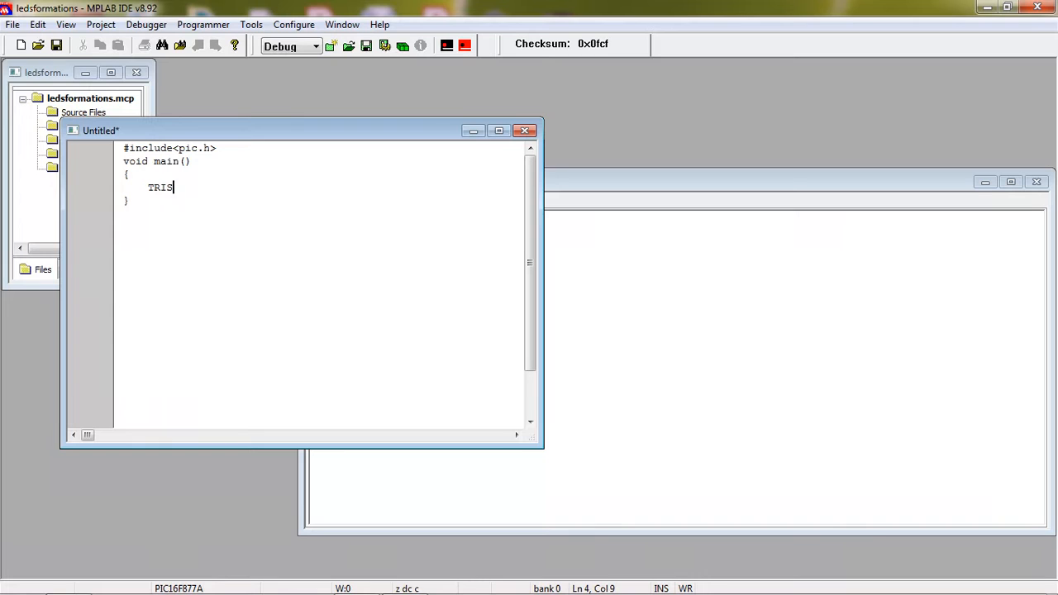
pyautogui.write('B')
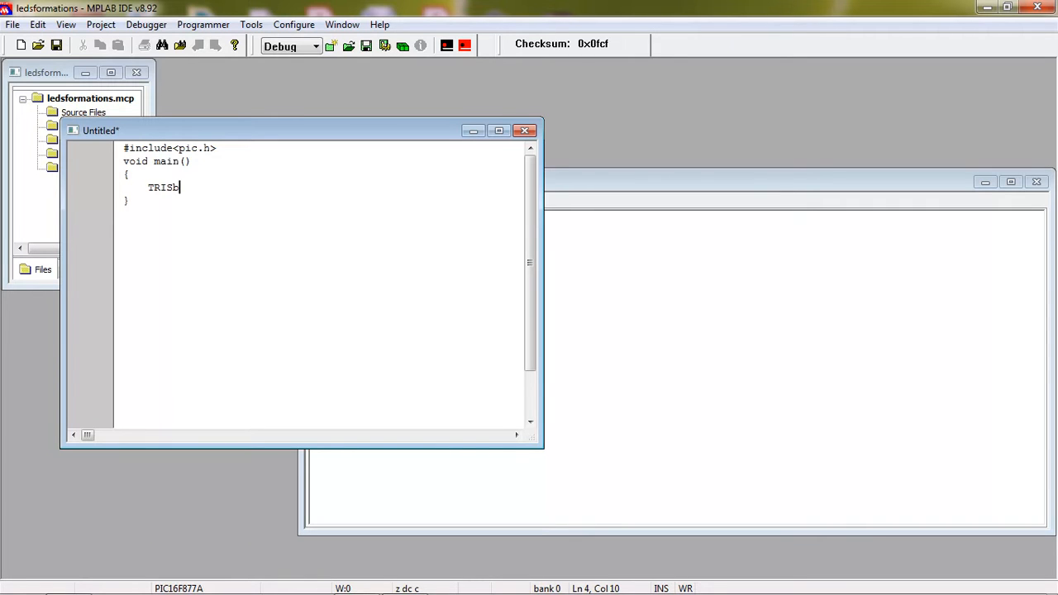
pyautogui.write('=')
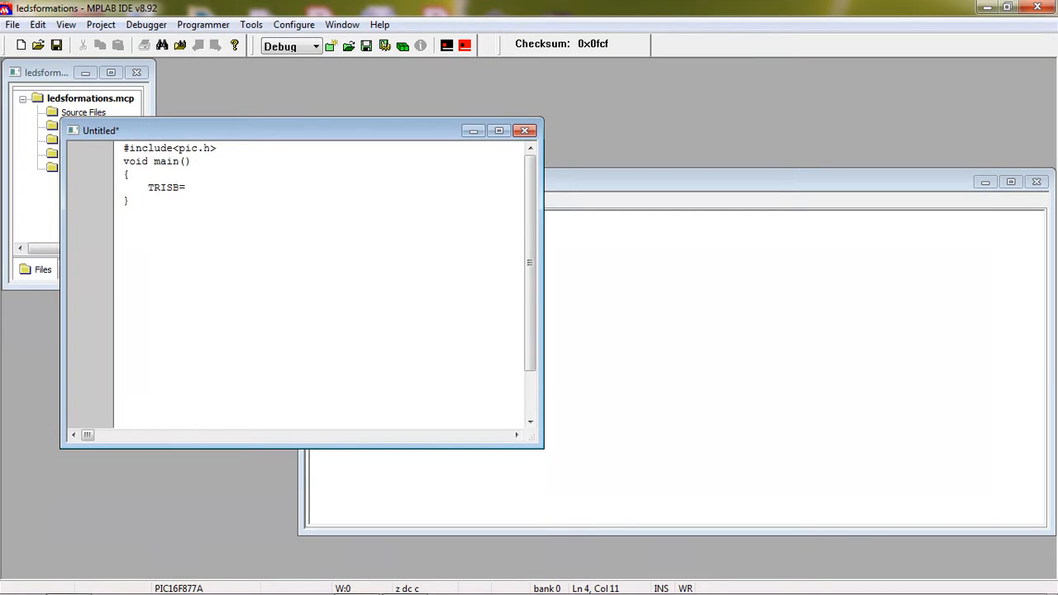
pyautogui.write('0X')
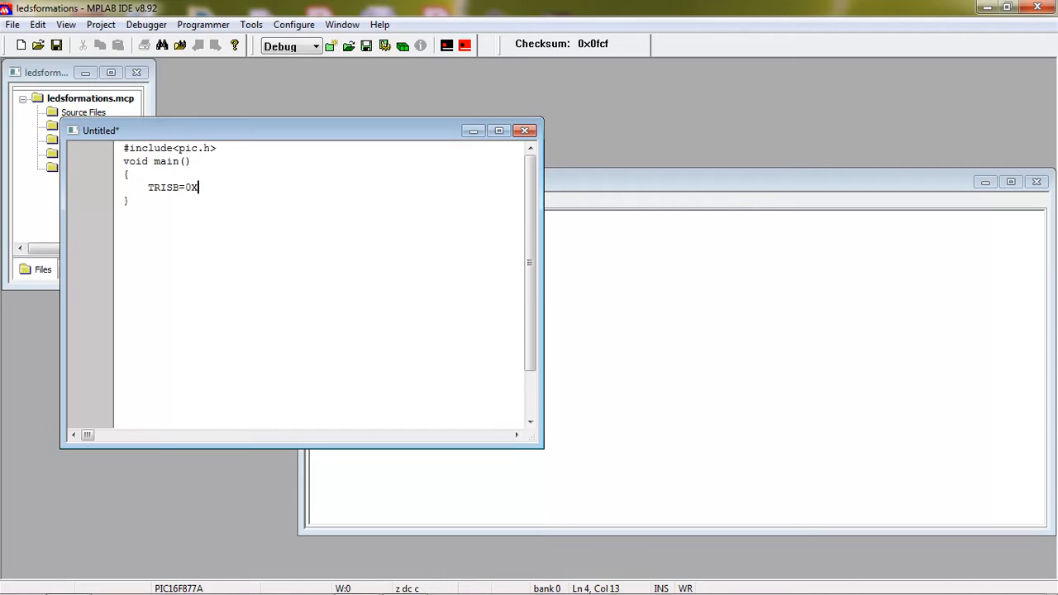
pyautogui.write('00;;')
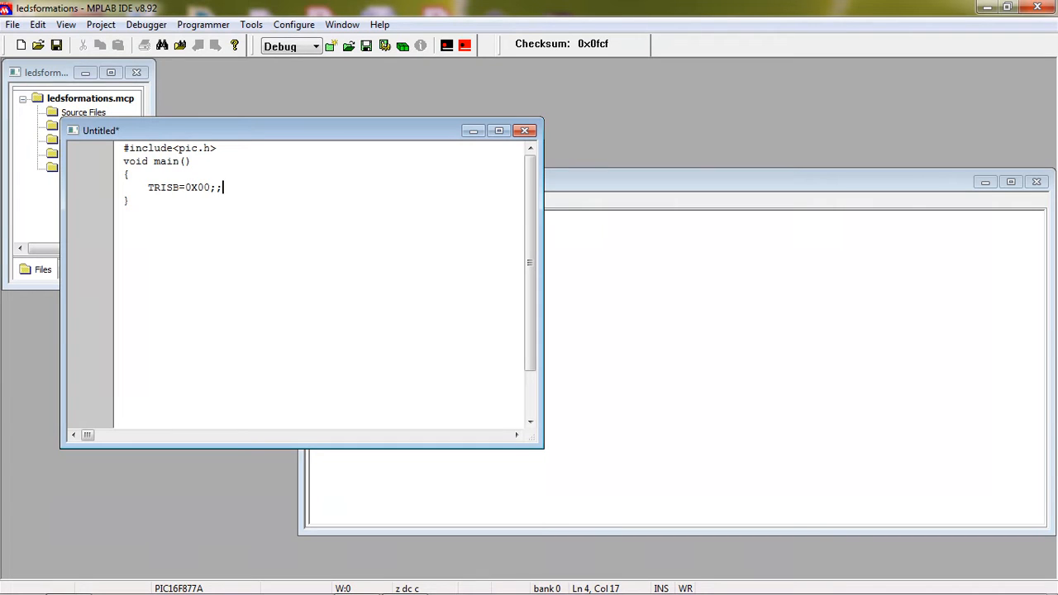
pyautogui.write('\\\\')
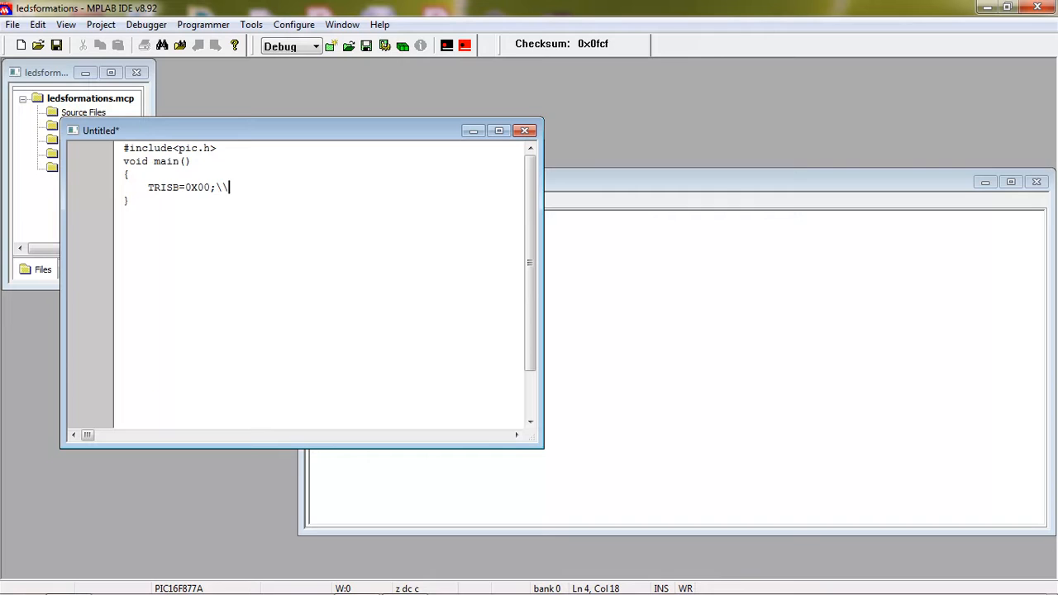
pyautogui.write('PORTB')
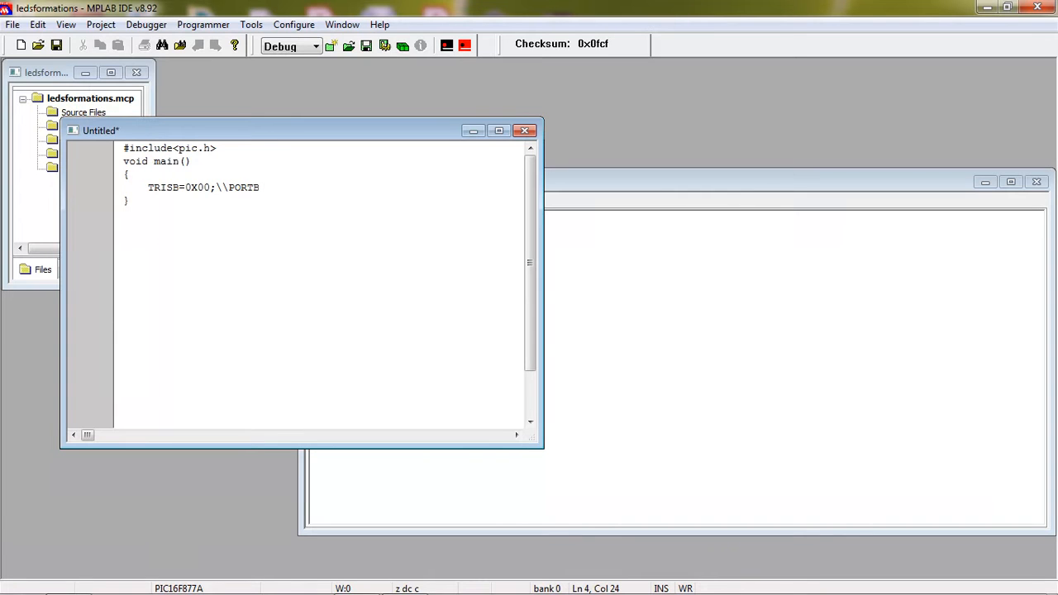
pyautogui.write('CONFIGU')
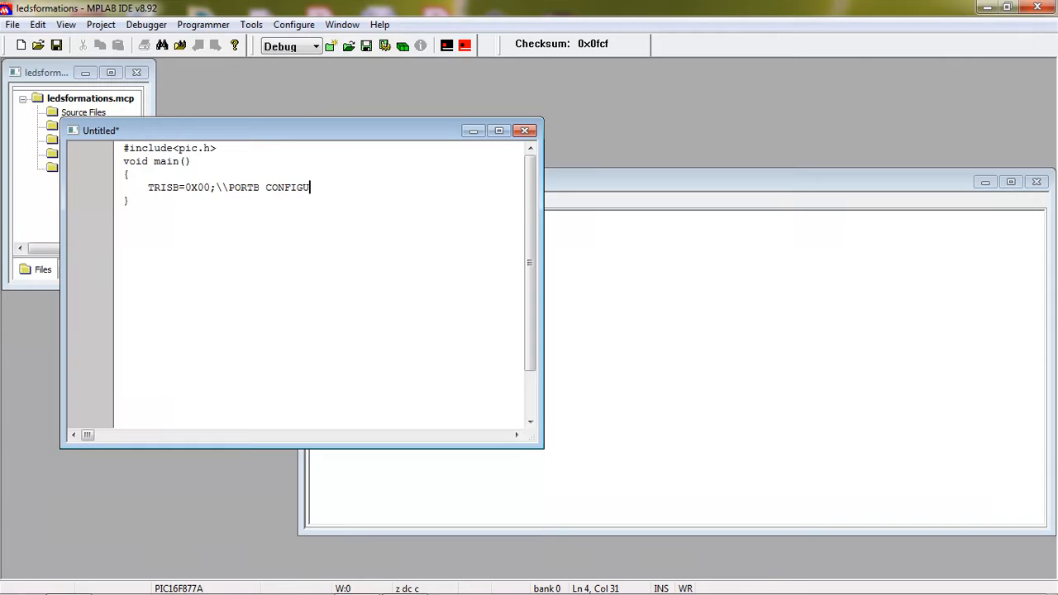
pyautogui.write('RED AS OU')
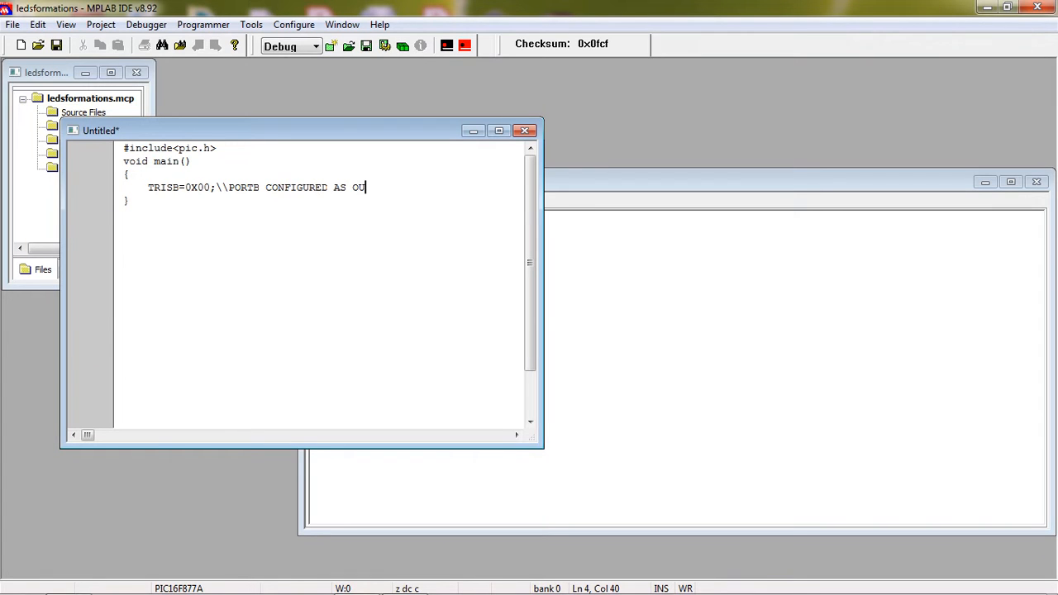
pyautogui.write('TPUT')
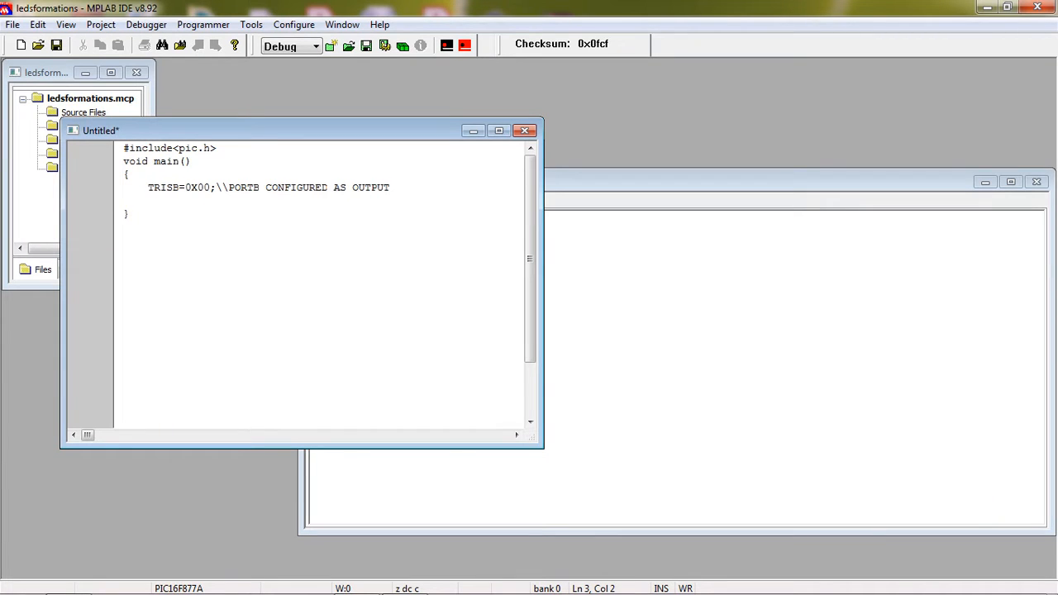
# Declare unsigned char v1,v2; and unsigned int v3; above the TRISB line.
pyautogui.write('u')
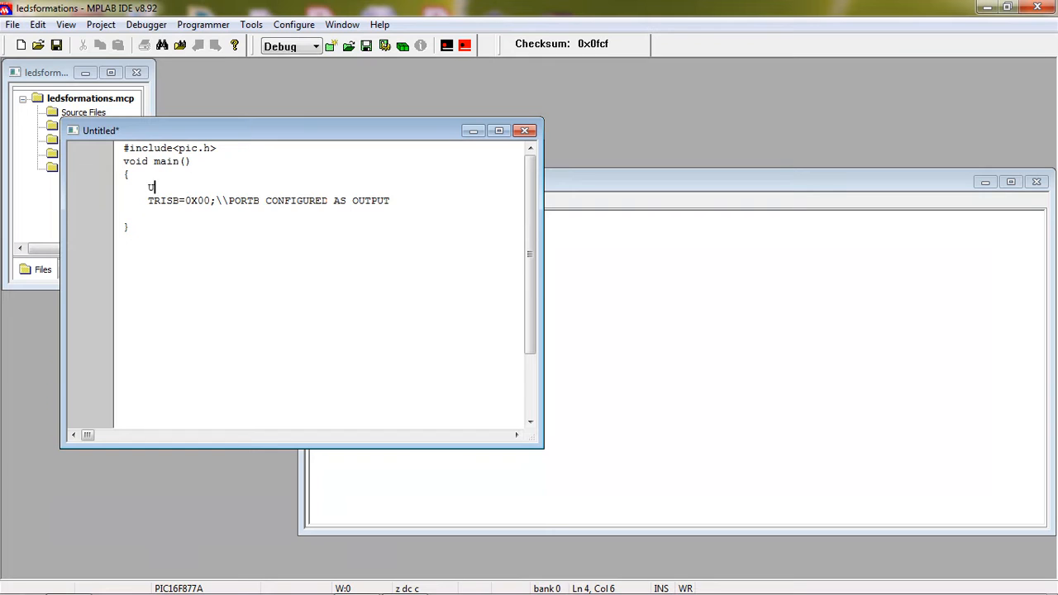
pyautogui.write('NSIG')
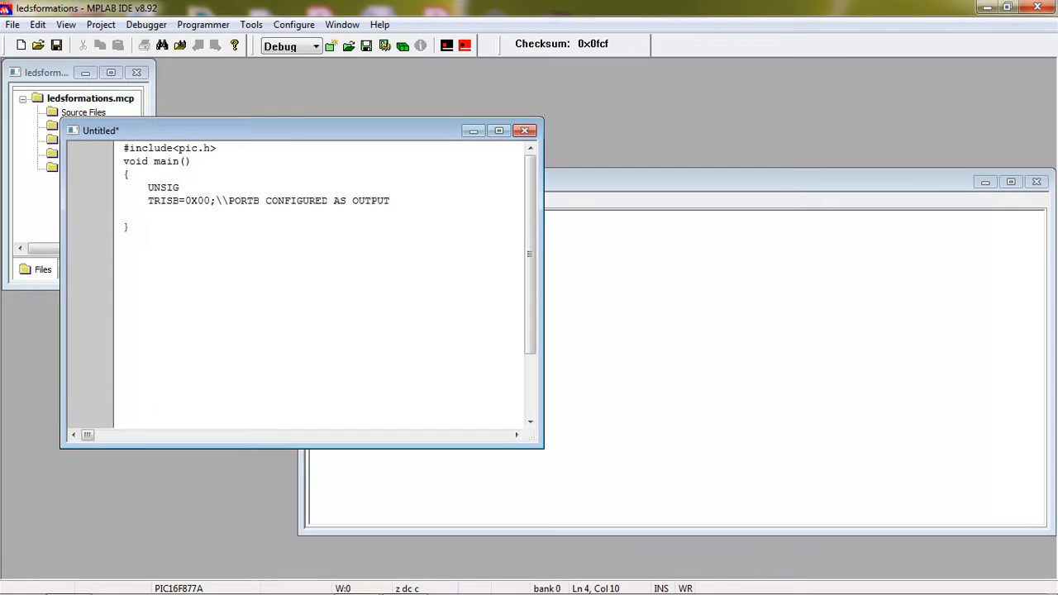
pyautogui.press('BackSpace')
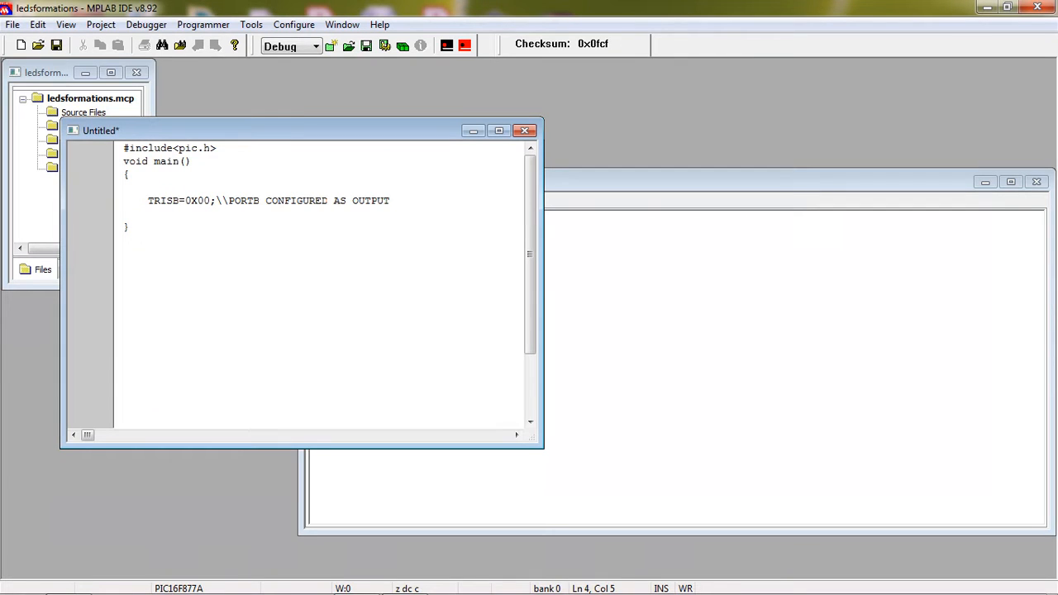
pyautogui.write('unsigned')
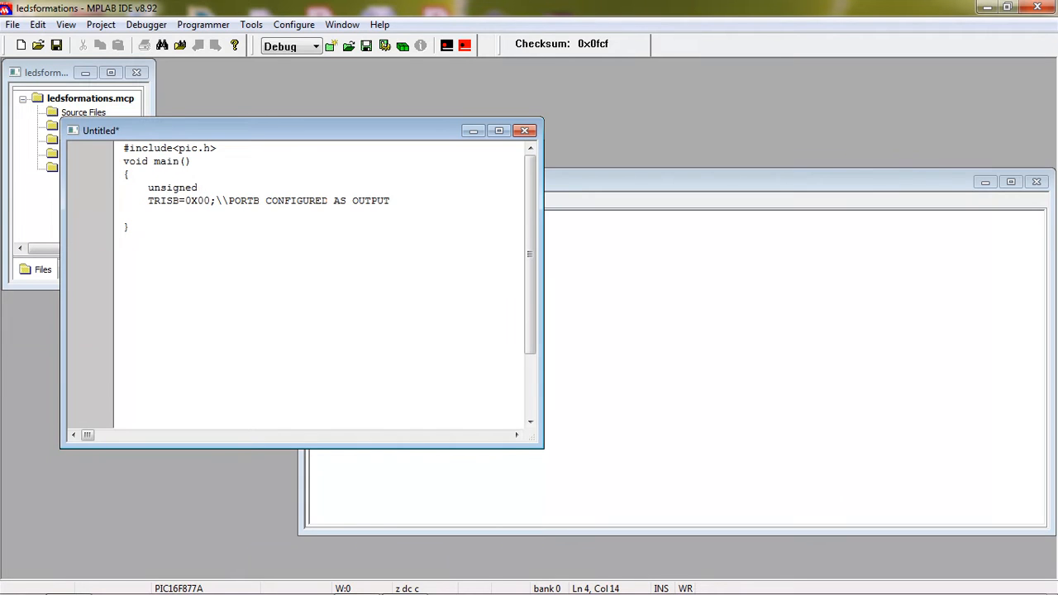
pyautogui.write('char v1')
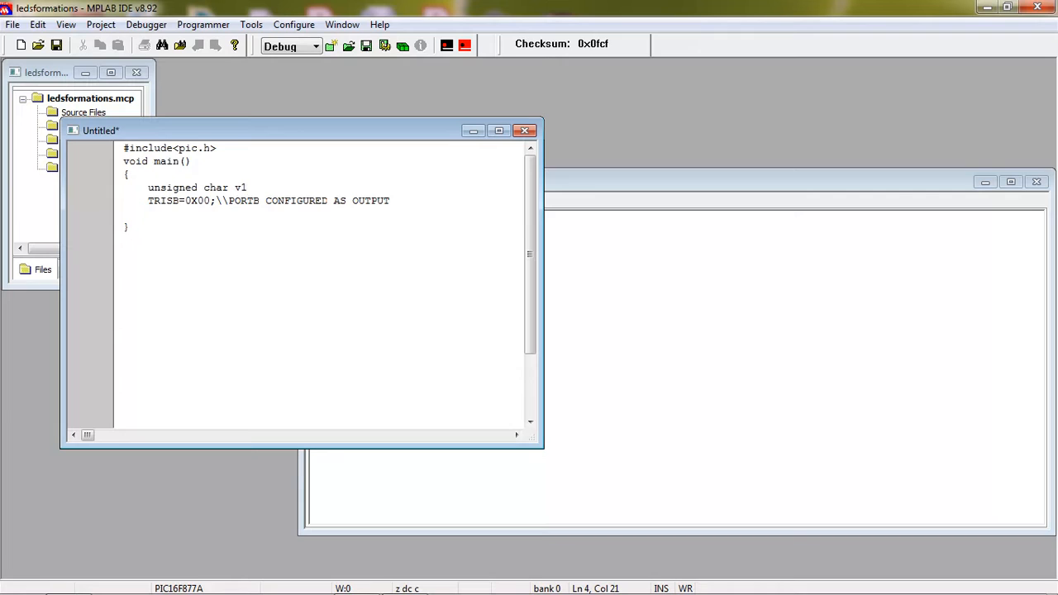
pyautogui.write(',v2;')
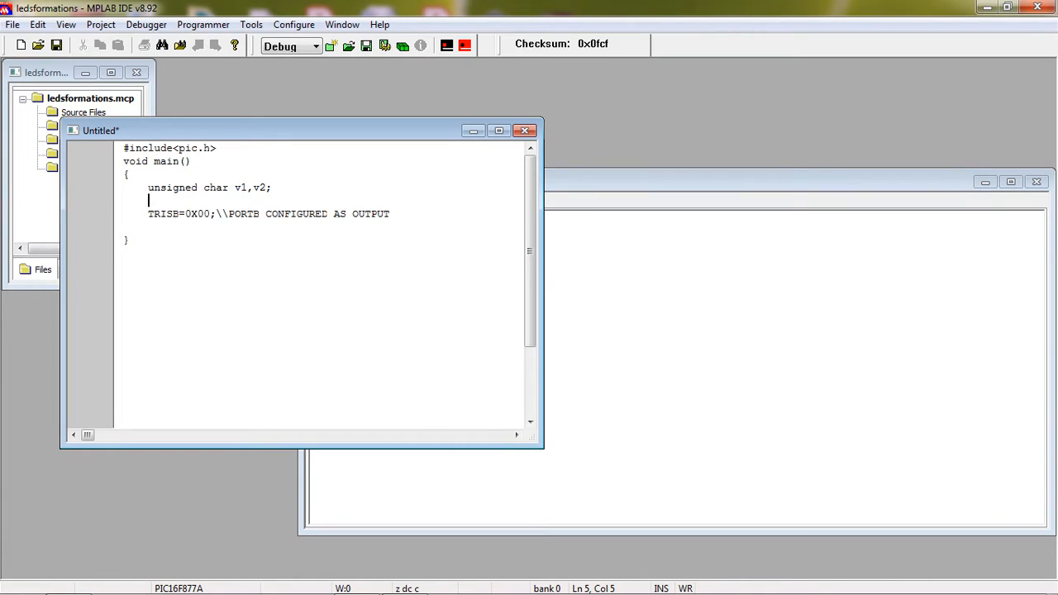
pyautogui.write('unsigned')
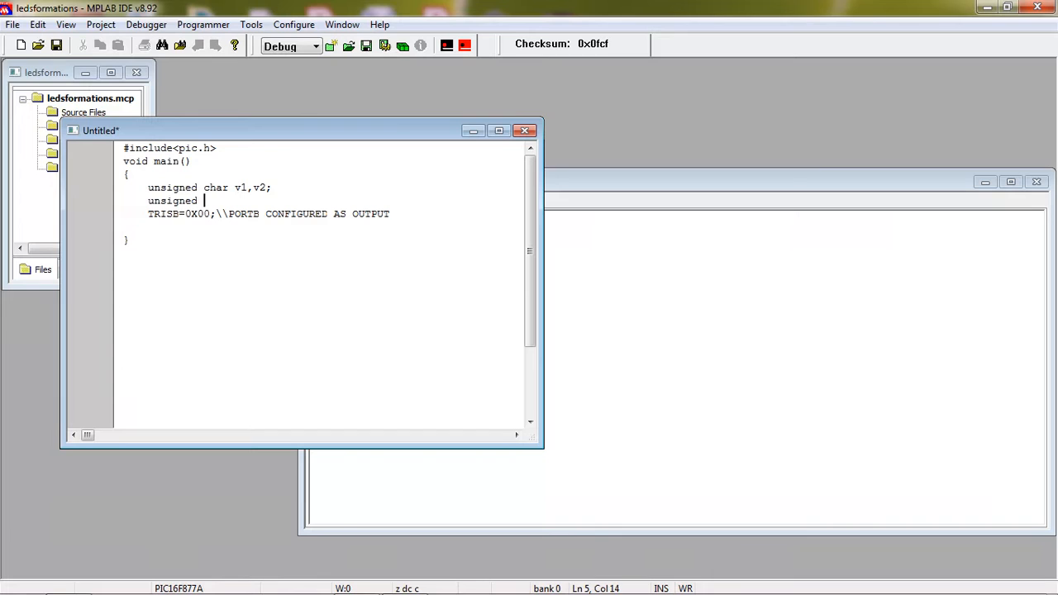
pyautogui.write('int v3;')
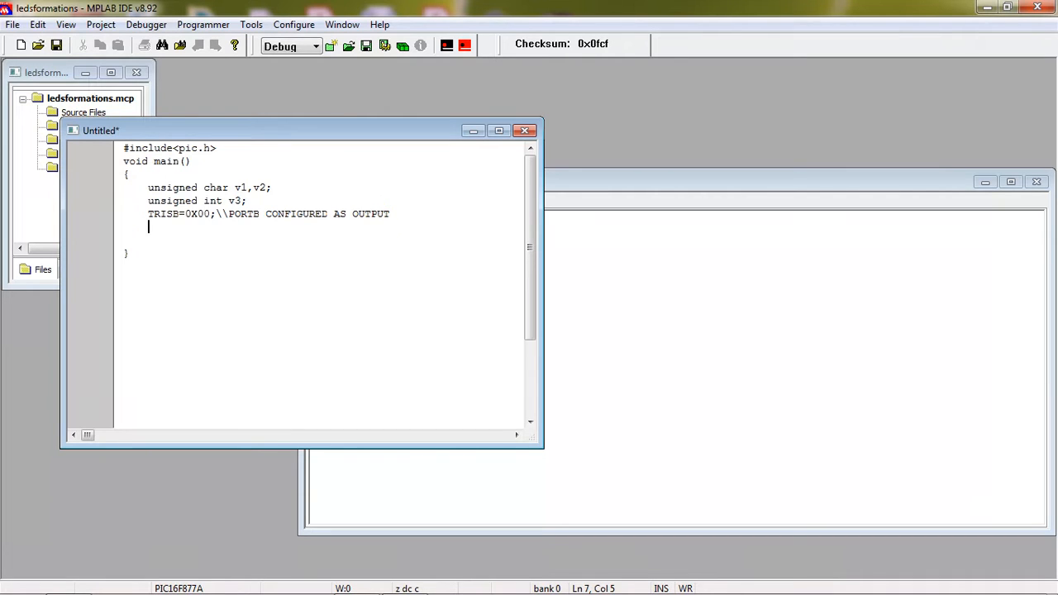
# Add a while(1) loop with empty braces below the TRISB line.
pyautogui.write('whi')
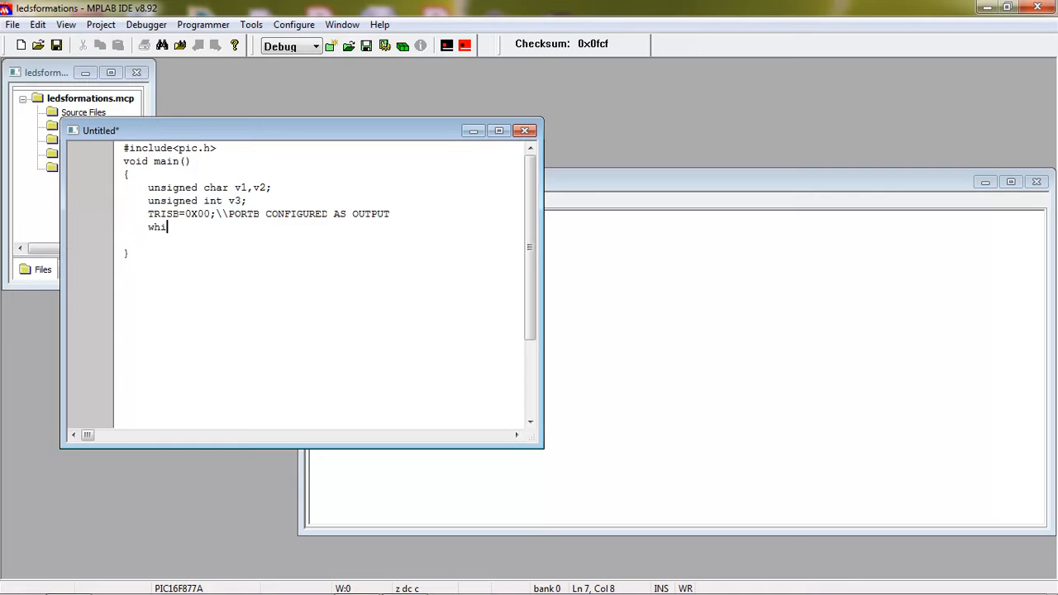
pyautogui.write('le()')
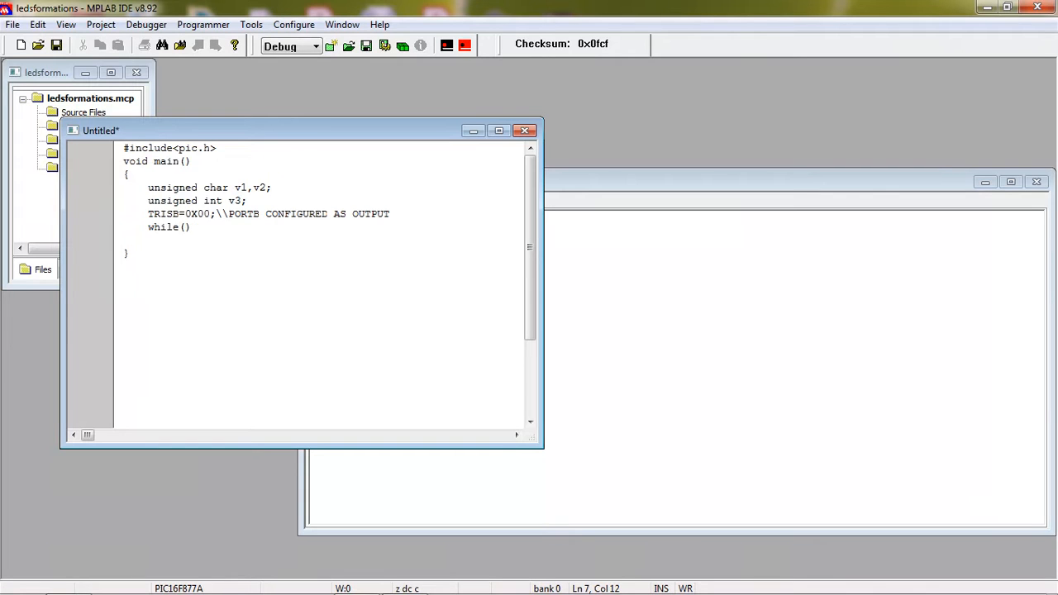
pyautogui.write('1')
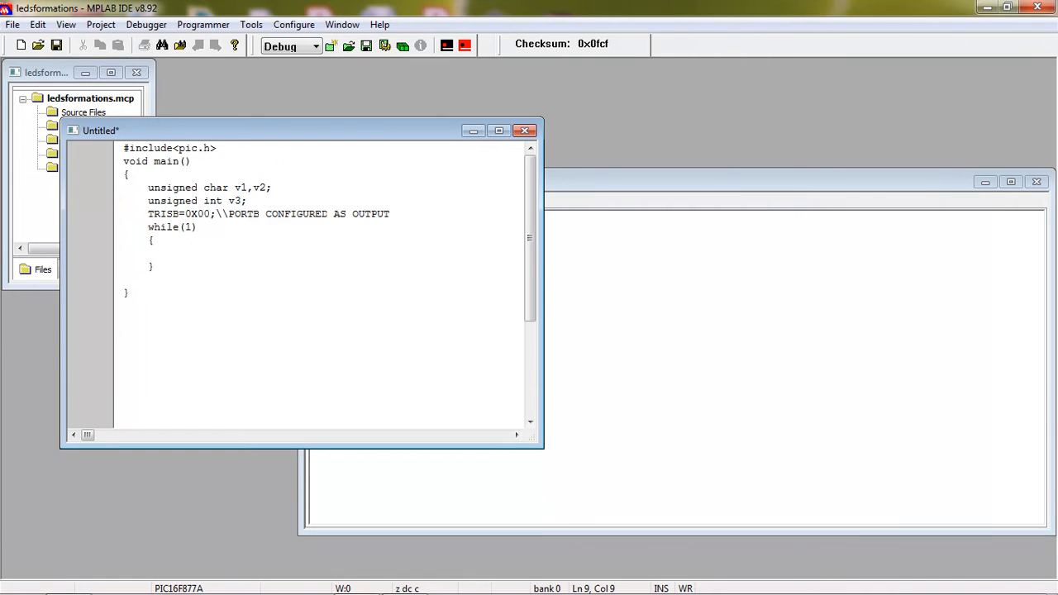
pyautogui.click(173, 253)
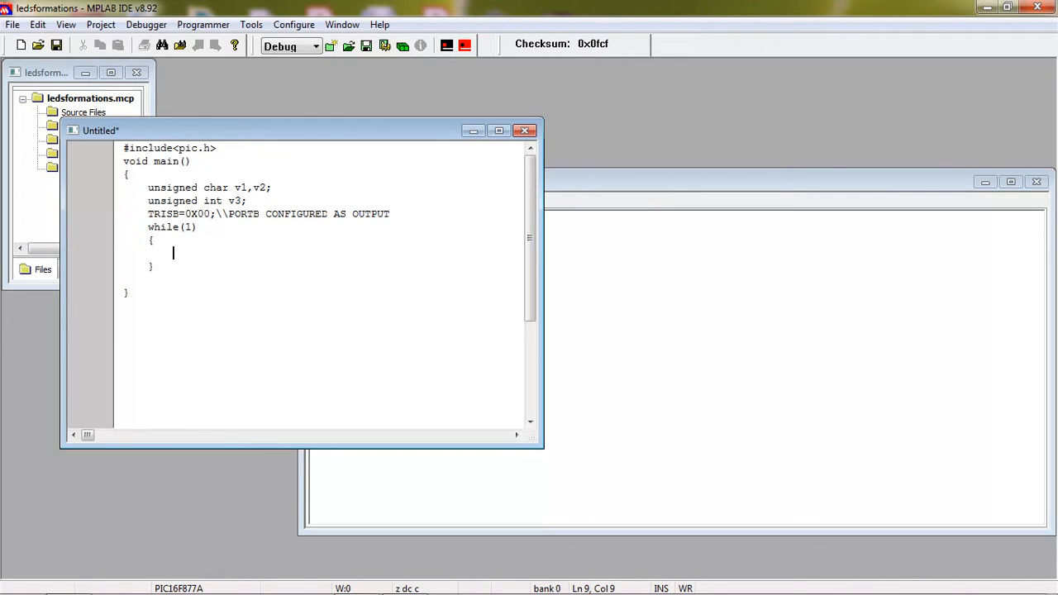
# Write PORTB=0X00 as the first statement inside the while loop.
pyautogui.write('POR')
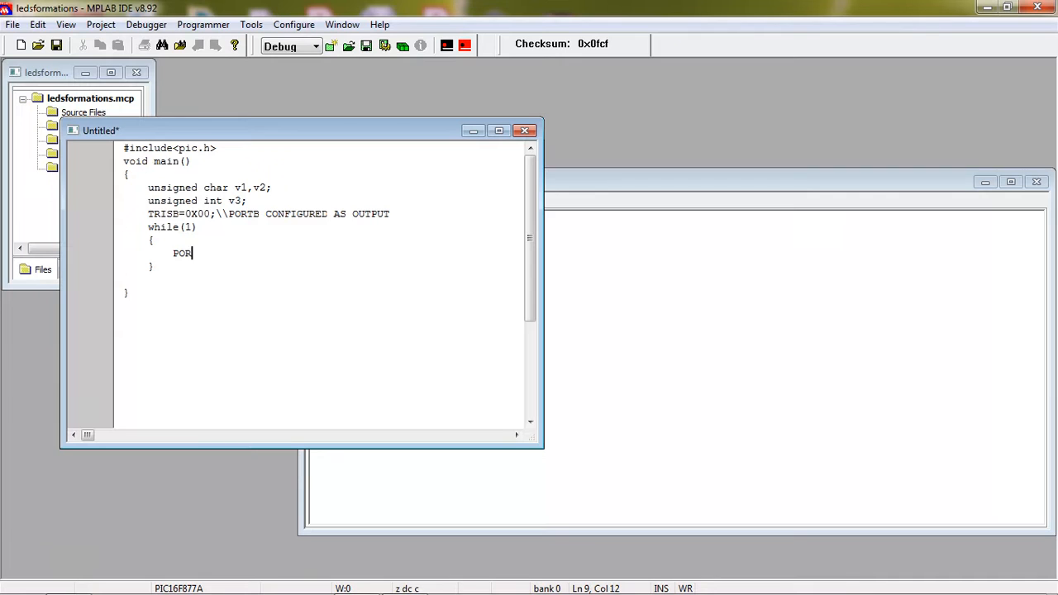
pyautogui.write('TB')
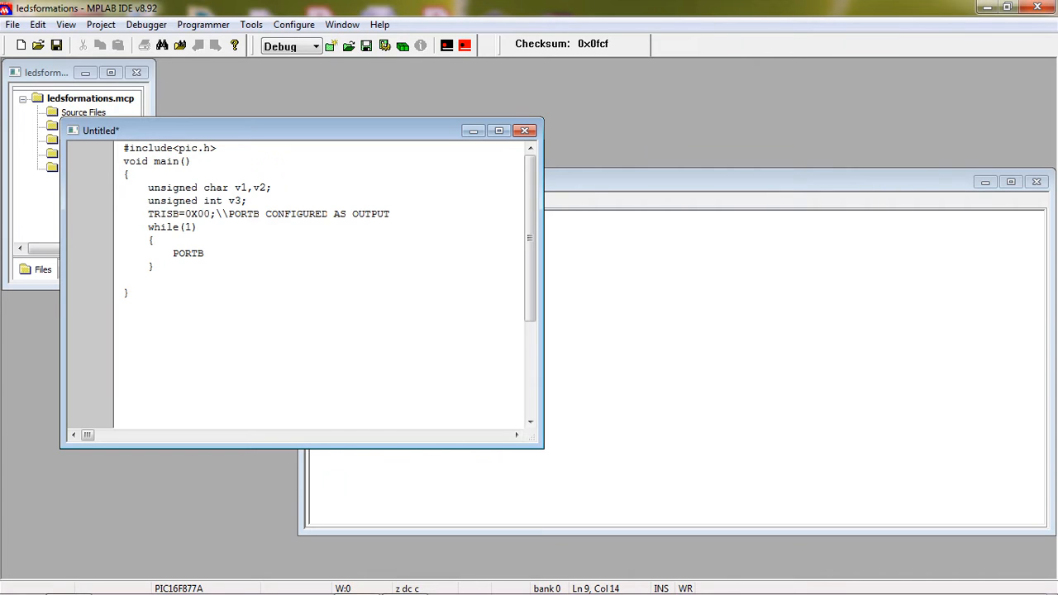
pyautogui.write('=0X00;')
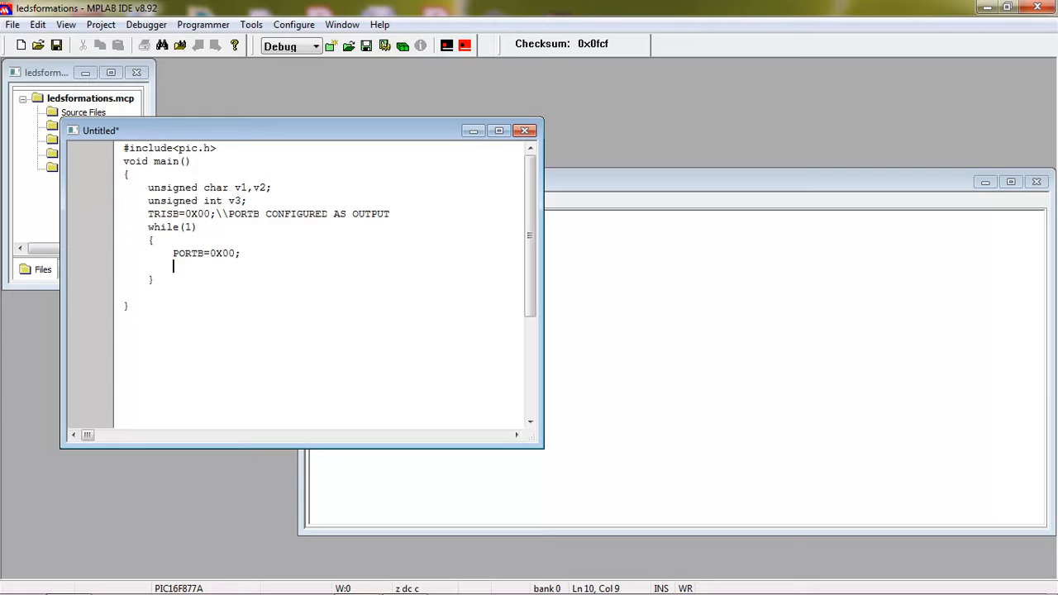
# Add the delay loop for(v3=0;v3<60000;v3++); after it.
pyautogui.write('for')
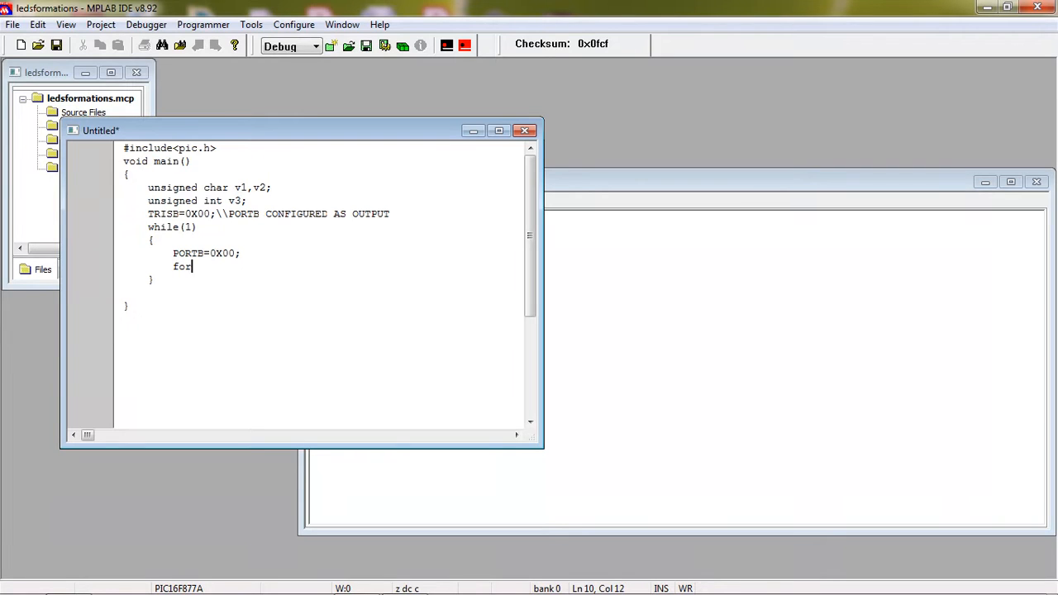
pyautogui.write('(v')
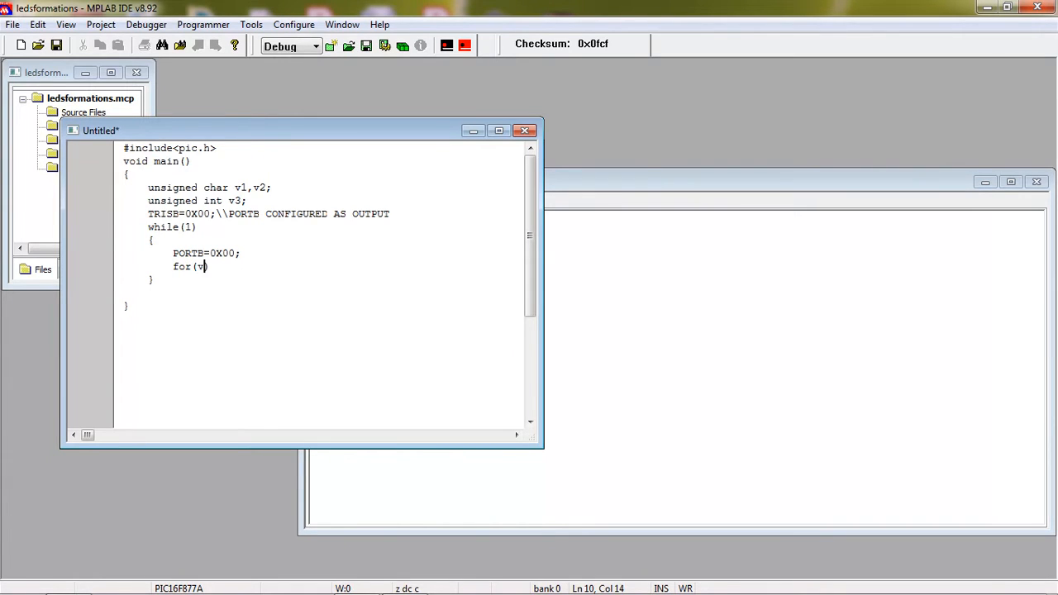
pyautogui.write('3=0)')
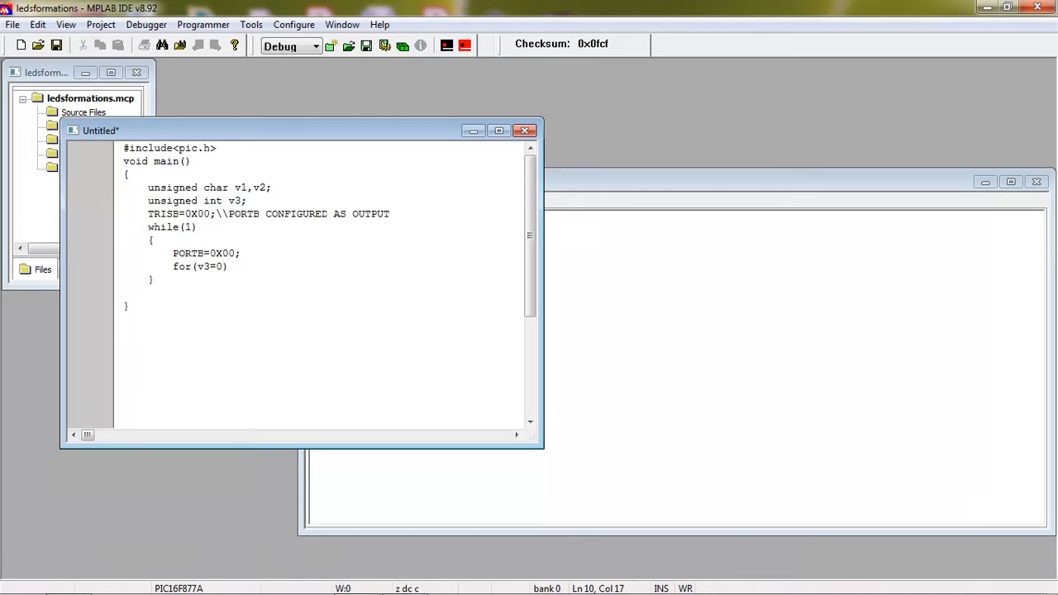
pyautogui.write(';v3')
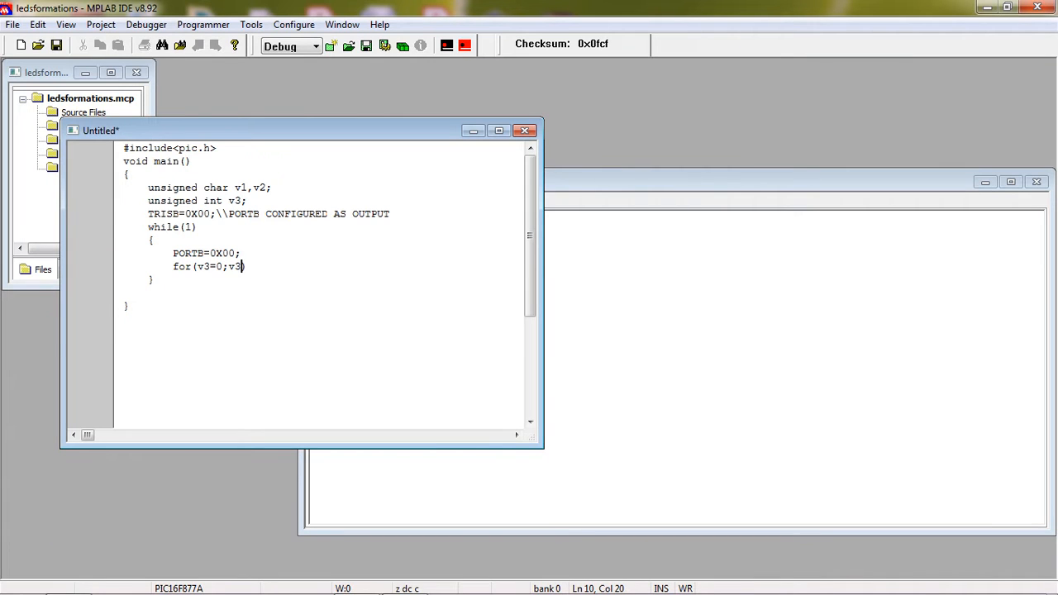
pyautogui.write('<')
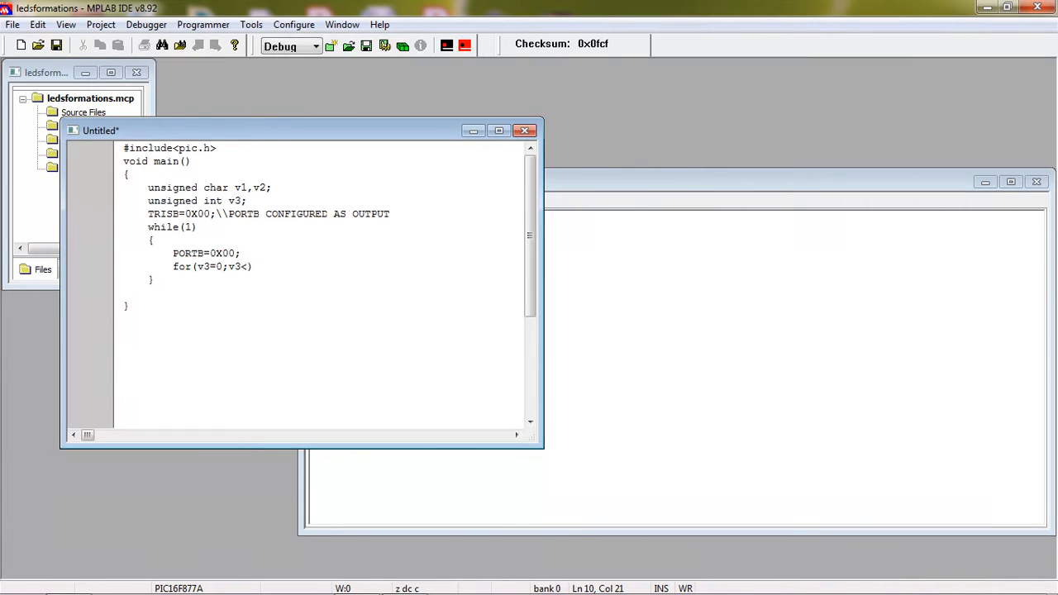
pyautogui.write('60000')
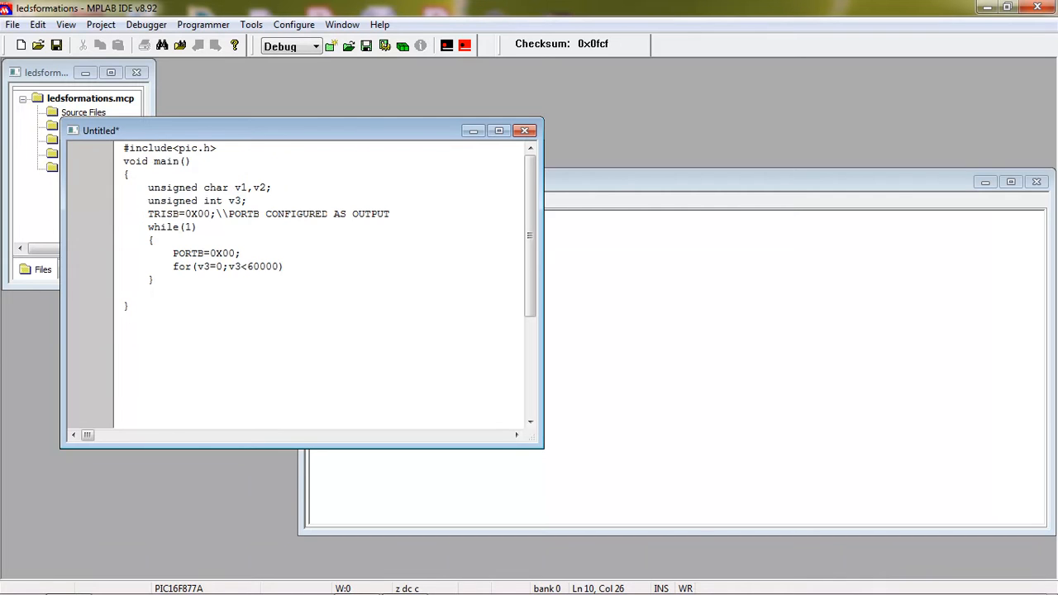
pyautogui.write(';v3++)')
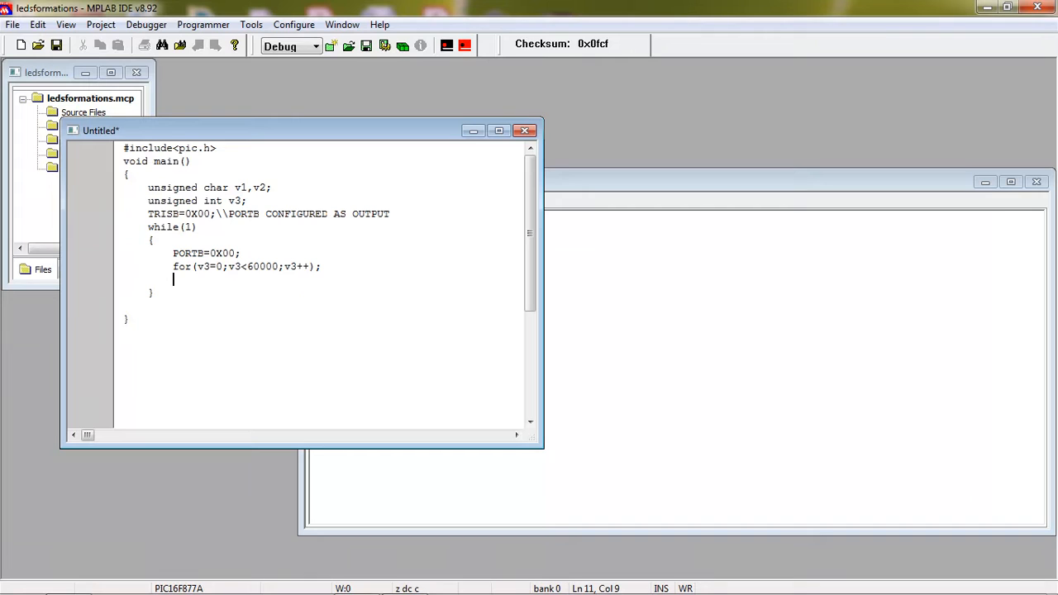
# Write PORTB=0XFF; below the first delay loop.
pyautogui.write('POR')
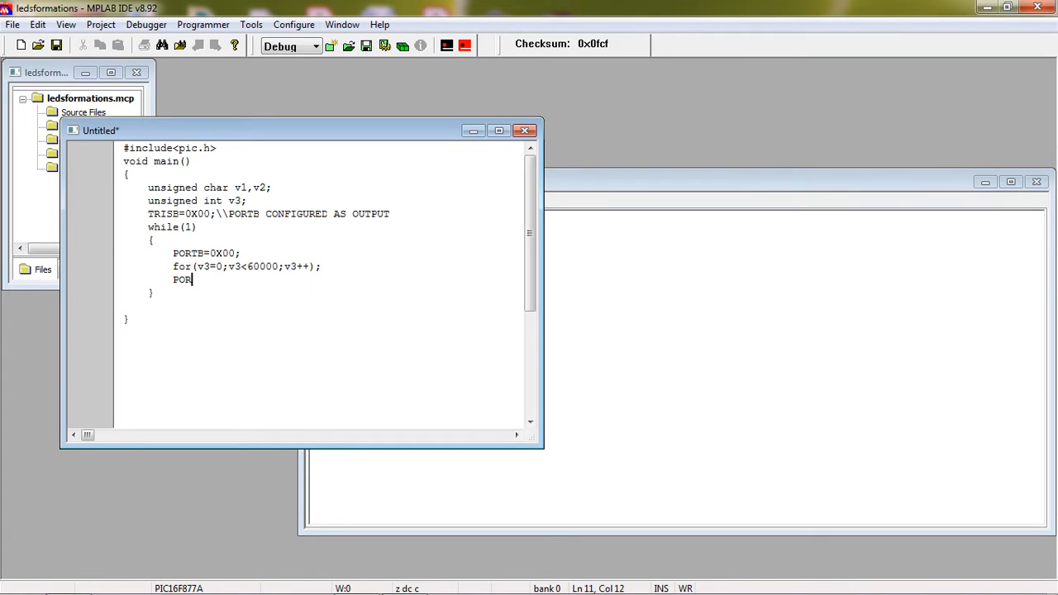
pyautogui.write('TB=')
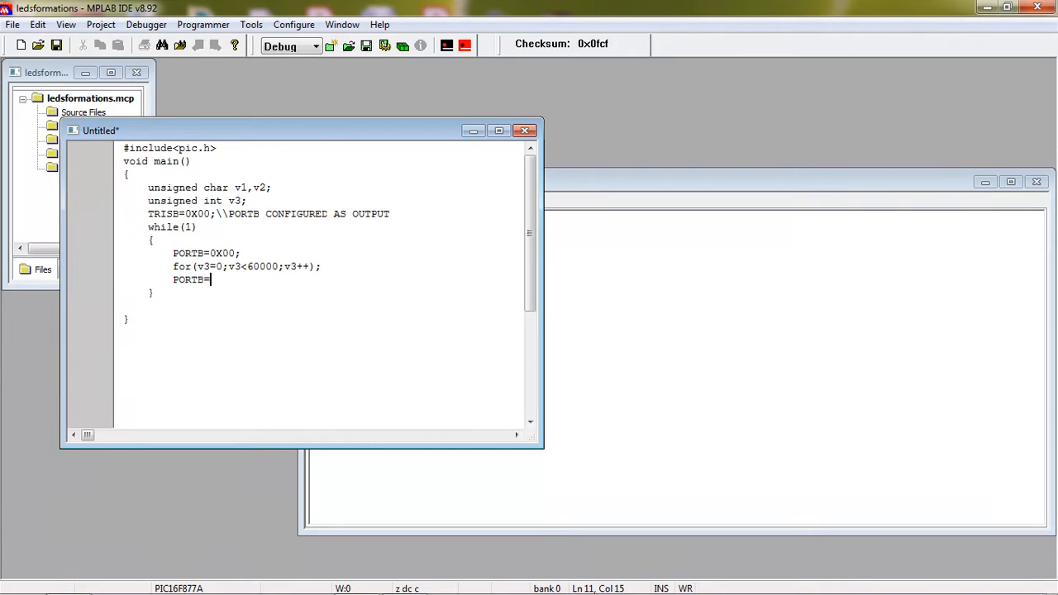
pyautogui.write('0XFF;')
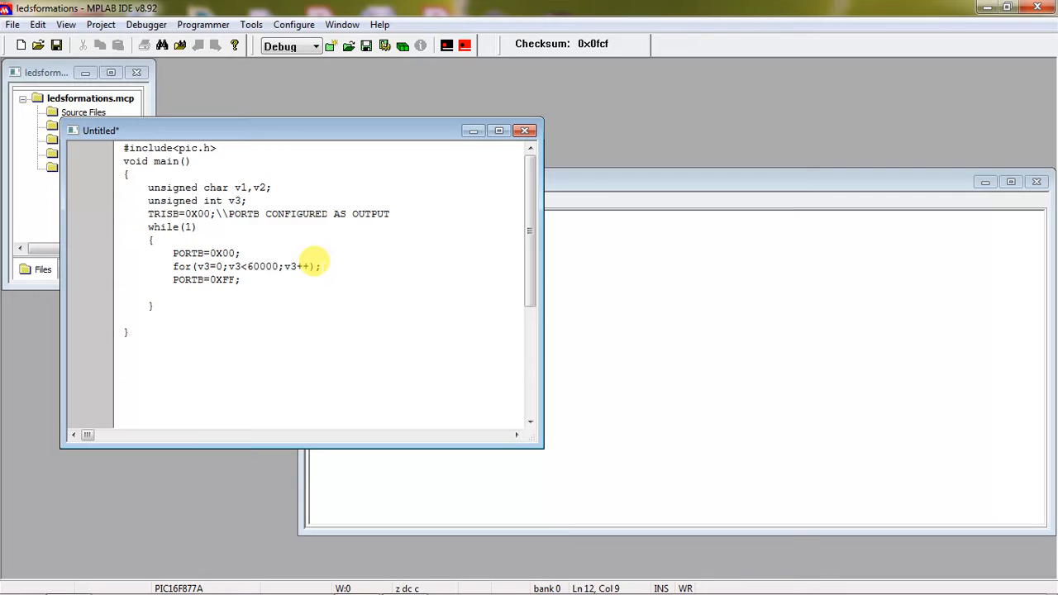
# Duplicate the for(v3=0;v3<60000;v3++); delay line after PORTB=0XFF.
pyautogui.moveTo(190, 266); pyautogui.dragTo(321, 267)
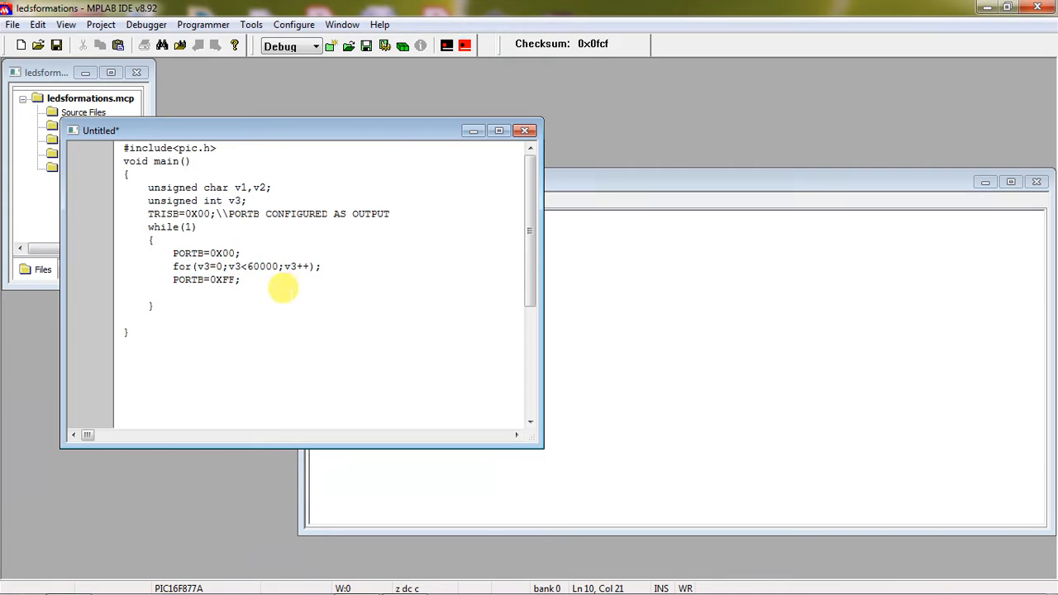
pyautogui.write('for(v3=0;v3<60000;v3++);')
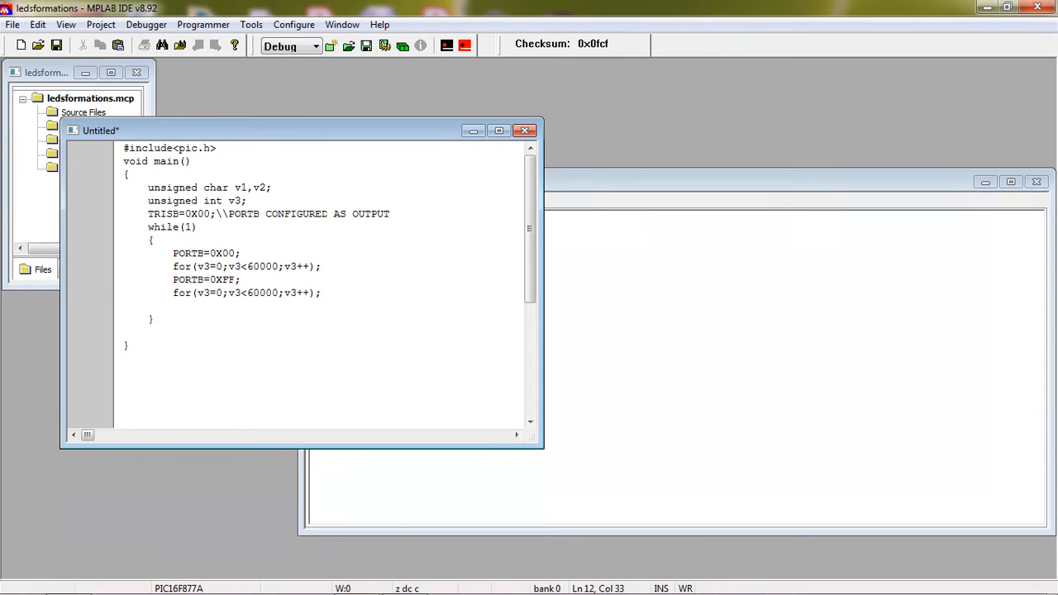
pyautogui.click(268, 246)
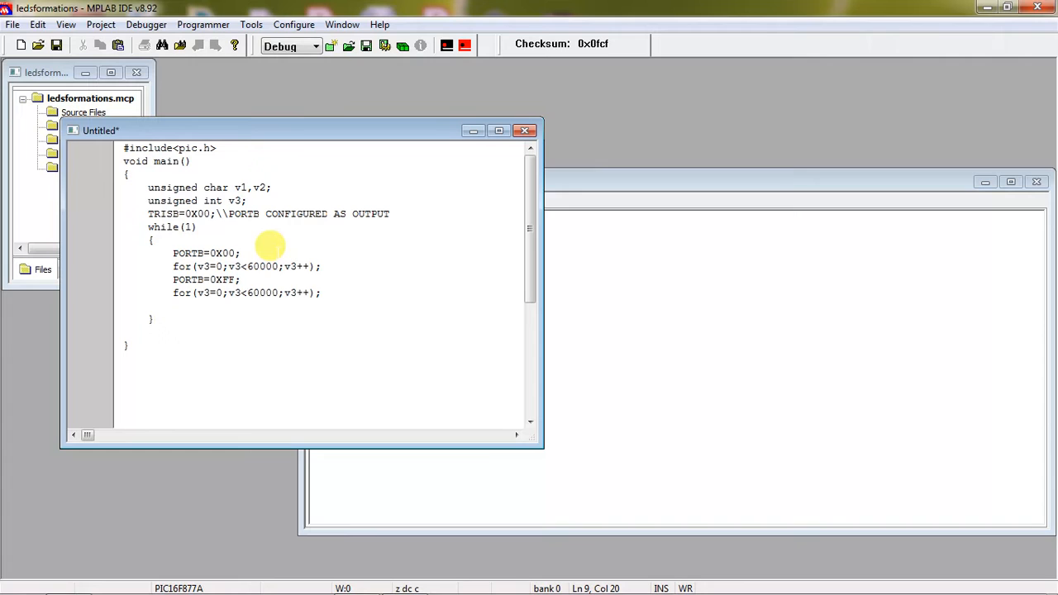
# Comment the PORTB=0X00 line with //ALL ON /ALL OFF.
pyautogui.write('//ALL ON')
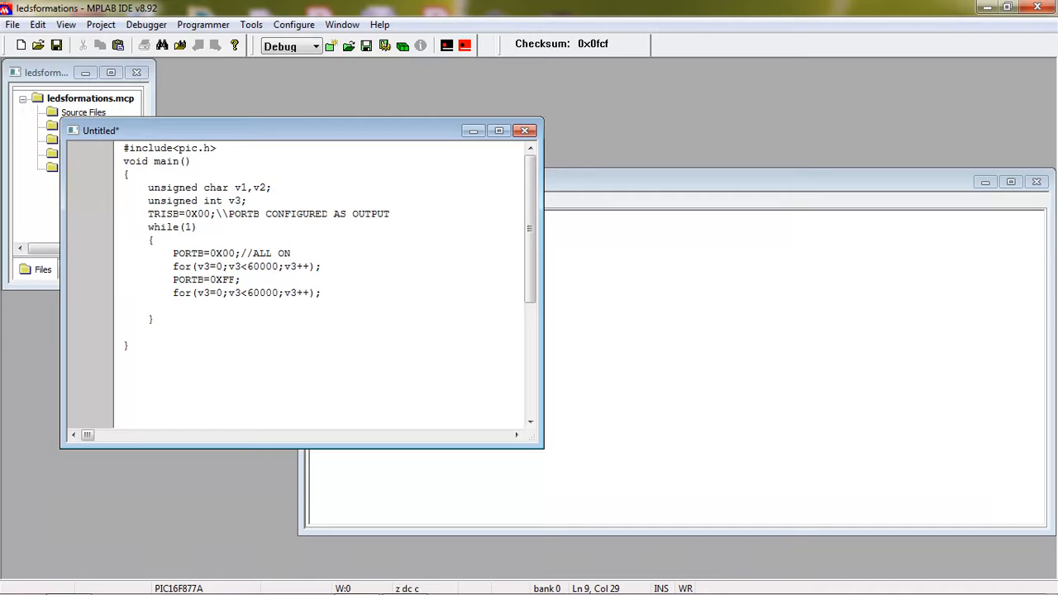
pyautogui.write('/ALL')
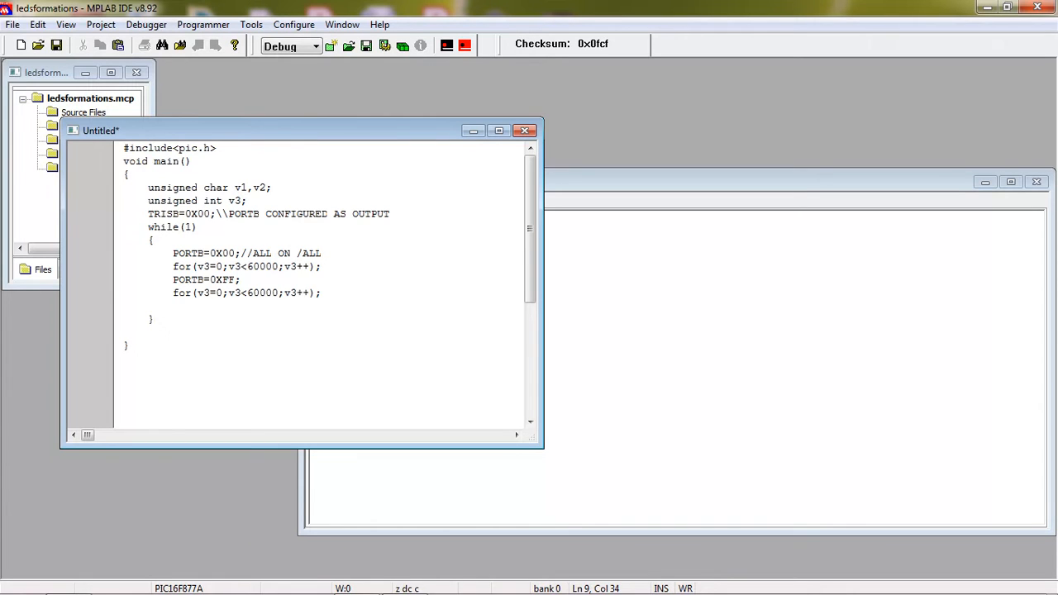
pyautogui.write('OFF')
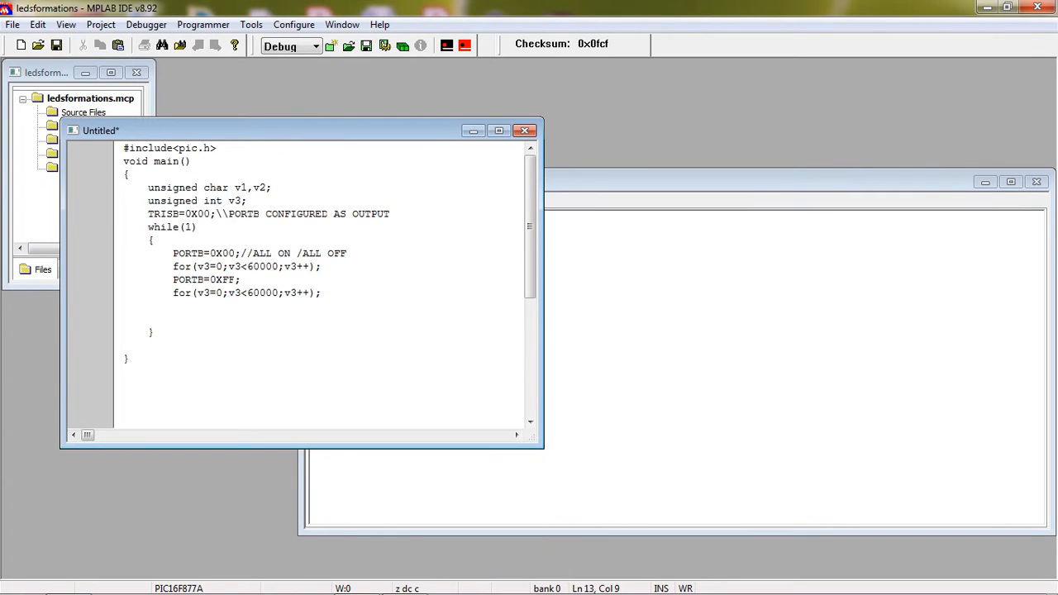
# Add v1=0x01; and a for(v2=0;v2<8;v1++) loop header with an opening brace.
pyautogui.write('v1=0')
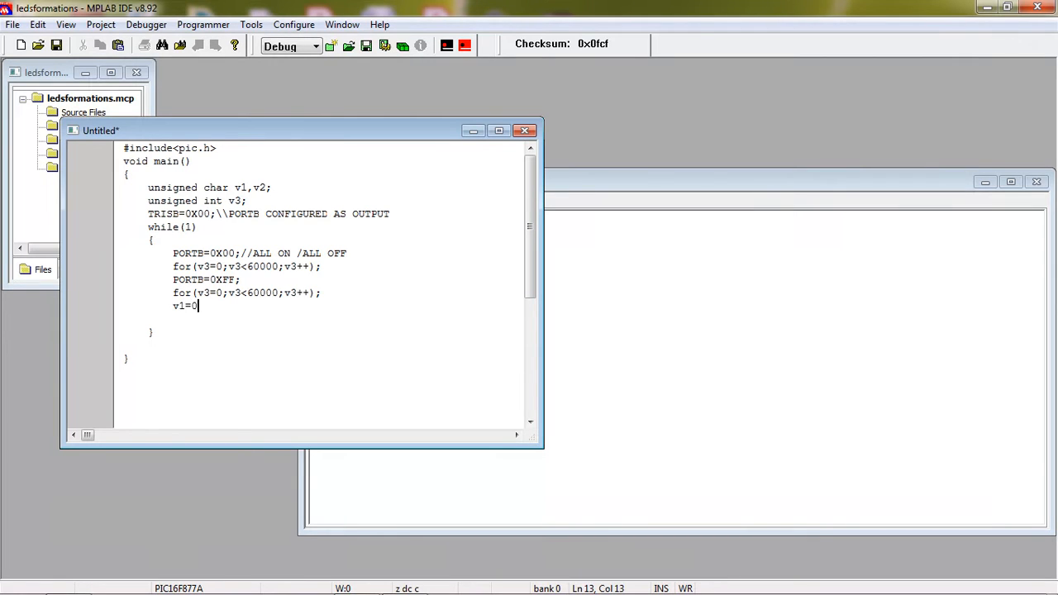
pyautogui.write('x01;')
pyautogui.click(319, 319)
pyautogui.write('for(')
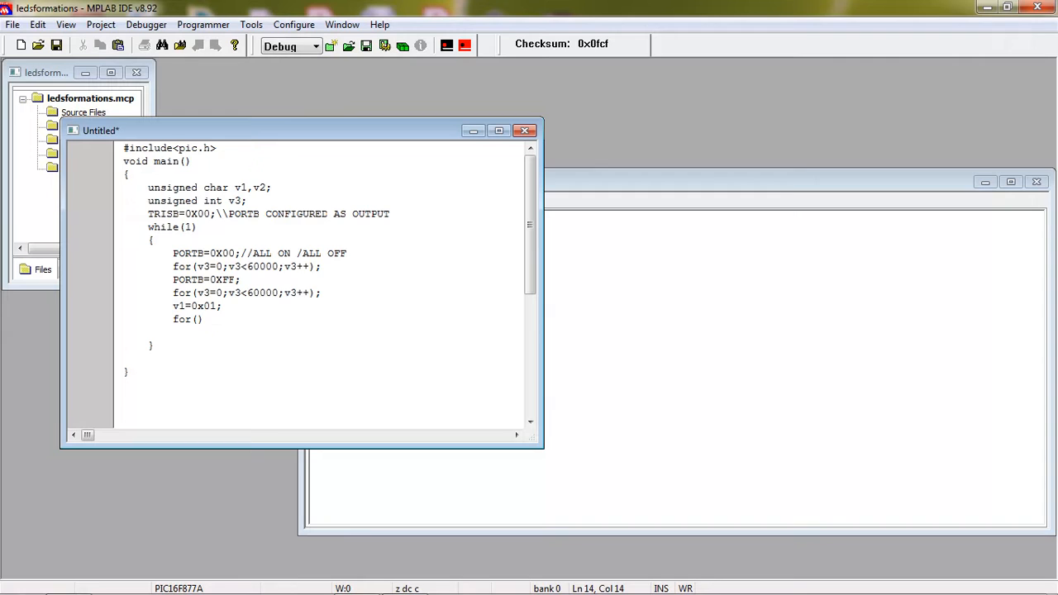
pyautogui.write('v2=0;')
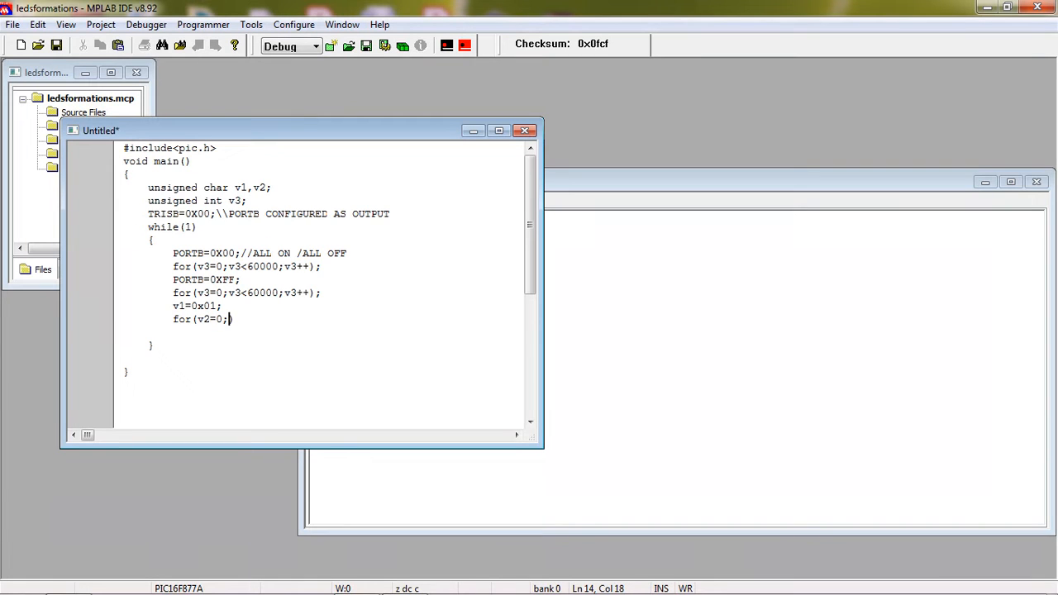
pyautogui.write('v2')
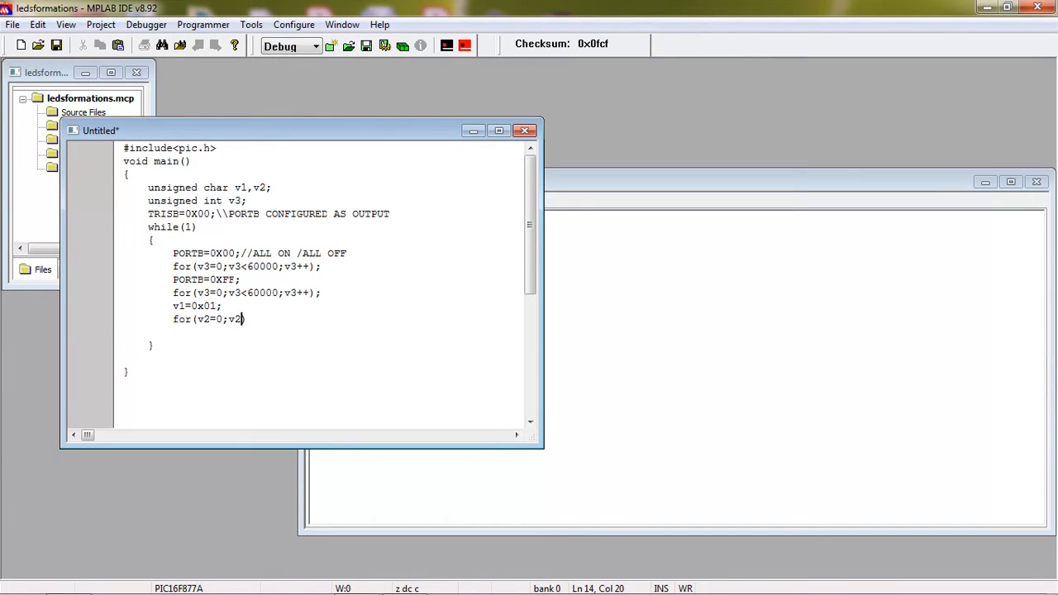
pyautogui.write('<8')
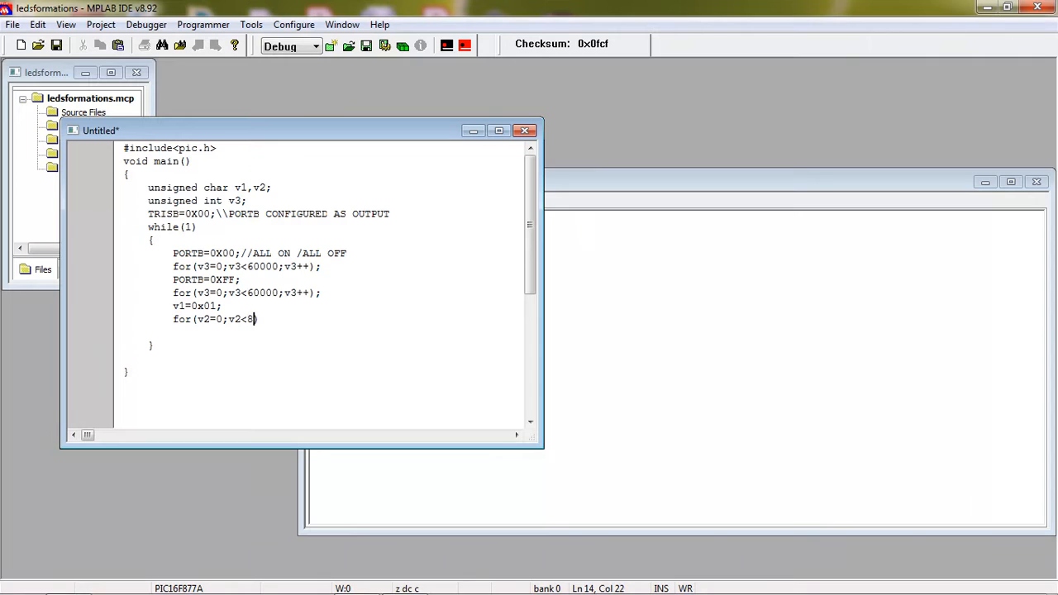
pyautogui.write(';v1++)')
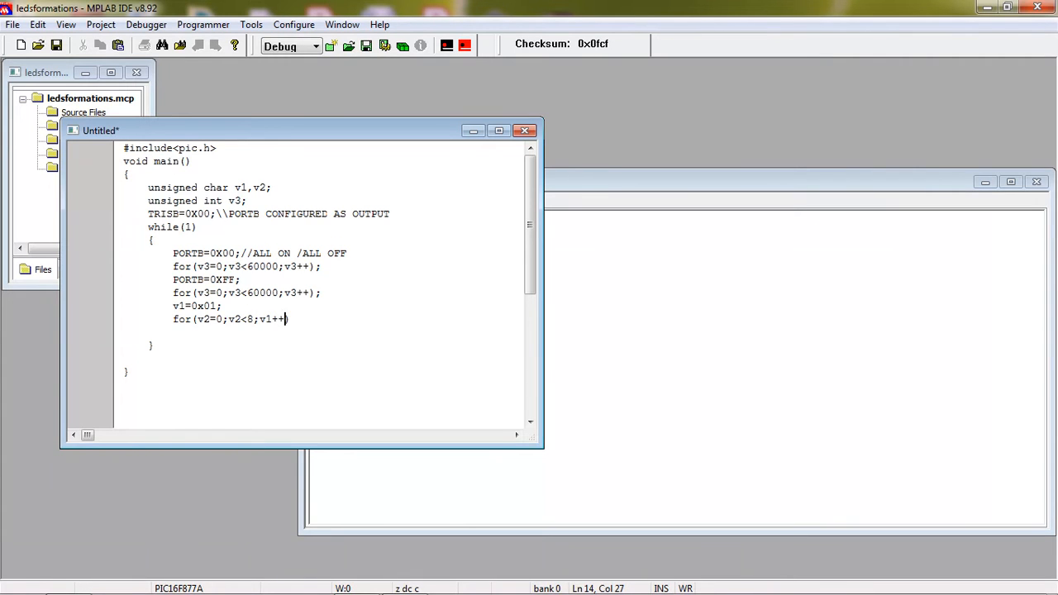
pyautogui.press('enter')
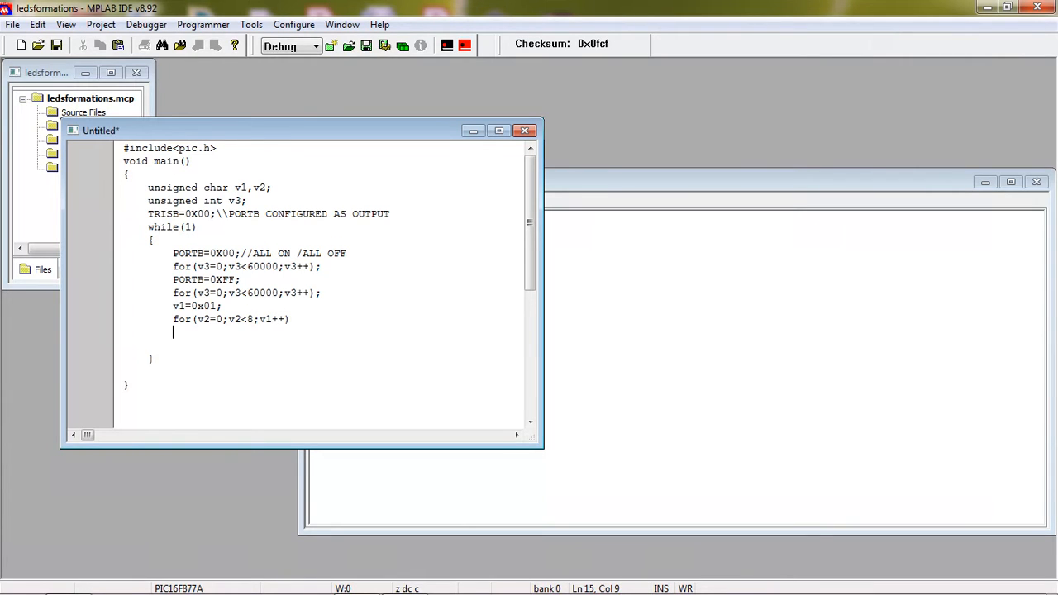
pyautogui.write('{')
pyautogui.write('}')
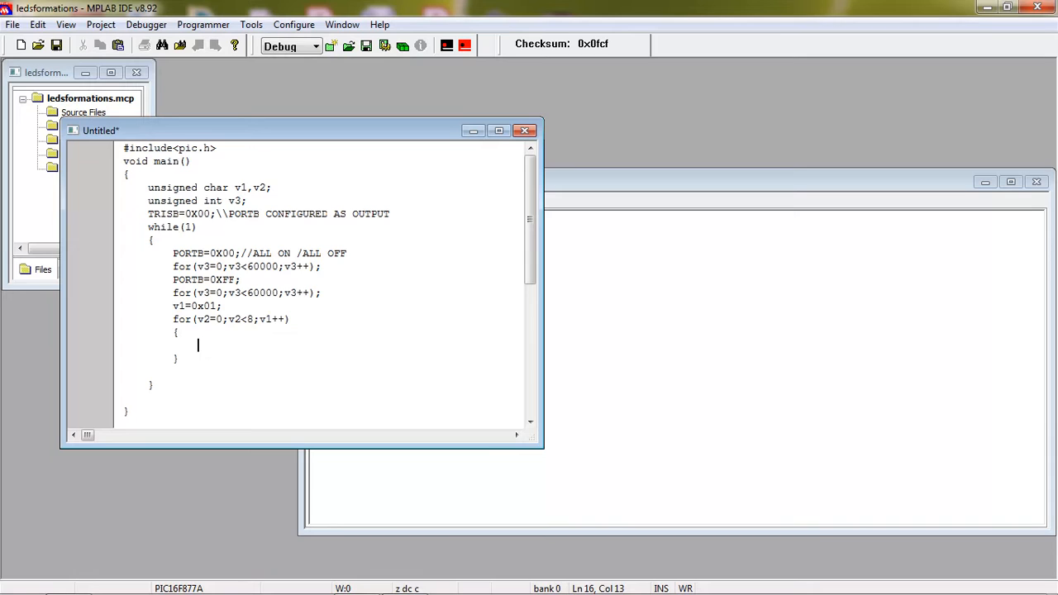
# Fill the loop body with PORTB=v1; and a 60000-count v3 delay loop.
pyautogui.write('PORTB=V')
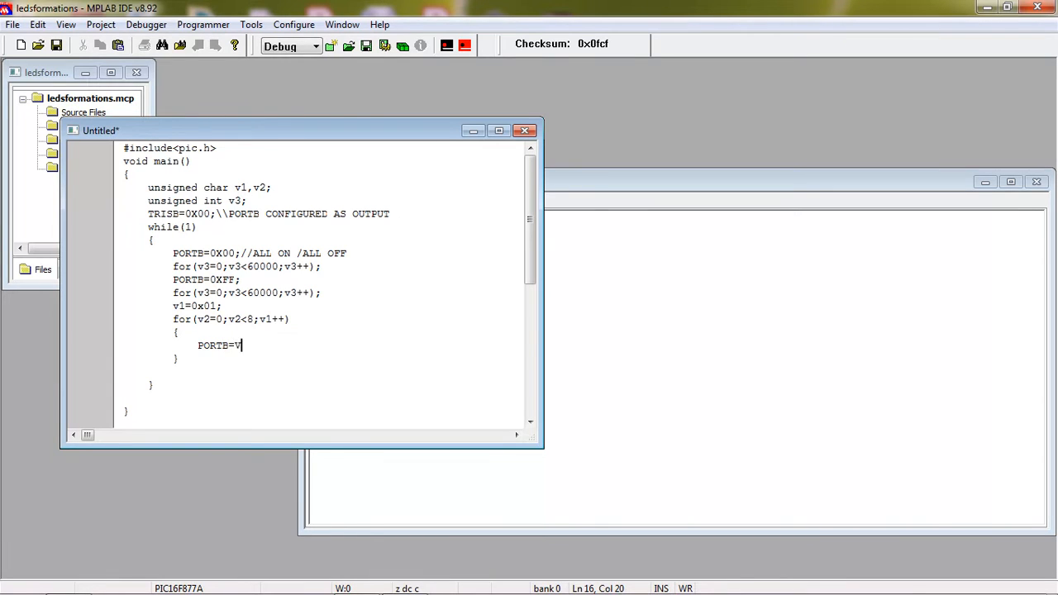
pyautogui.press('backspace')
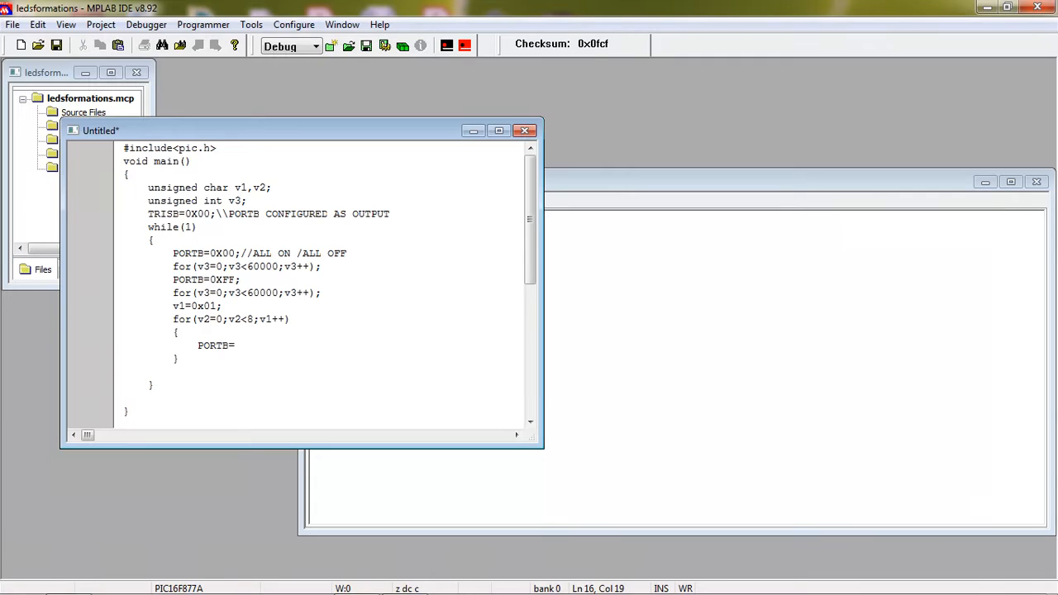
pyautogui.write('v1;')
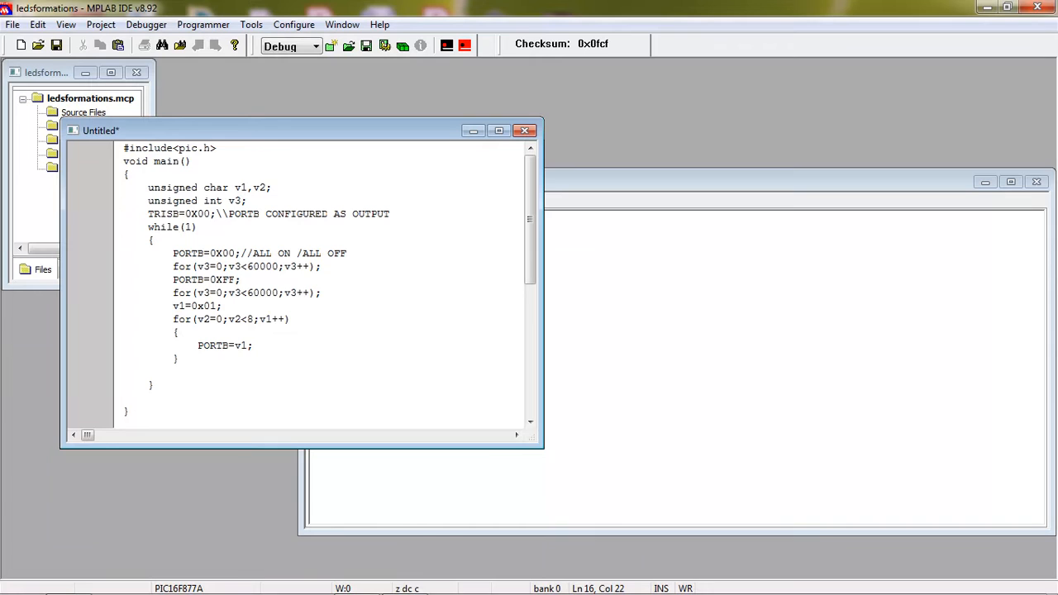
pyautogui.write('for(')
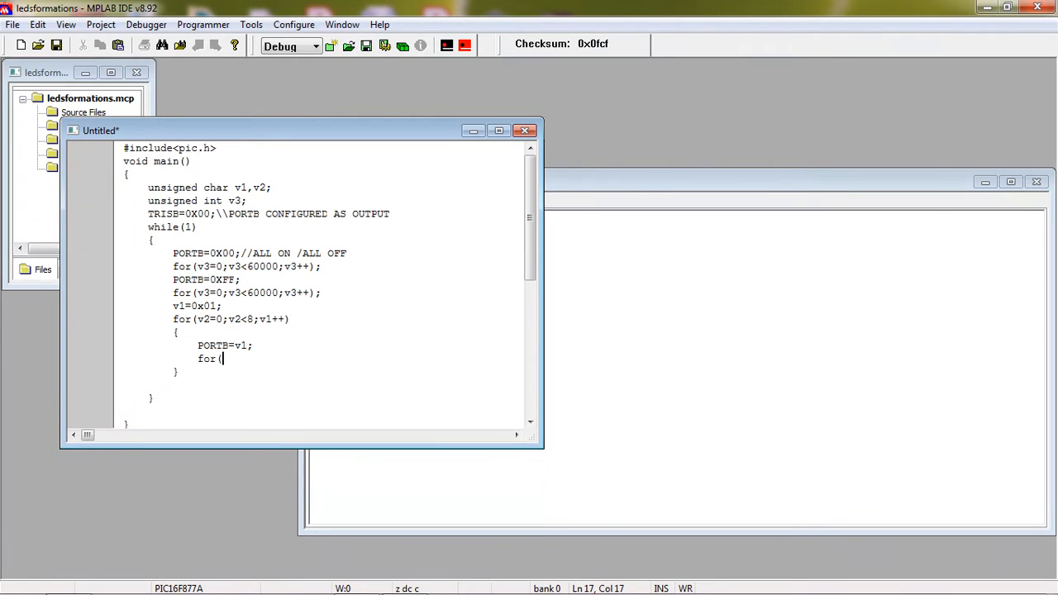
pyautogui.write('v3')
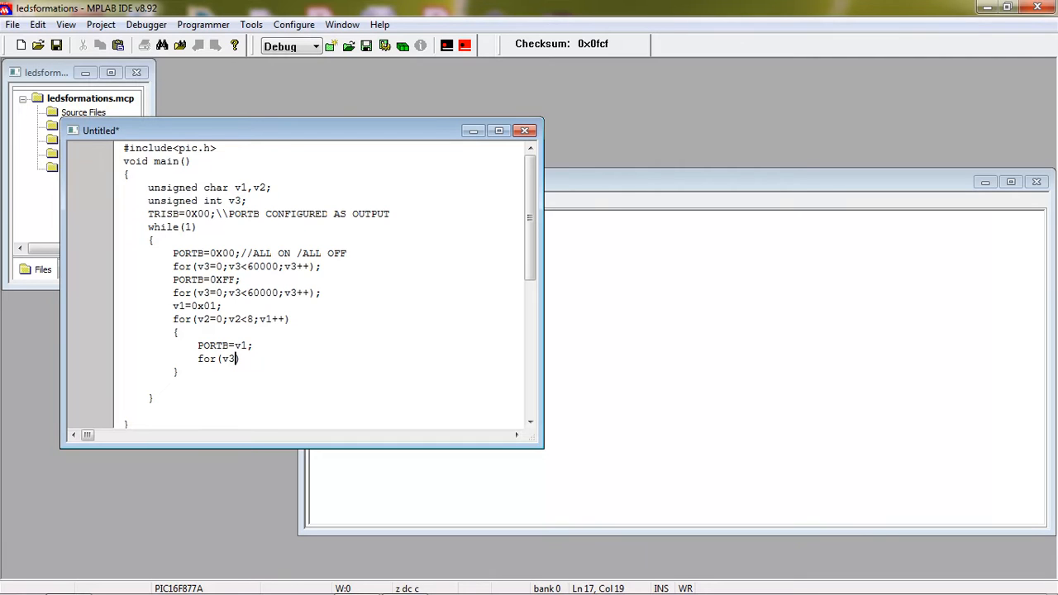
pyautogui.write('=0;v3')
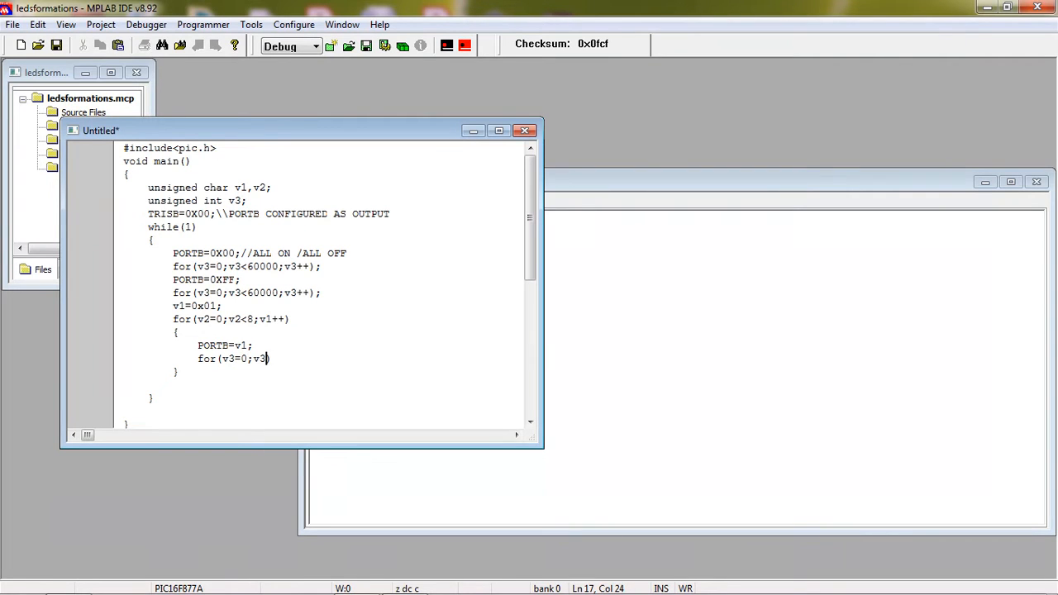
pyautogui.write('<60000')
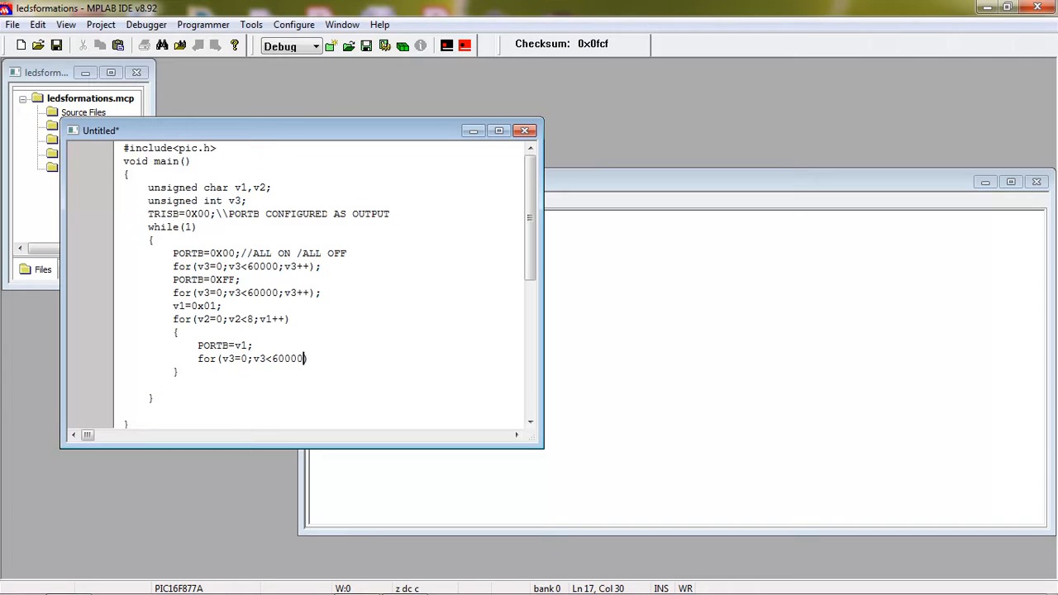
pyautogui.write(';v3)')
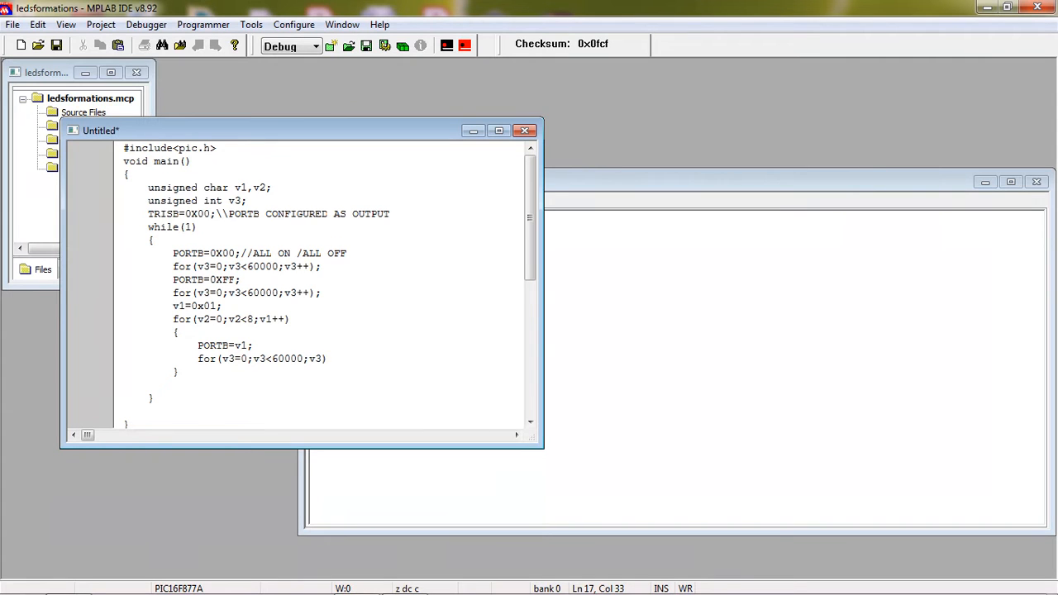
pyautogui.write('++')
pyautogui.write('v')
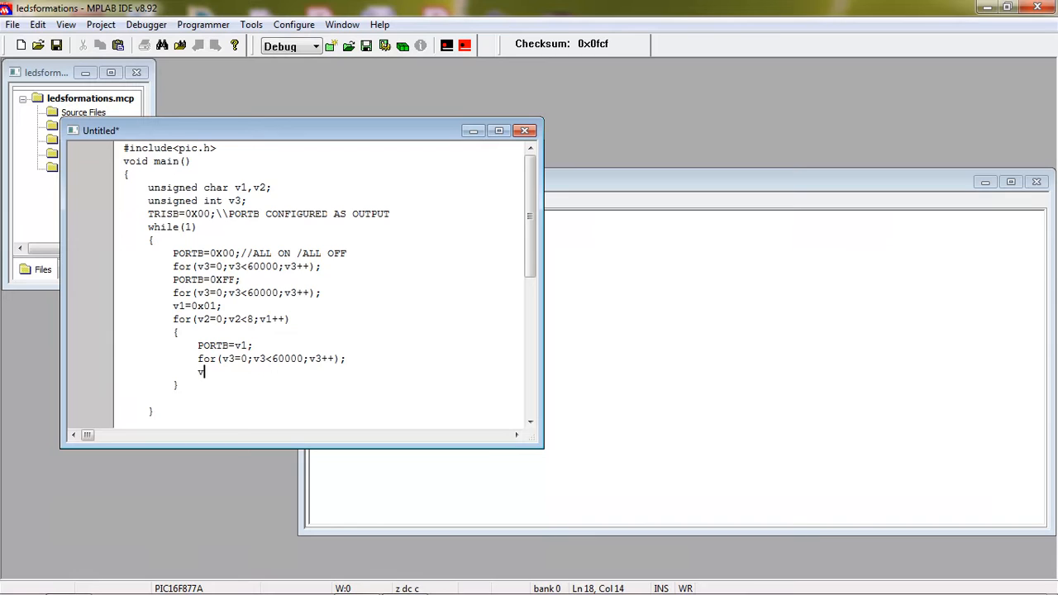
# Add v1=v1<<1; and comment the loop header //one by one operation.
pyautogui.write('1=v')
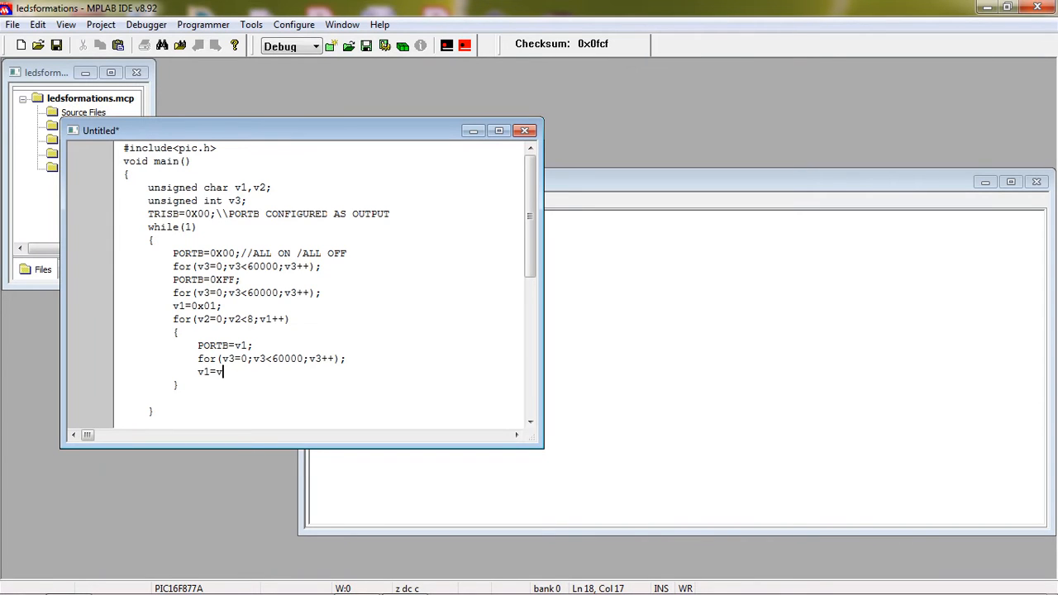
pyautogui.write('<<1;')
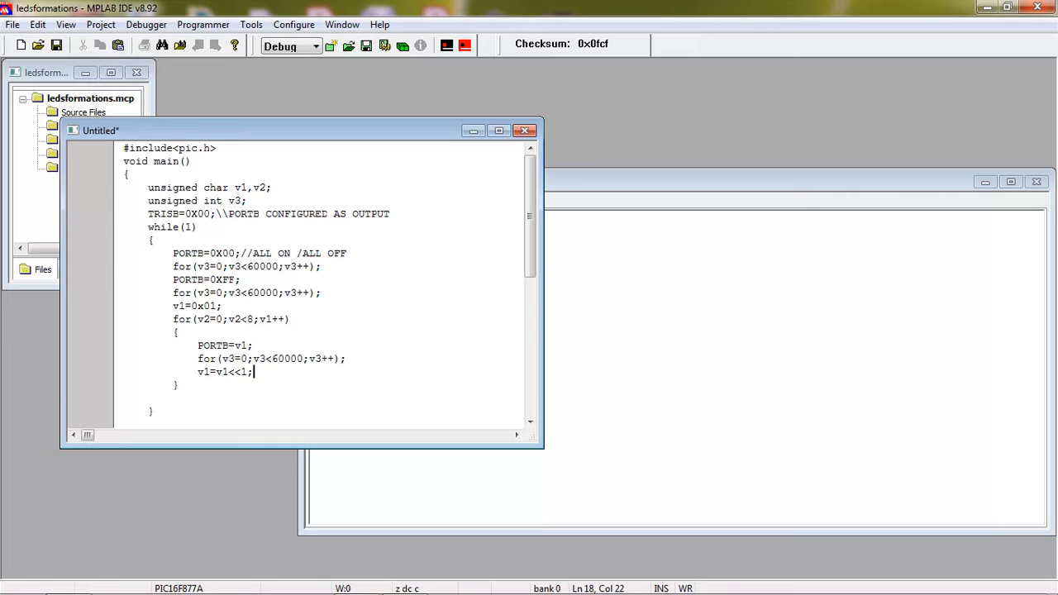
pyautogui.moveTo(272, 335)
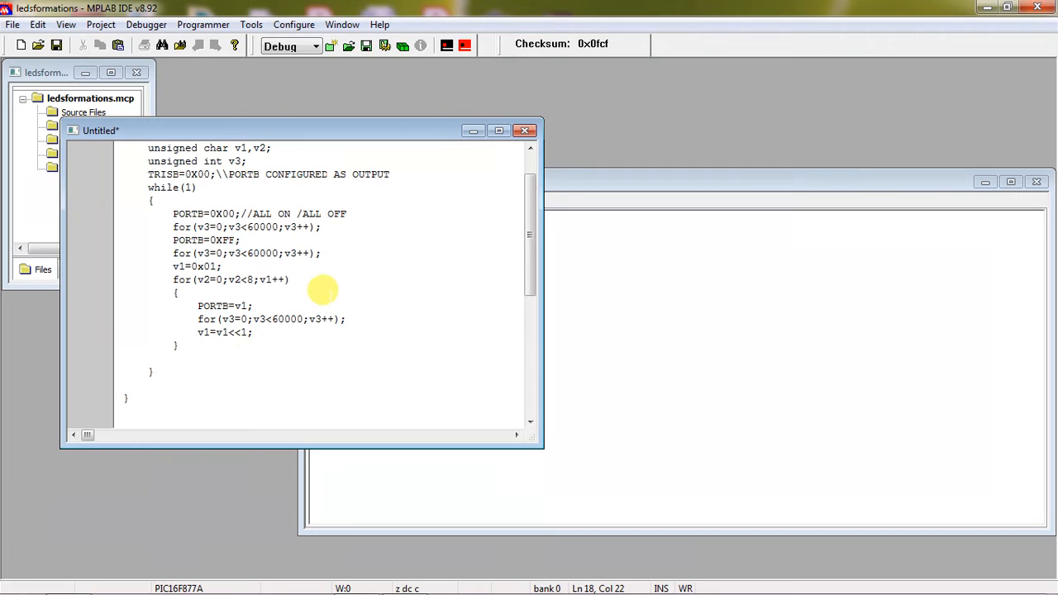
pyautogui.click(289, 280)
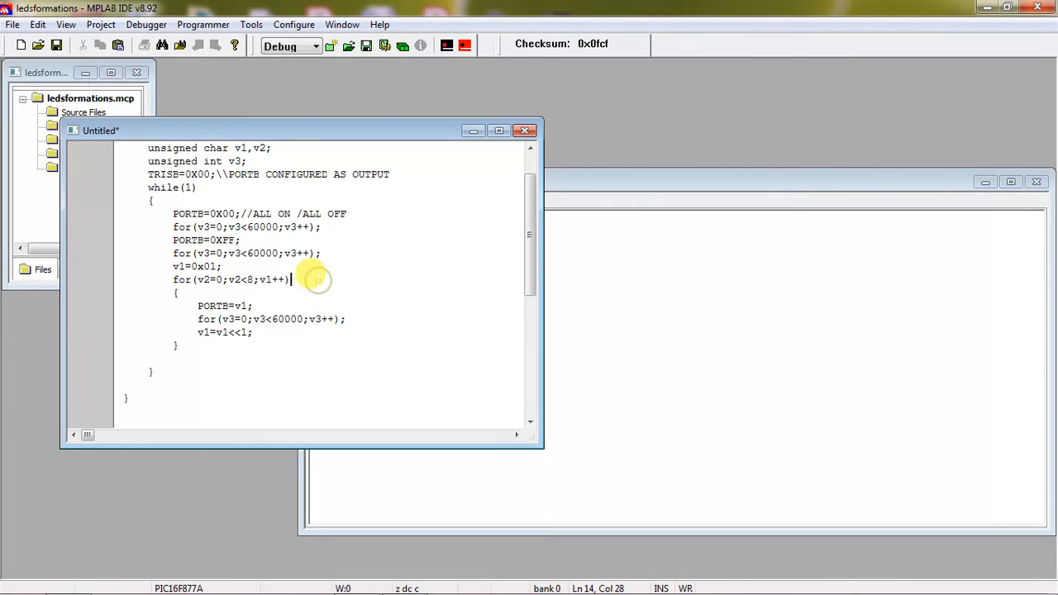
pyautogui.write('//one by one oper')
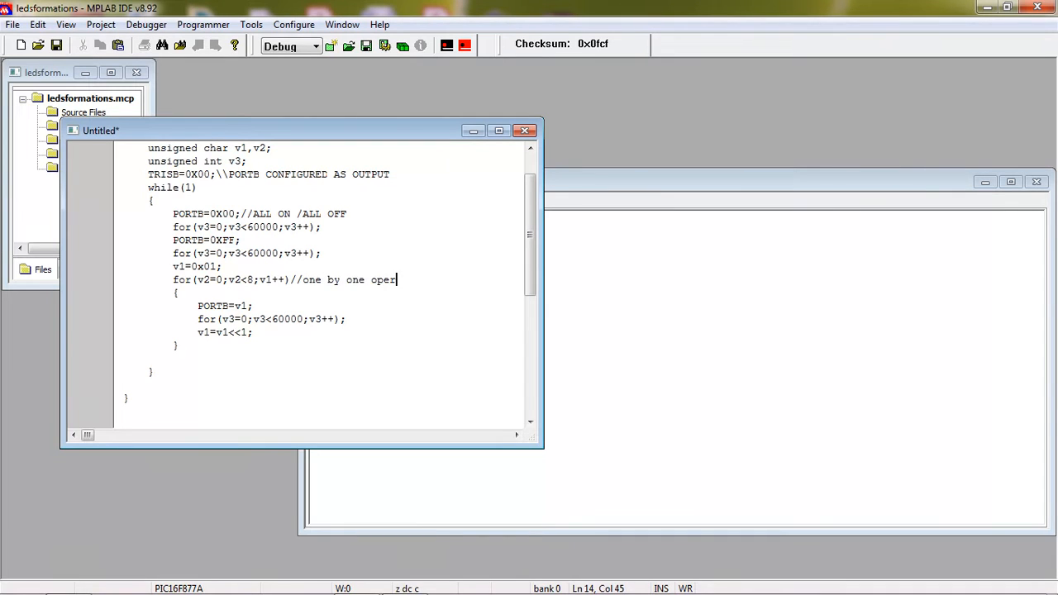
pyautogui.write('ation')
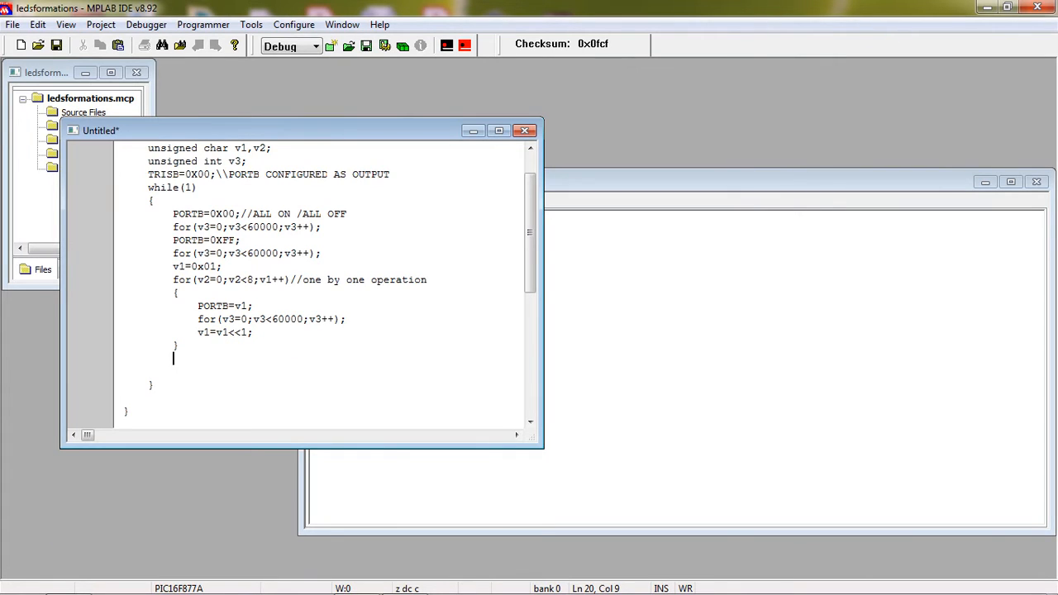
# Below the first loop, add v1=0x01; and an empty for(v2=0;v2<8;v2++) loop.
pyautogui.write('P')
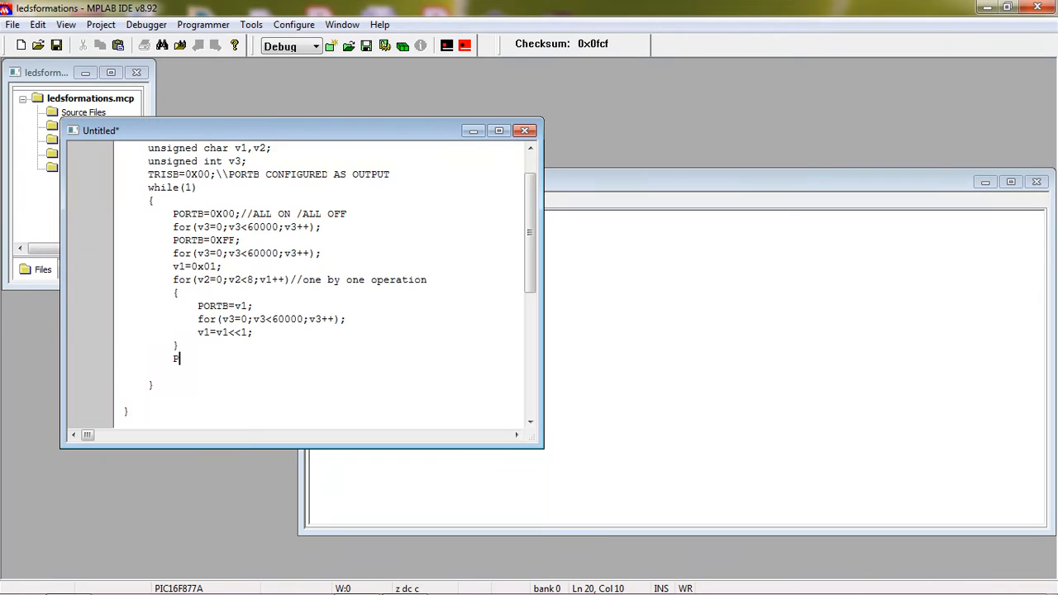
pyautogui.press('Backspace')
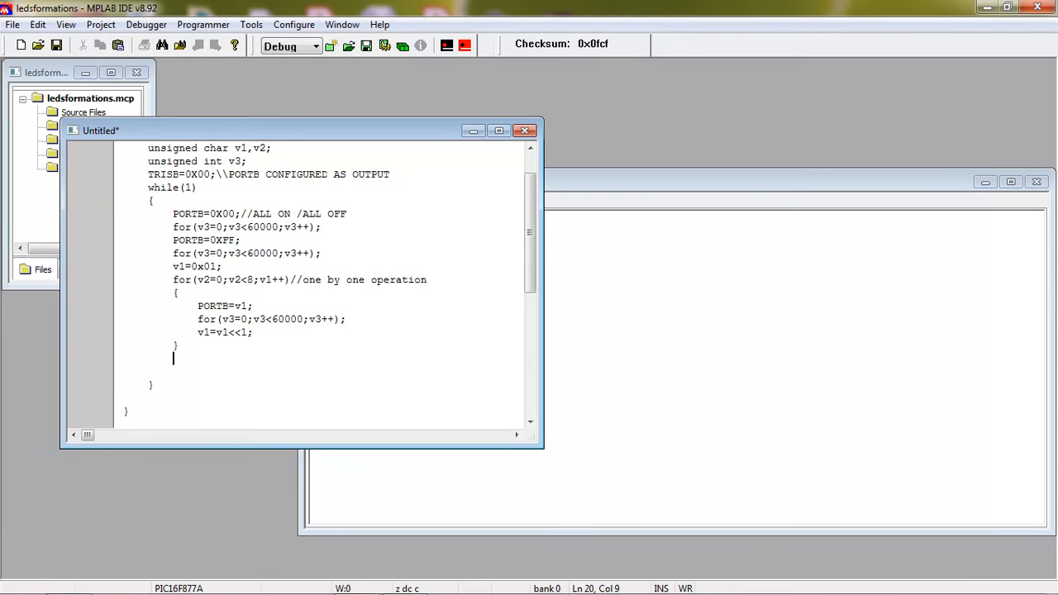
pyautogui.write('v1')
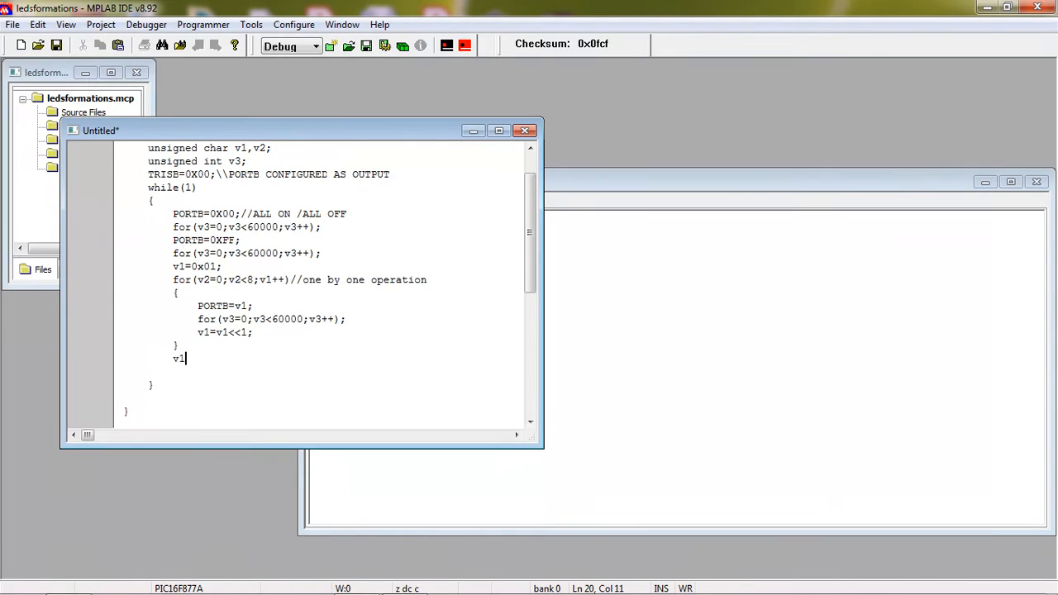
pyautogui.write('=0x01;')
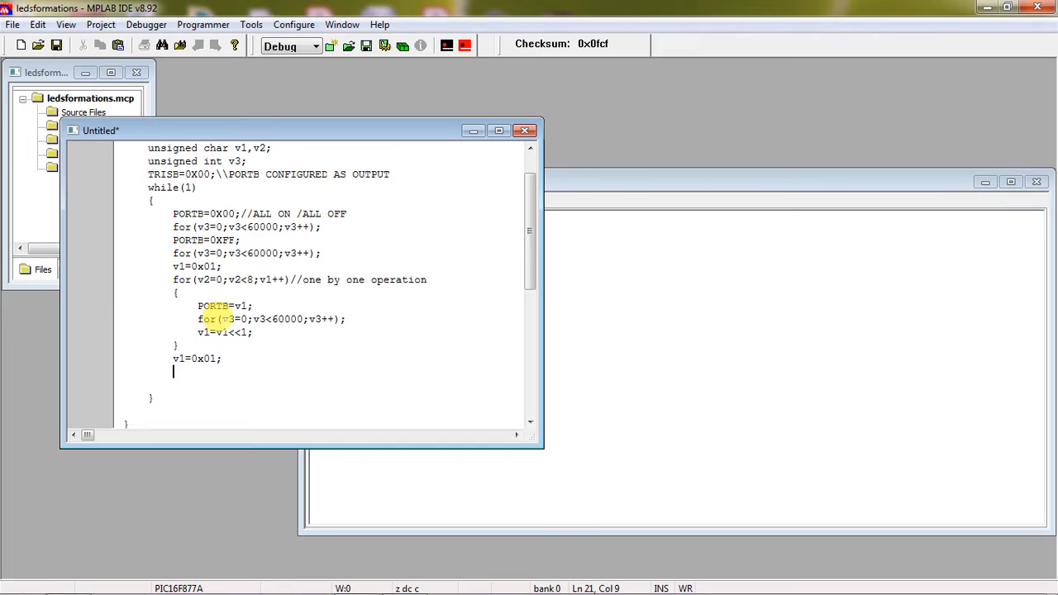
pyautogui.write('for()')
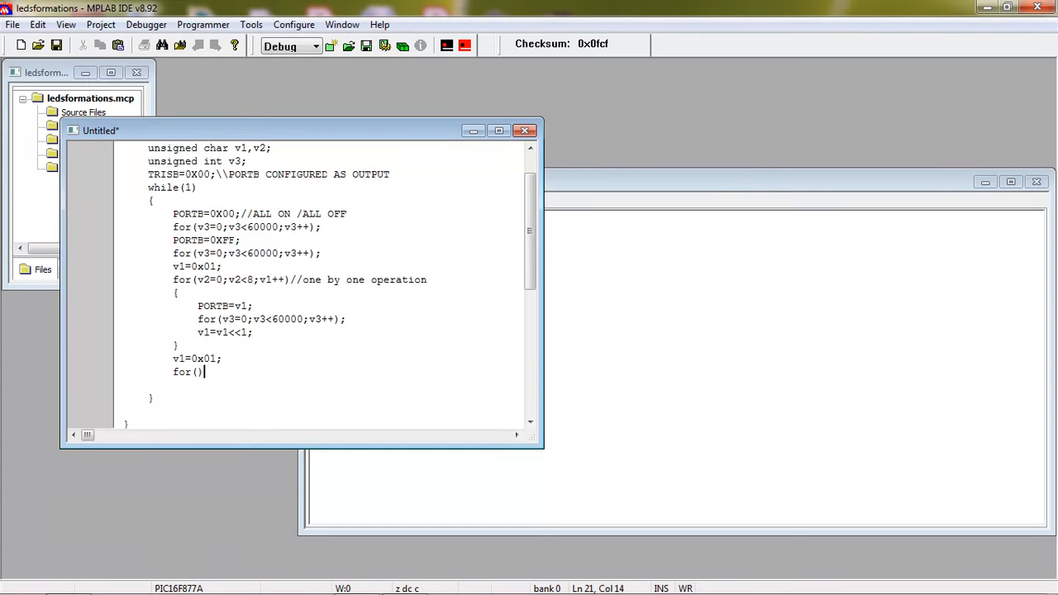
pyautogui.write('v2=0')
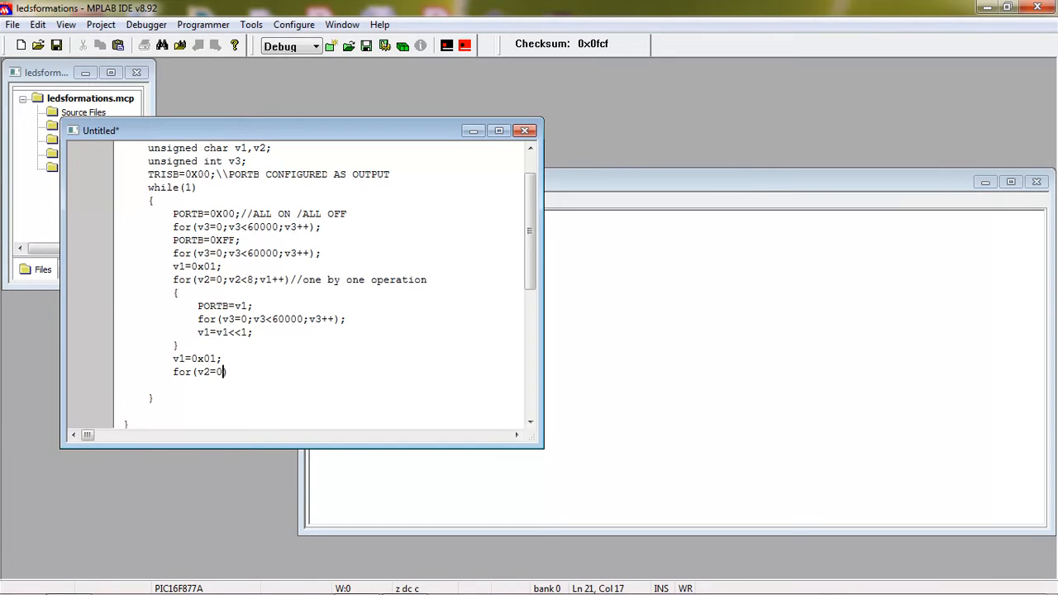
pyautogui.write(';v2<8;v2++')
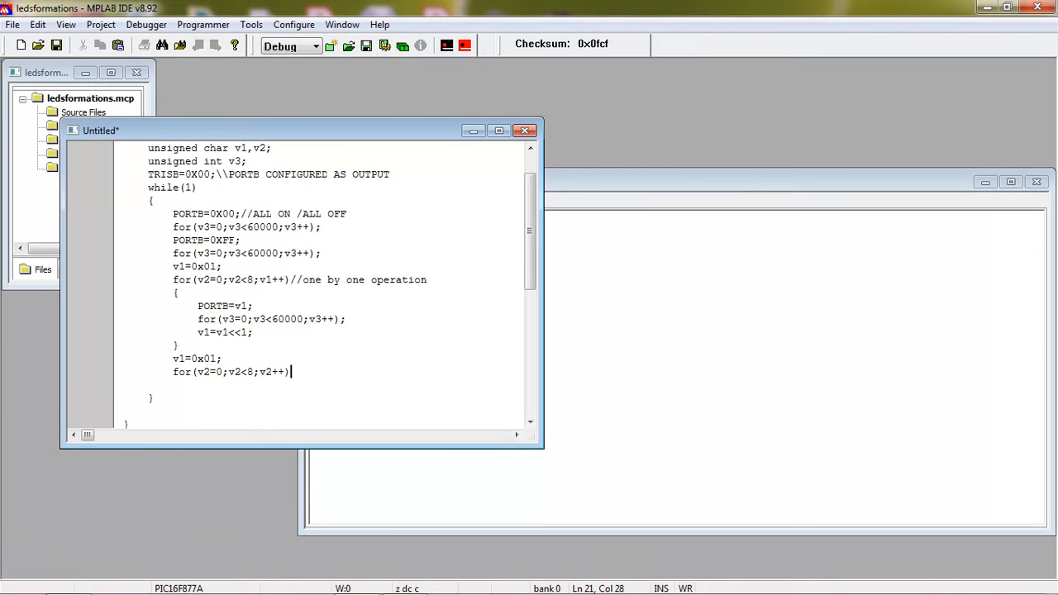
pyautogui.write('{}')
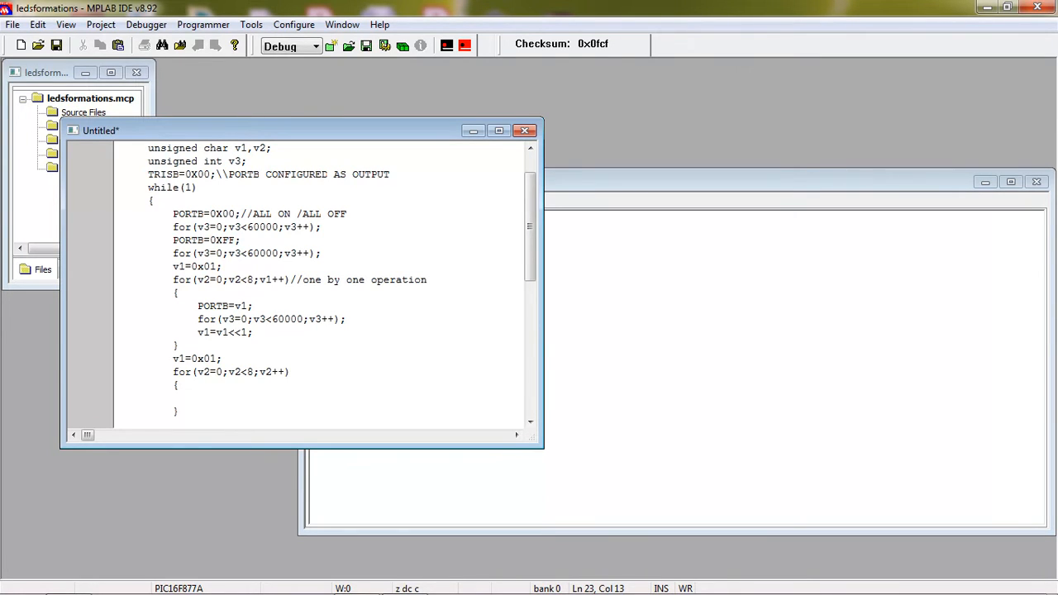
pyautogui.click(198, 397)
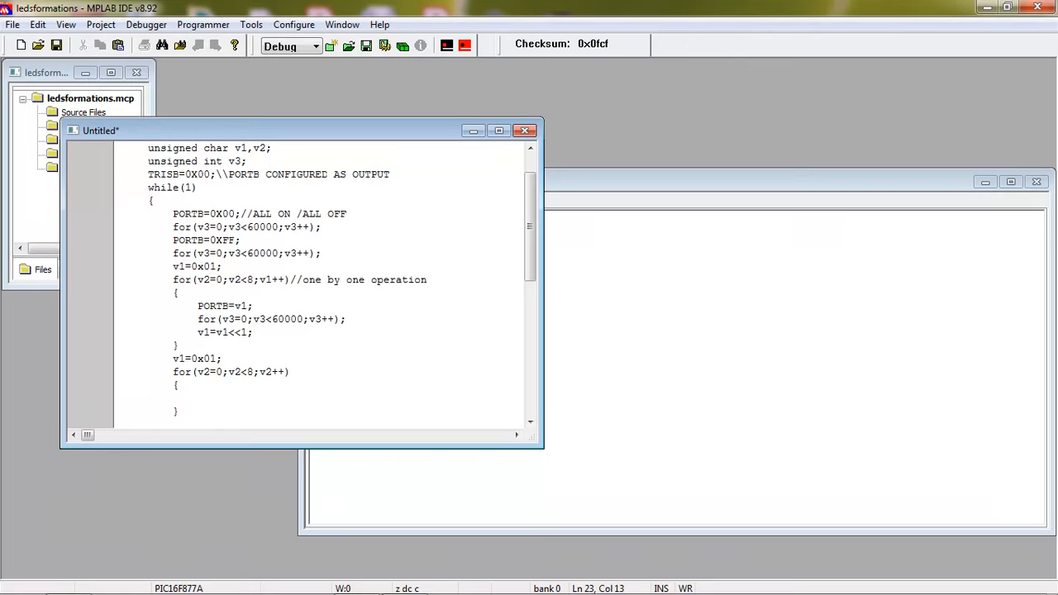
# Fill the second loop with PORTB=v1;, a 60000-count delay, v1=v1<<1; and v1=v1|0x01;.
pyautogui.write('PORTB')
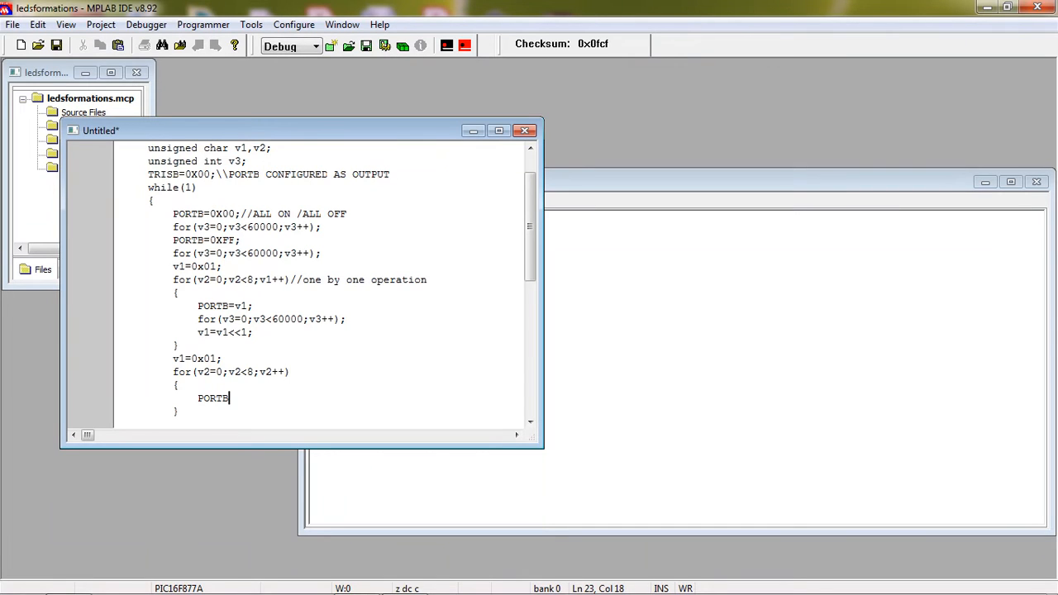
pyautogui.write('=1')
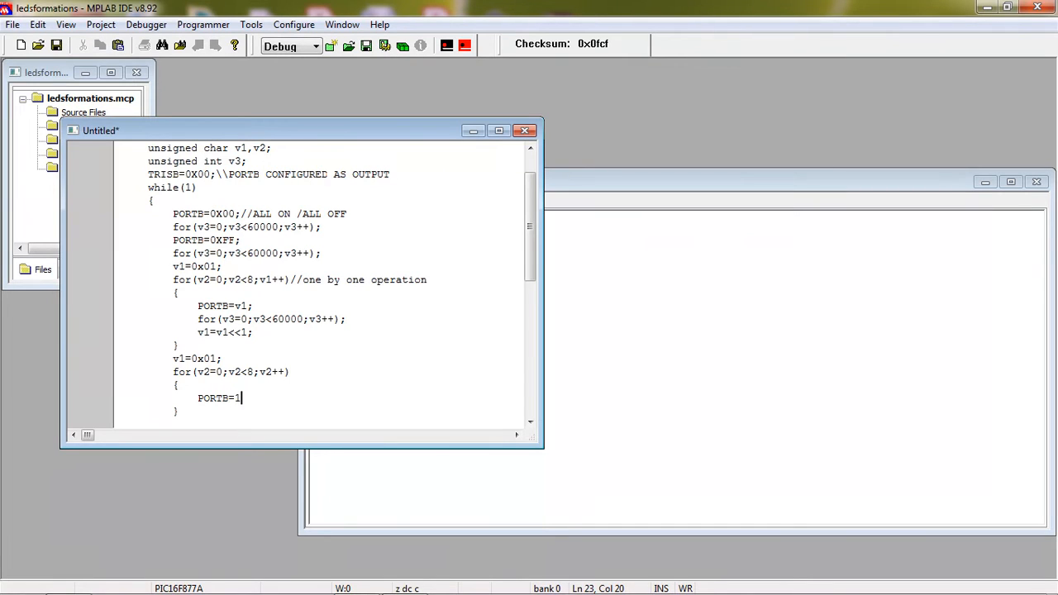
pyautogui.write('v1;')
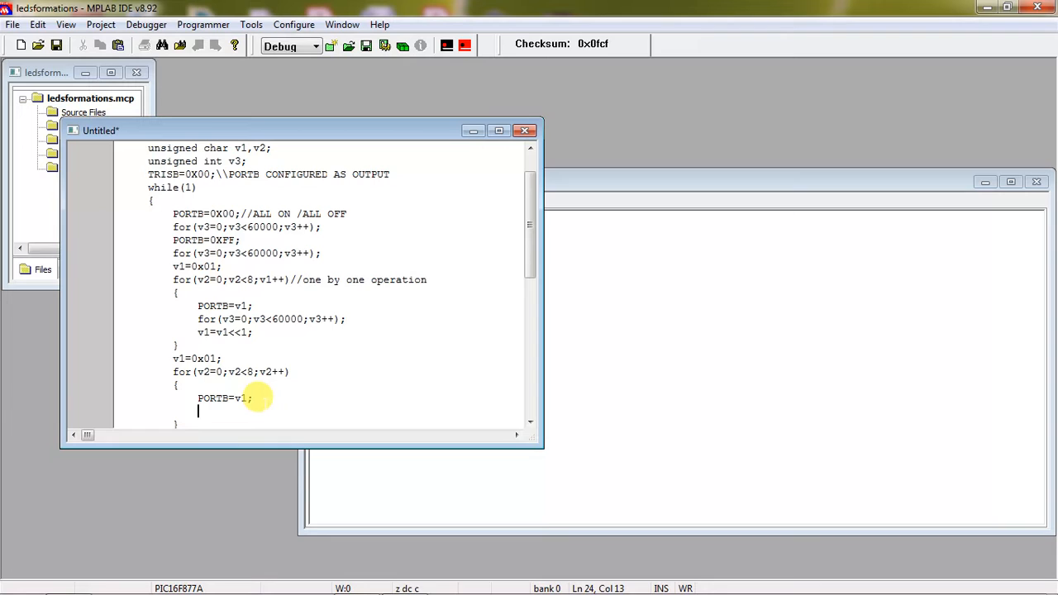
pyautogui.write('for(v3=0;v3<60000;v3++);')
pyautogui.write('v1')
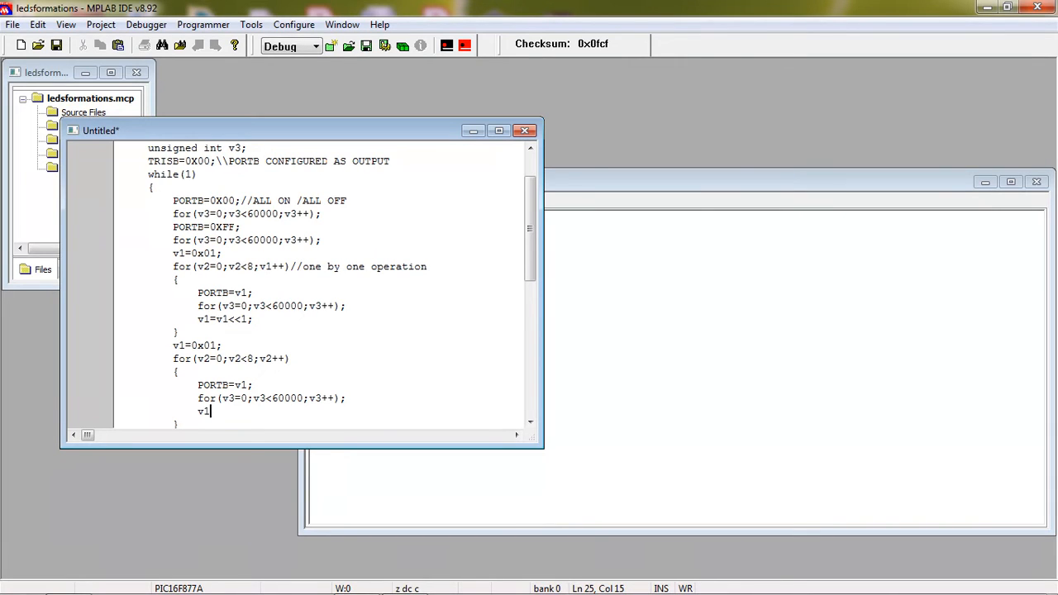
pyautogui.write('=v1<<1;')
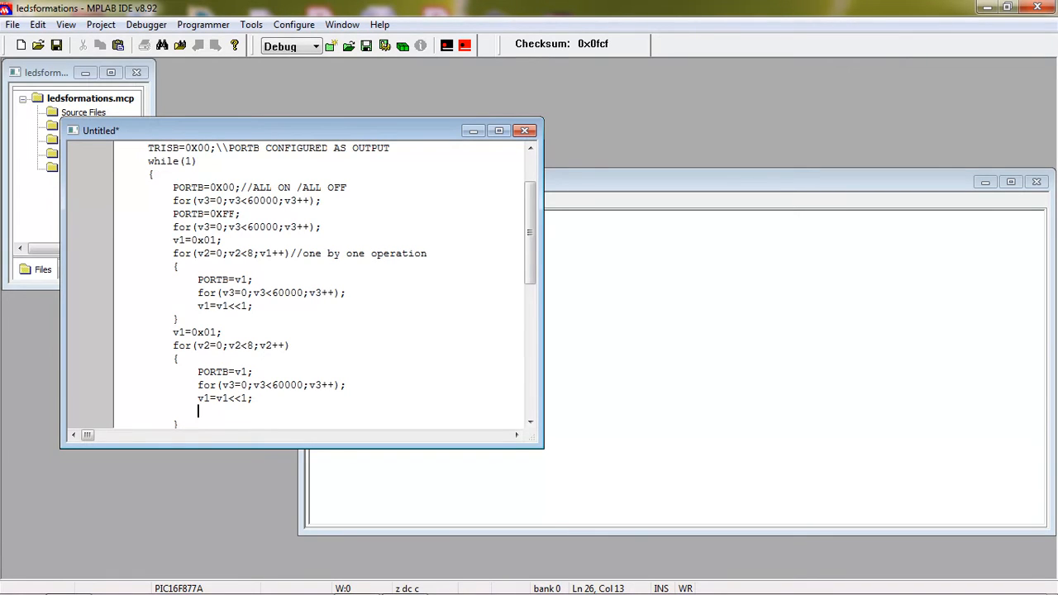
pyautogui.write('v1+')
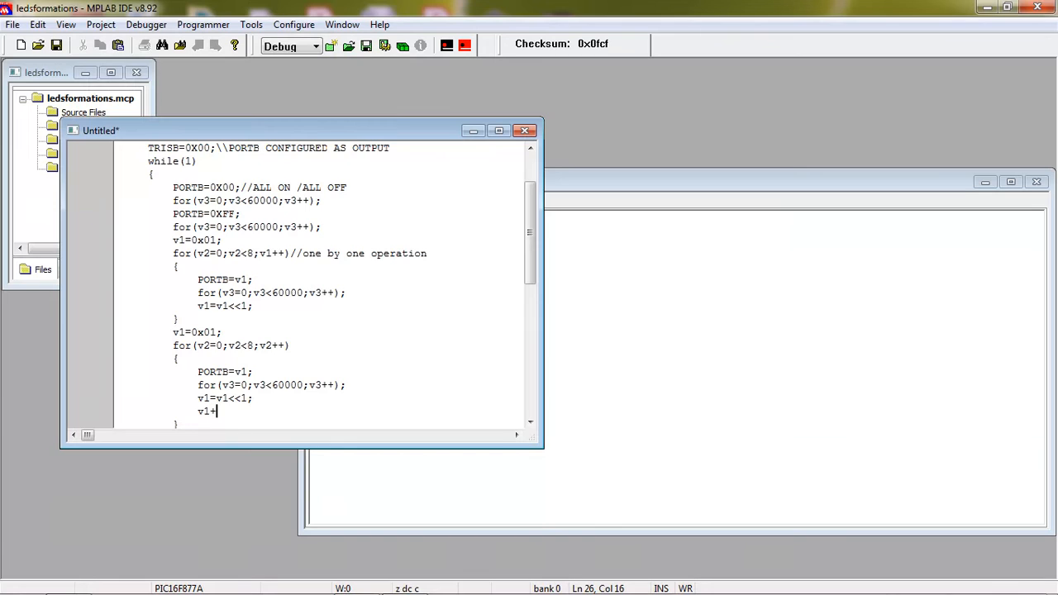
pyautogui.press('Backspace')
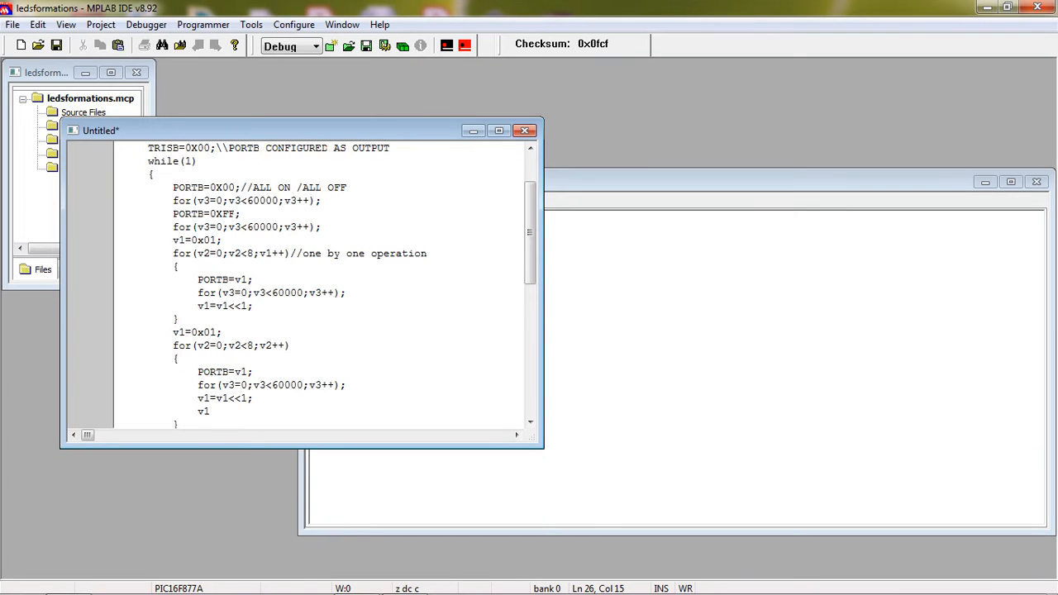
pyautogui.write('=v1')
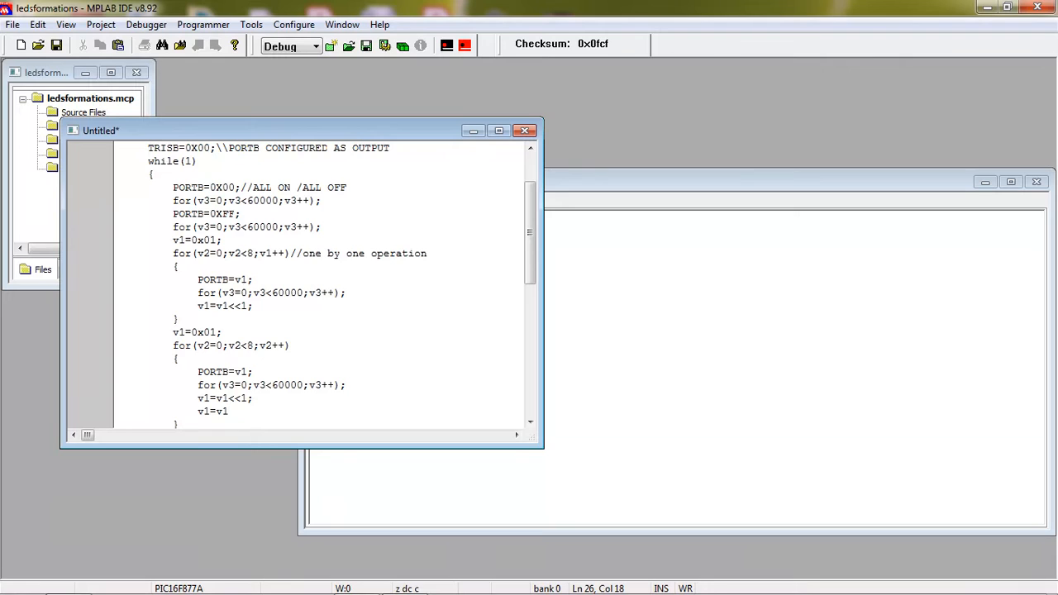
pyautogui.write('|0x01;')
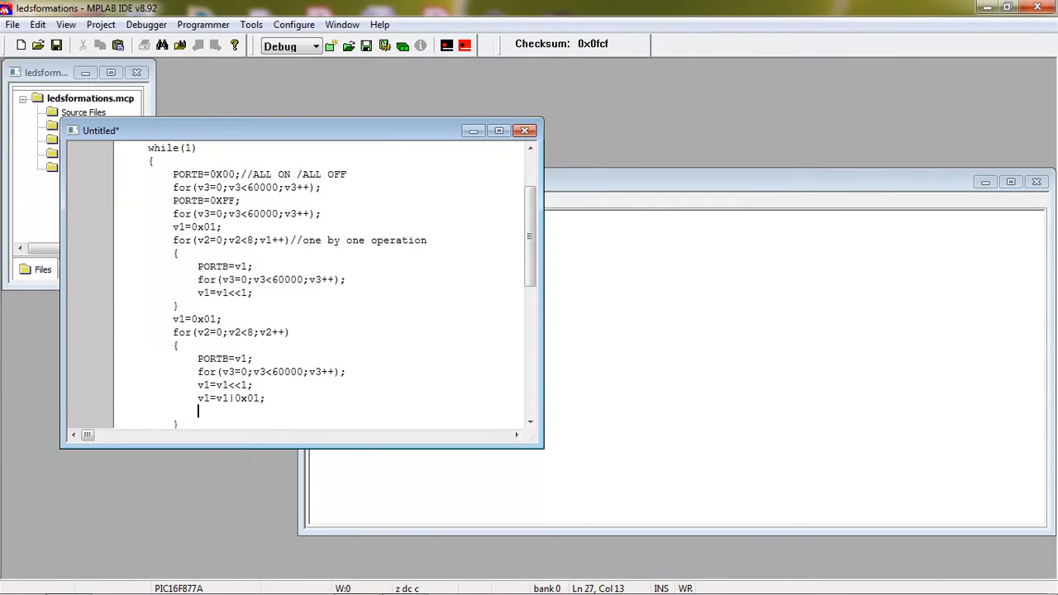
pyautogui.moveTo(305, 399)
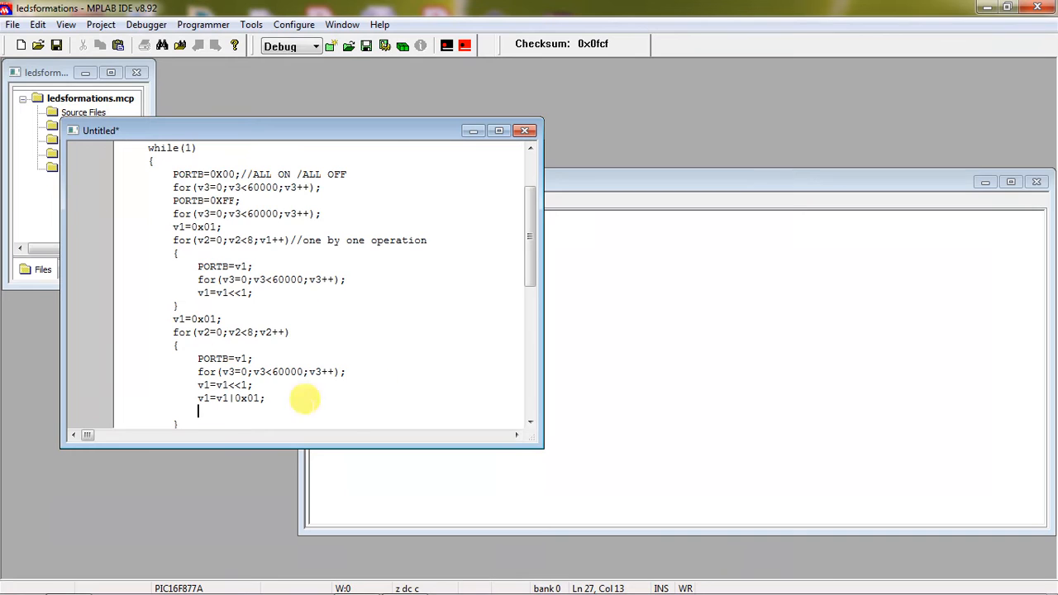
pyautogui.moveTo(287, 358)
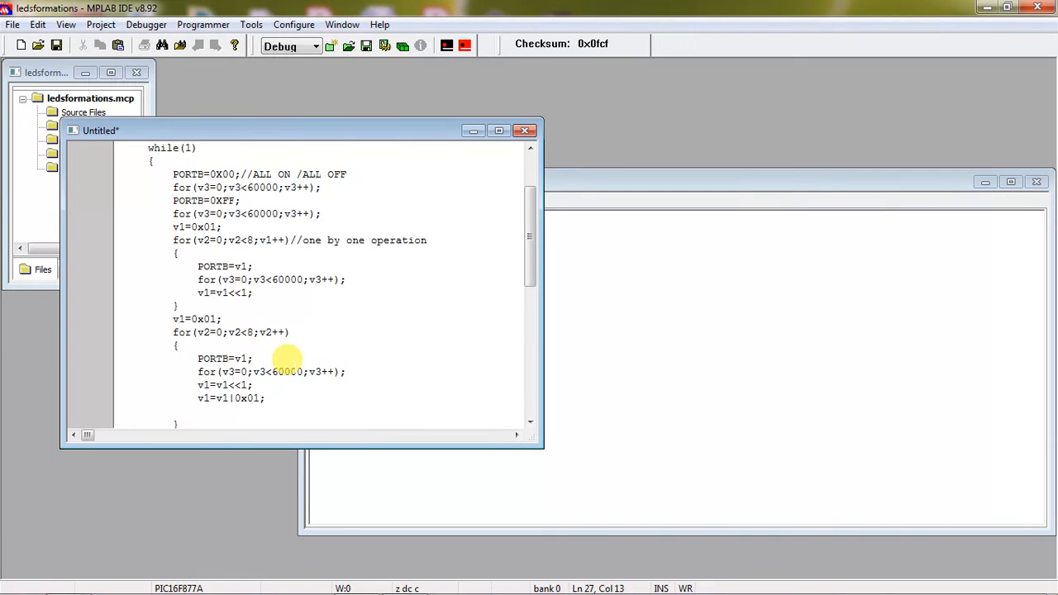
pyautogui.moveTo(240, 413)
pyautogui.write('}')
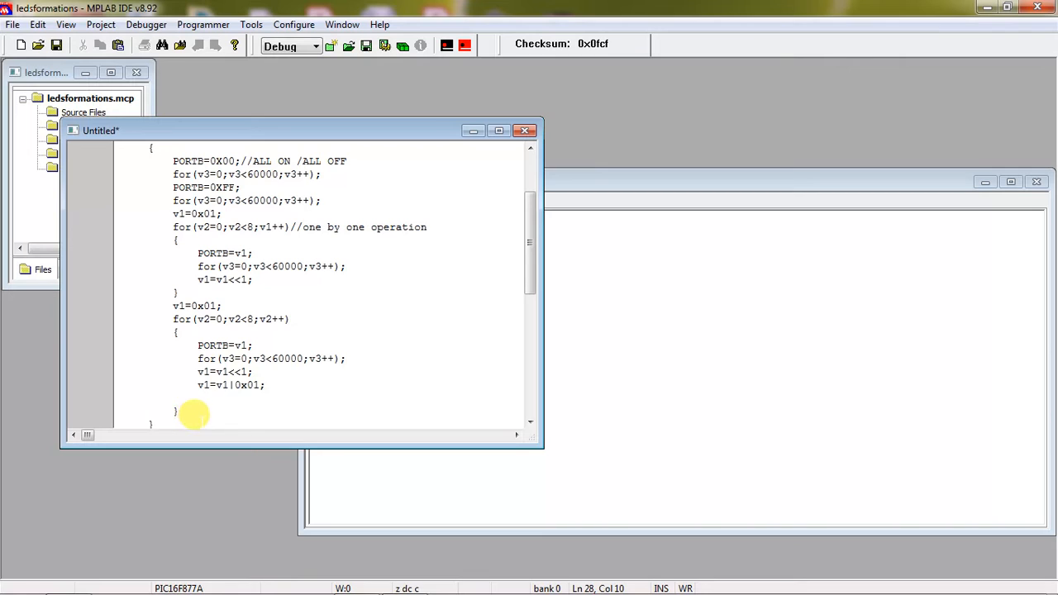
# Add v1=0x7f; on its own line after the fountain loop.
pyautogui.scroll(-3)
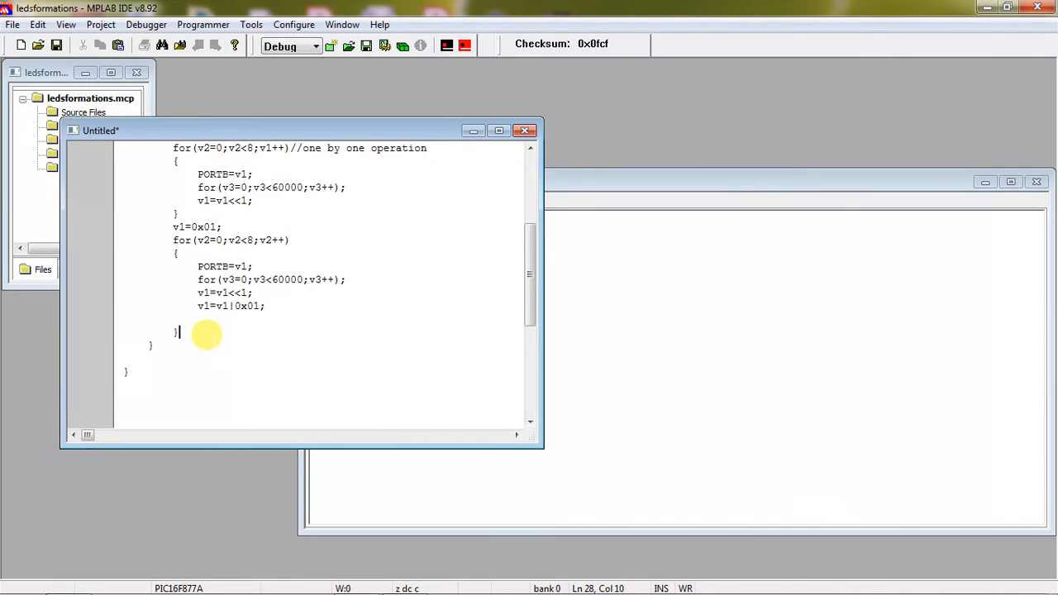
pyautogui.write('v1=0x')
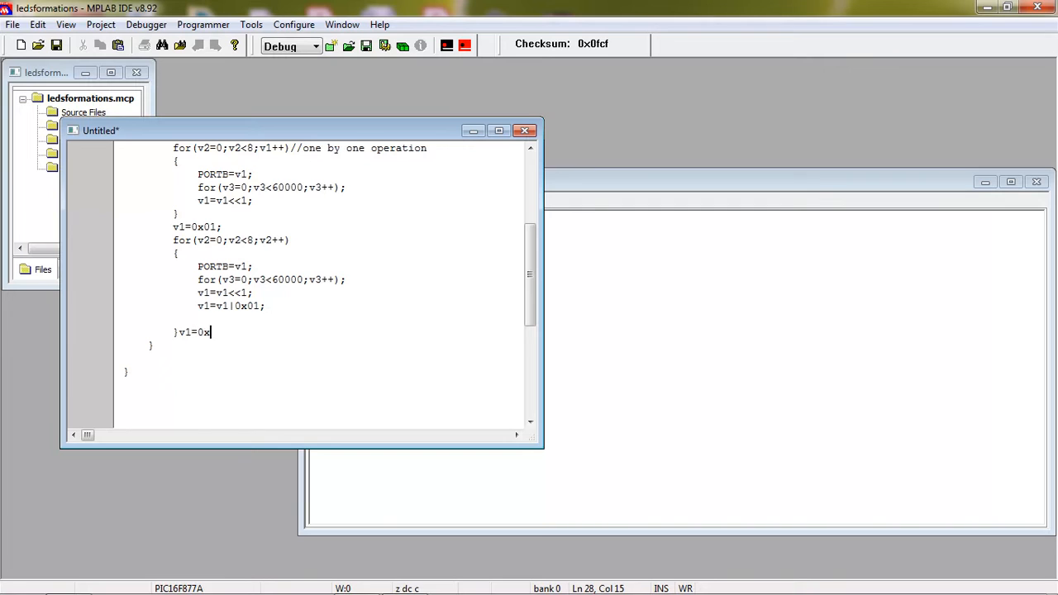
pyautogui.write('7f;')
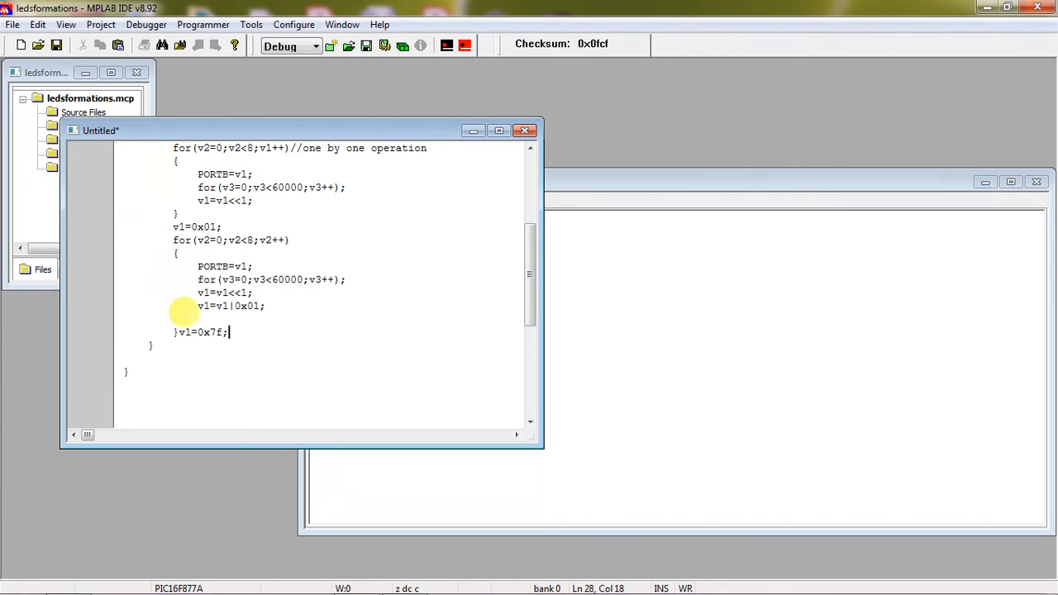
pyautogui.press('Enter')
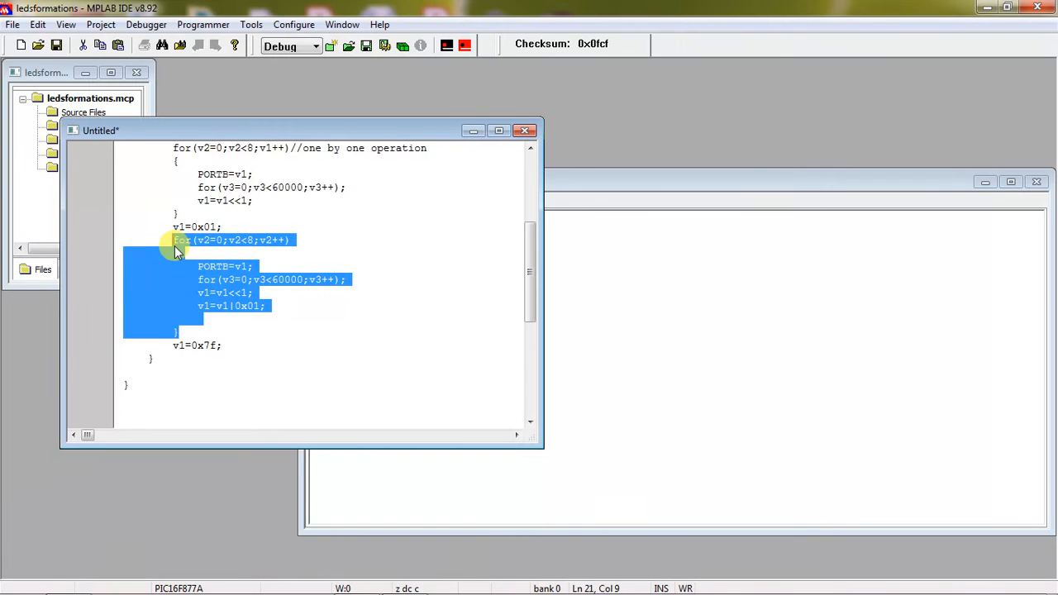
pyautogui.moveTo(182, 257)
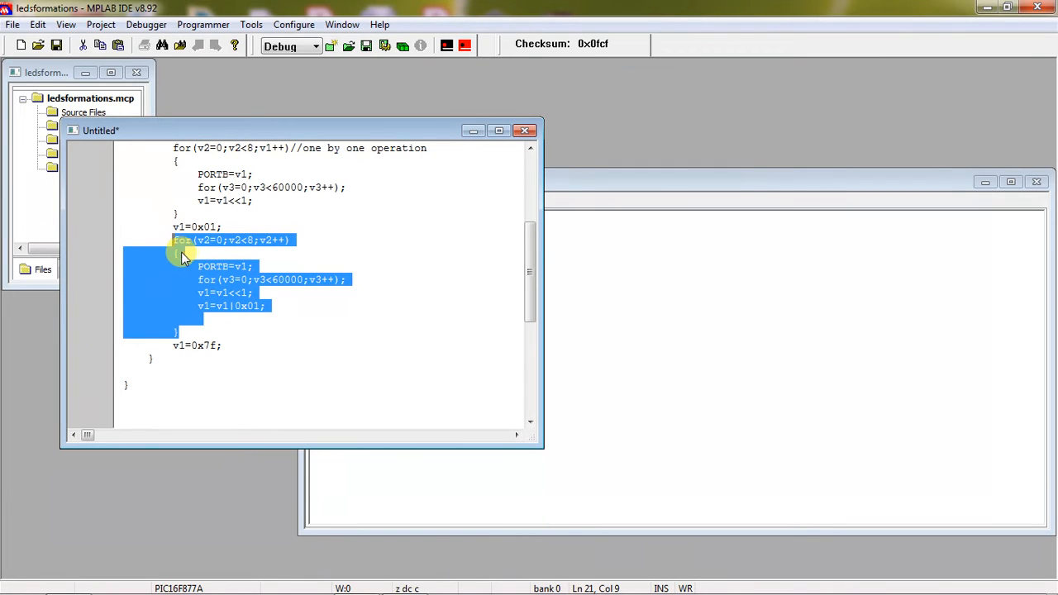
# Paste a copy of the loop below and change its shift to >>1.
pyautogui.click(221, 345)
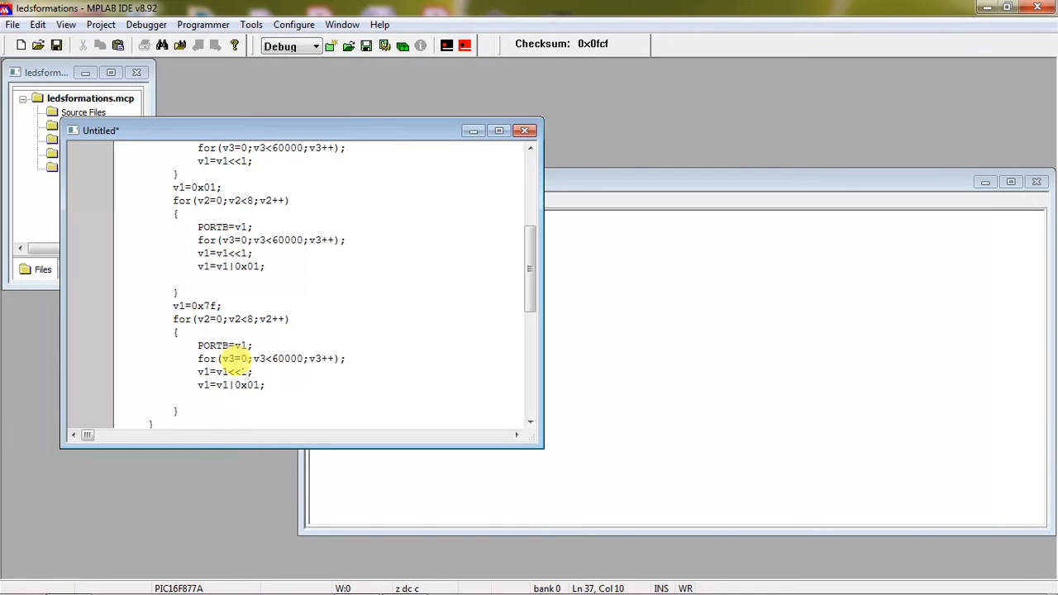
pyautogui.click(247, 371)
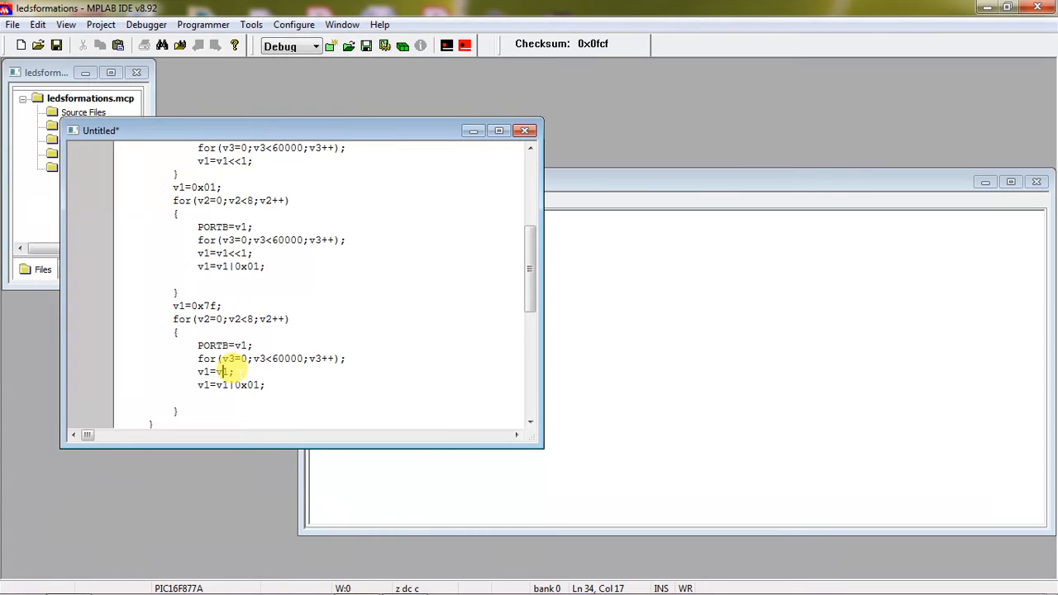
pyautogui.write('>>1')
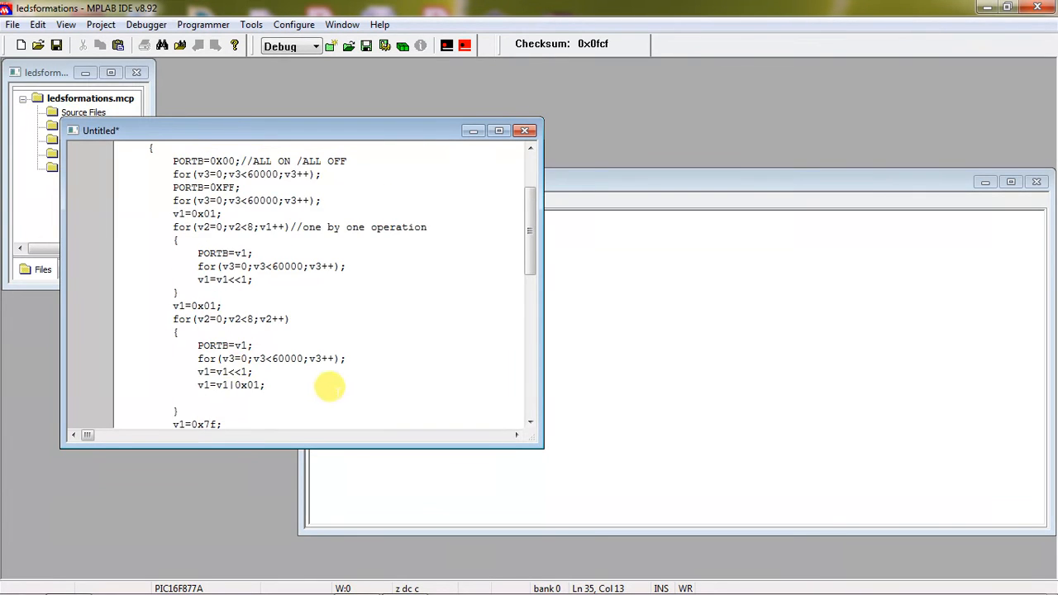
pyautogui.moveTo(295, 300)
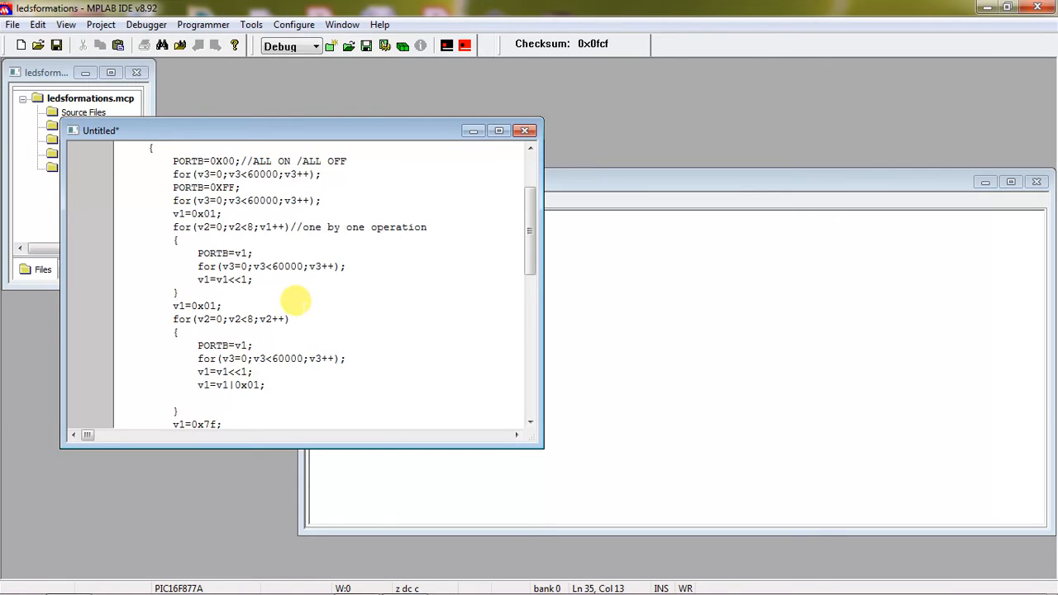
# Comment the second loop's v1=0x01; line with //fountain shape.
pyautogui.write('//founrt')
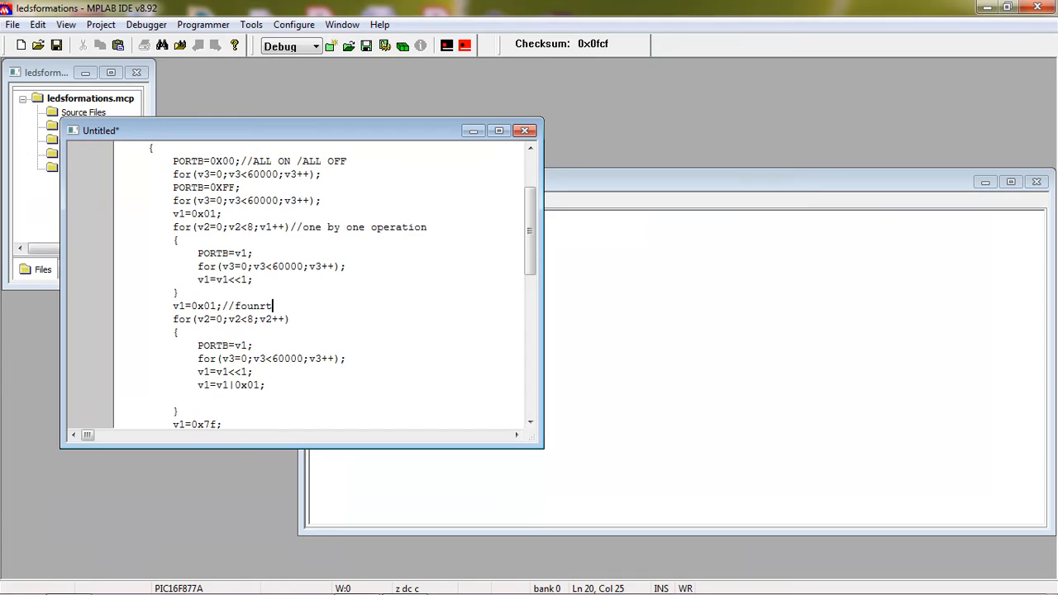
pyautogui.press('BackSpace')
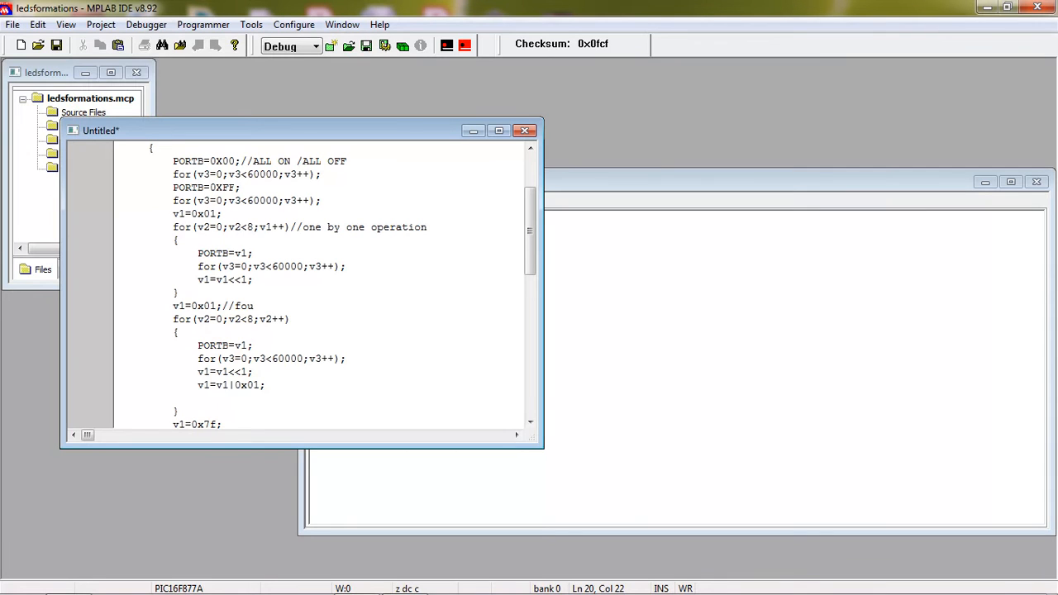
pyautogui.write('ntain')
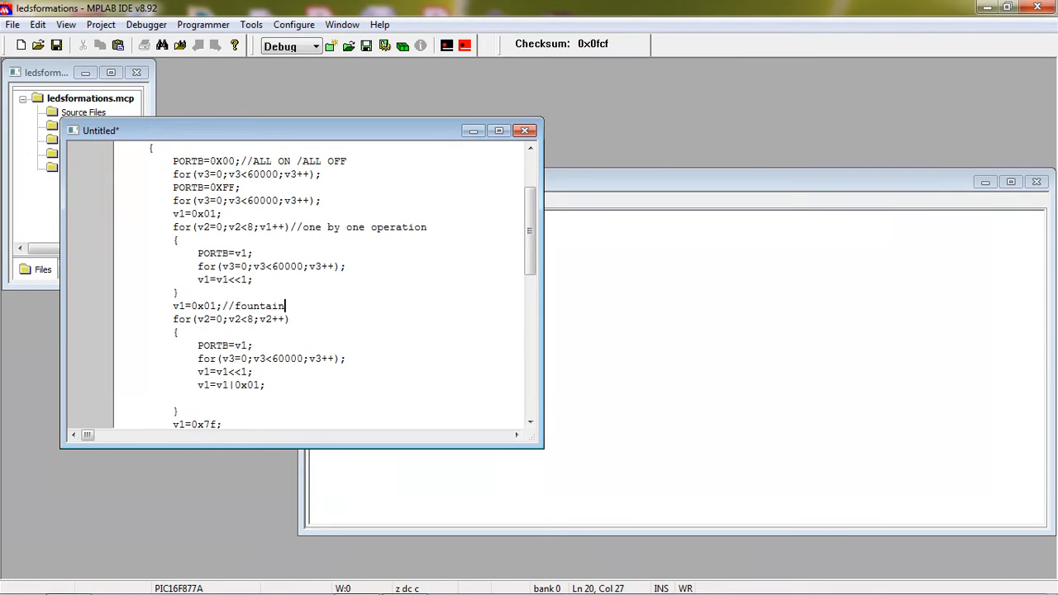
pyautogui.write('shape')
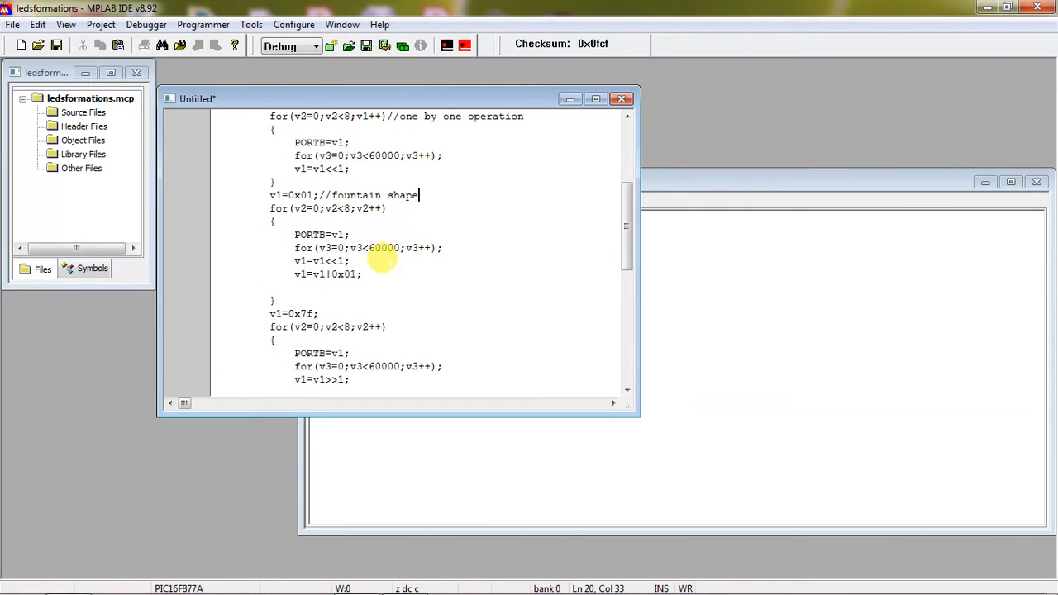
pyautogui.click(12, 24)
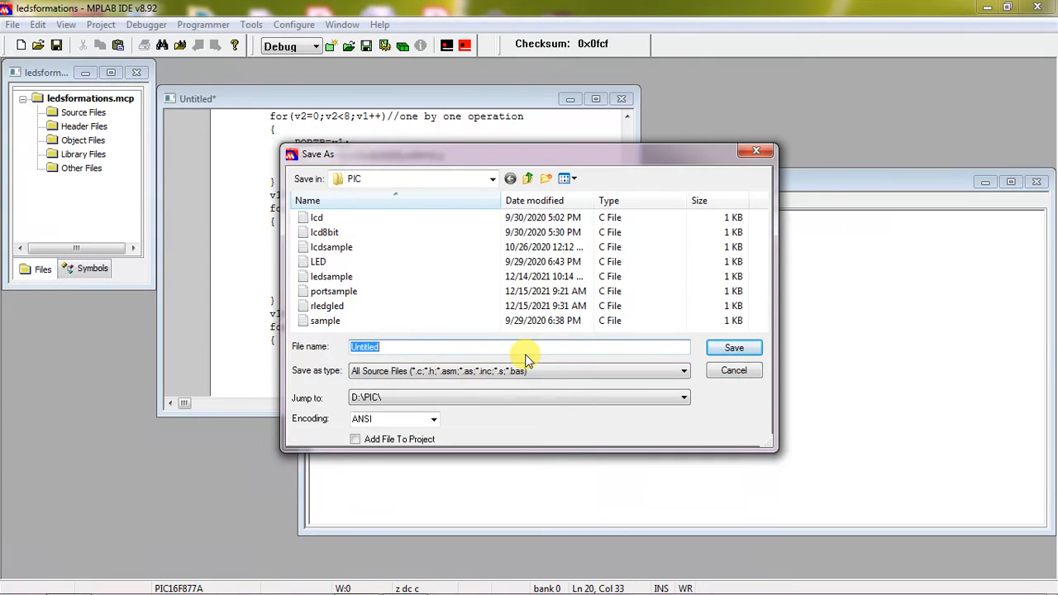
# Save the source file as ledsformations.c in D:\PIC.
pyautogui.write('formations.mcp')
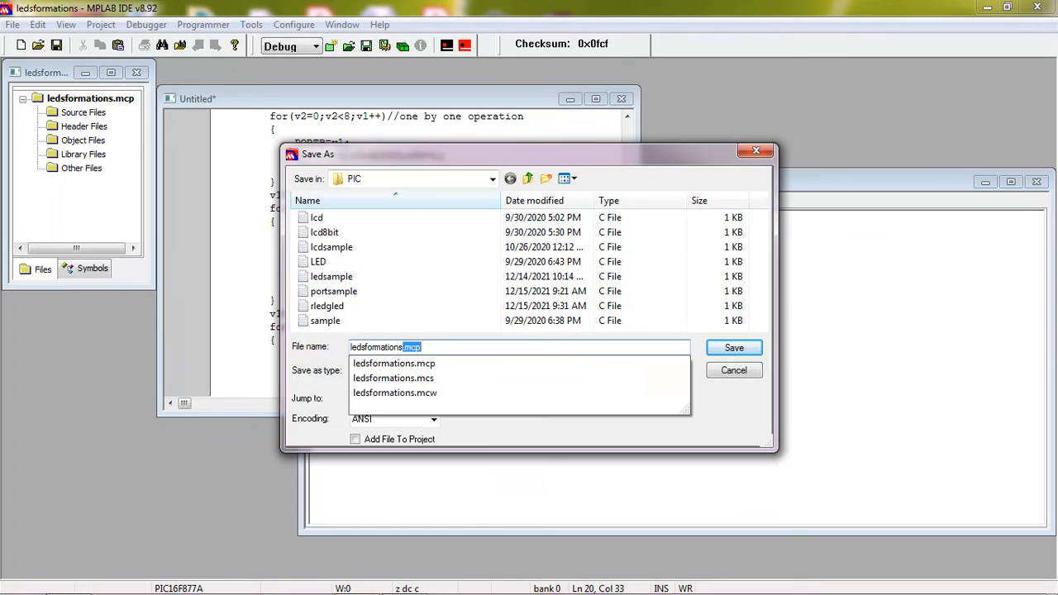
pyautogui.click(733, 347)
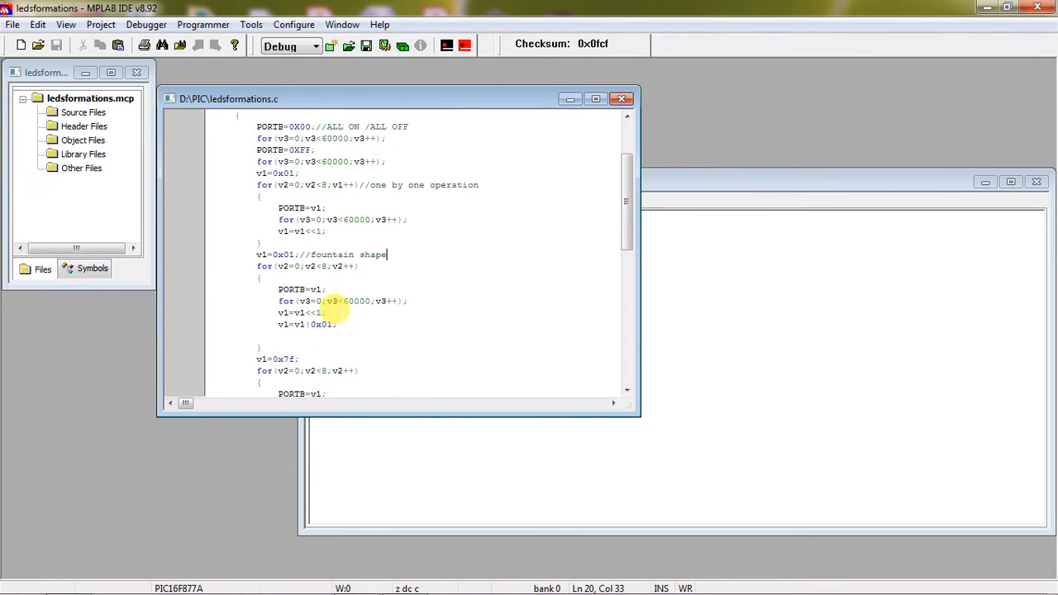
# Add ledsformations.c under Source Files in the project tree.
pyautogui.scroll(3)
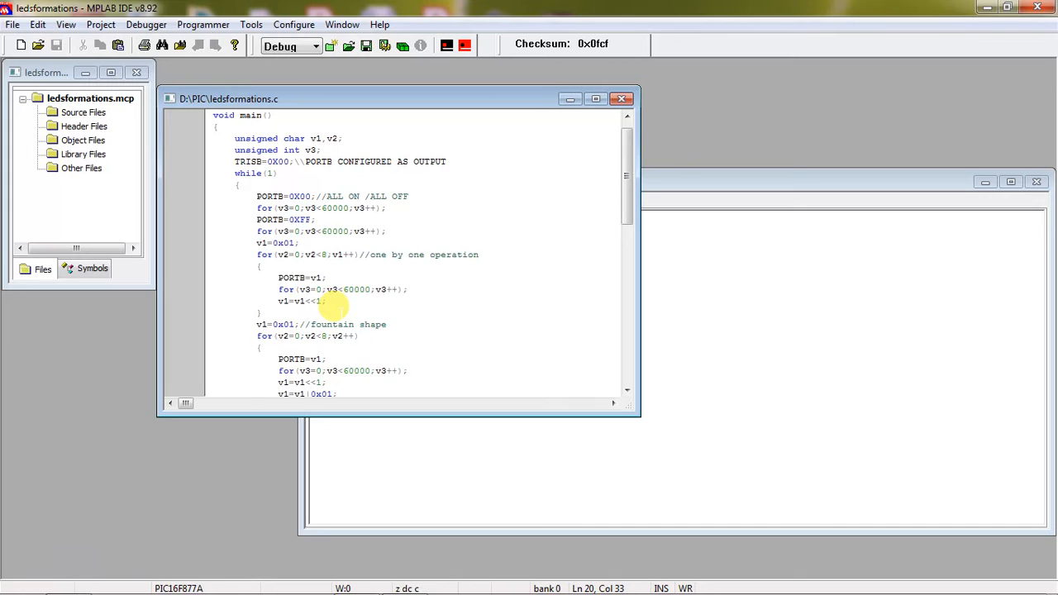
pyautogui.moveTo(325, 88)
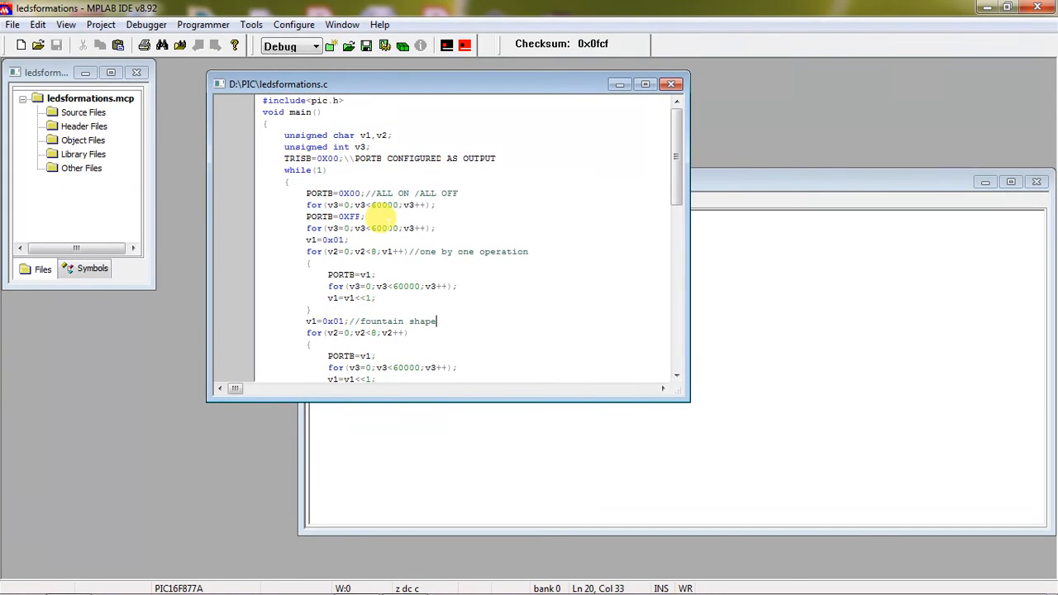
pyautogui.scroll(-3)
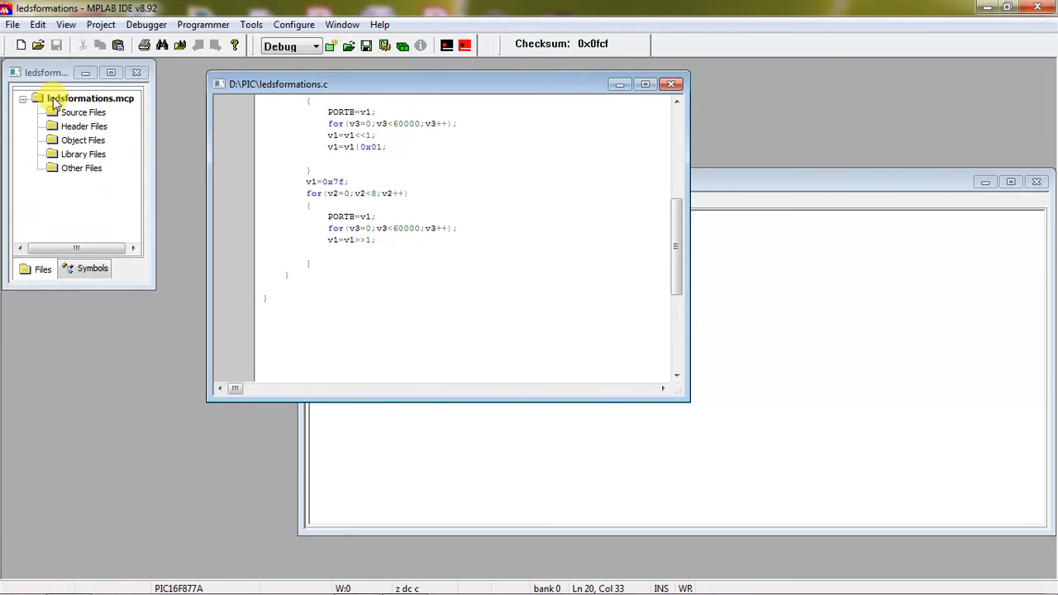
pyautogui.rightClick(83, 112)
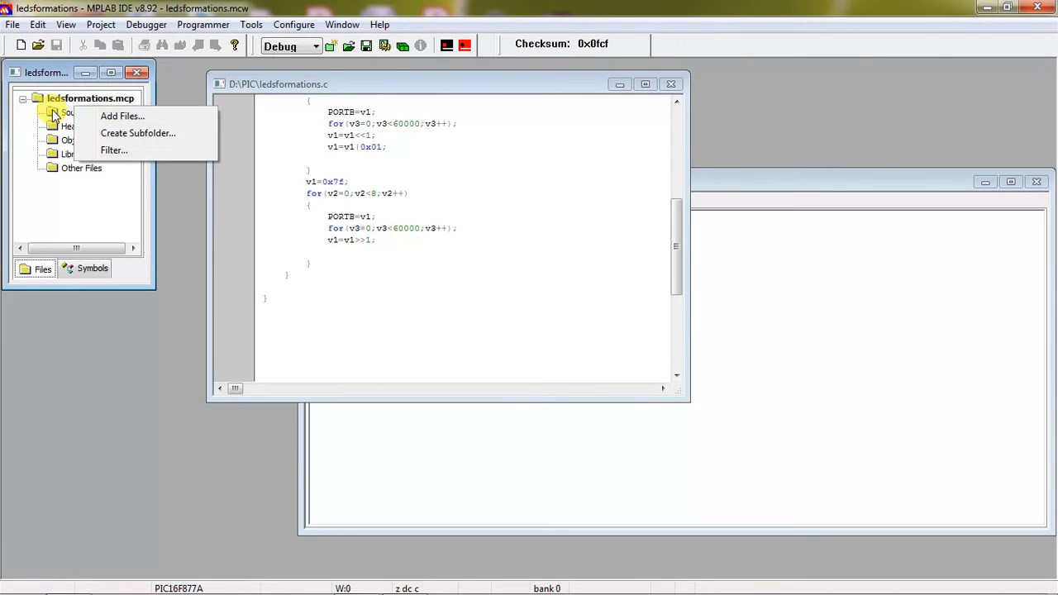
pyautogui.click(123, 116)
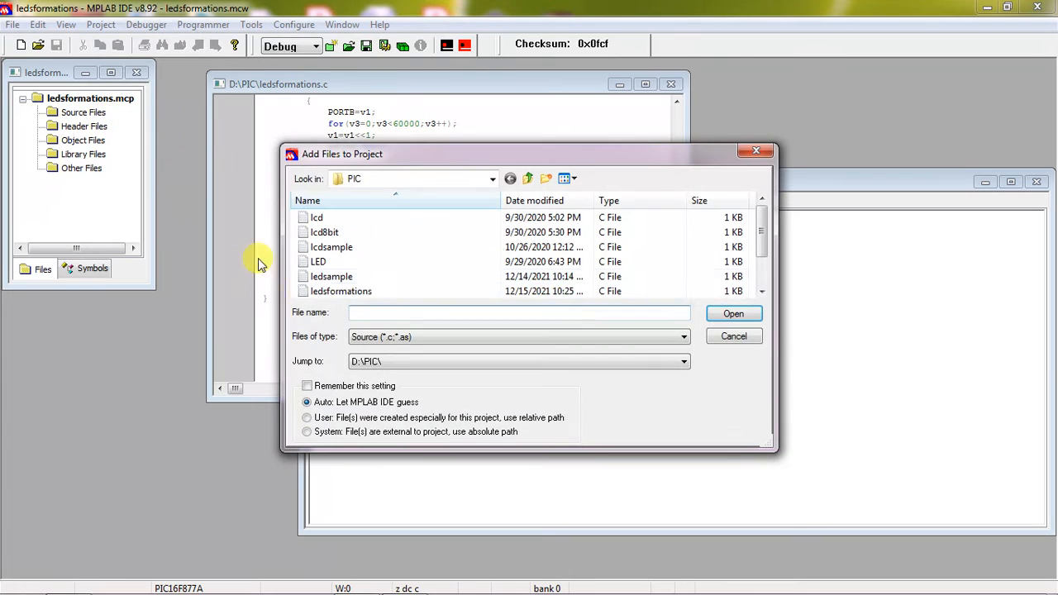
pyautogui.click(340, 291)
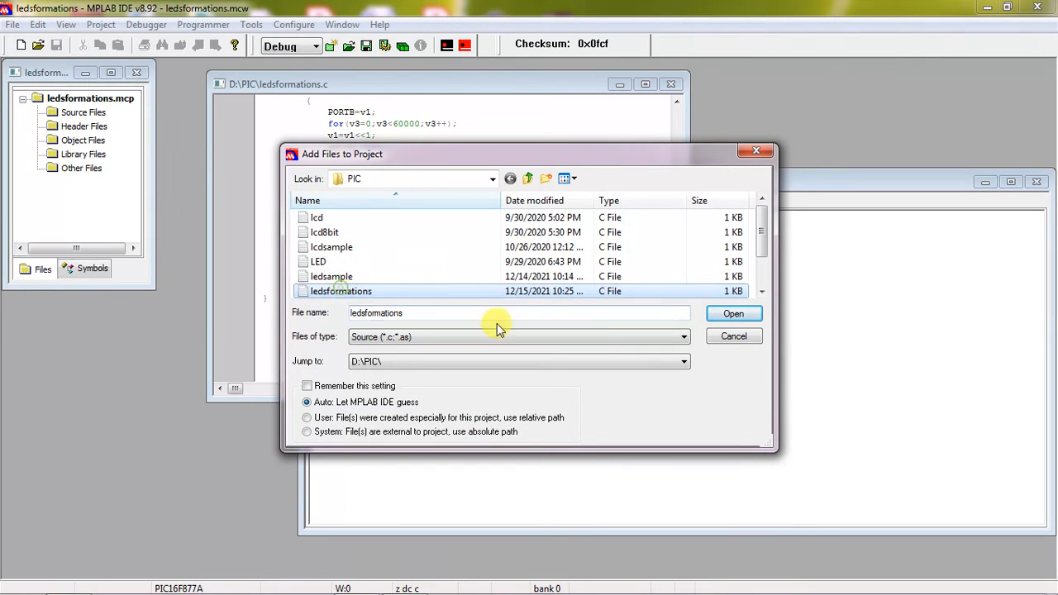
pyautogui.click(733, 313)
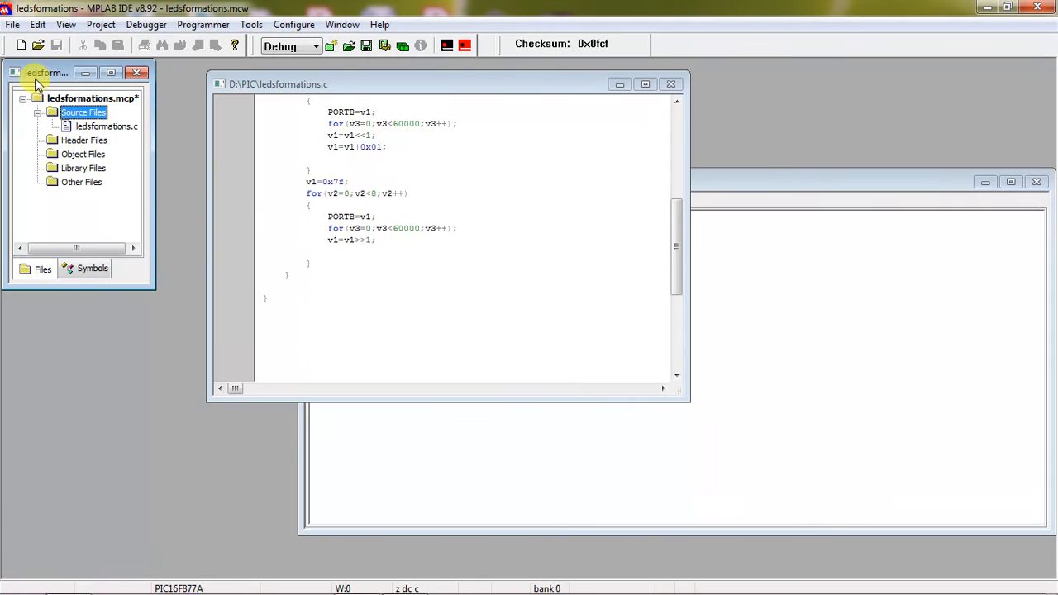
pyautogui.moveTo(195, 87)
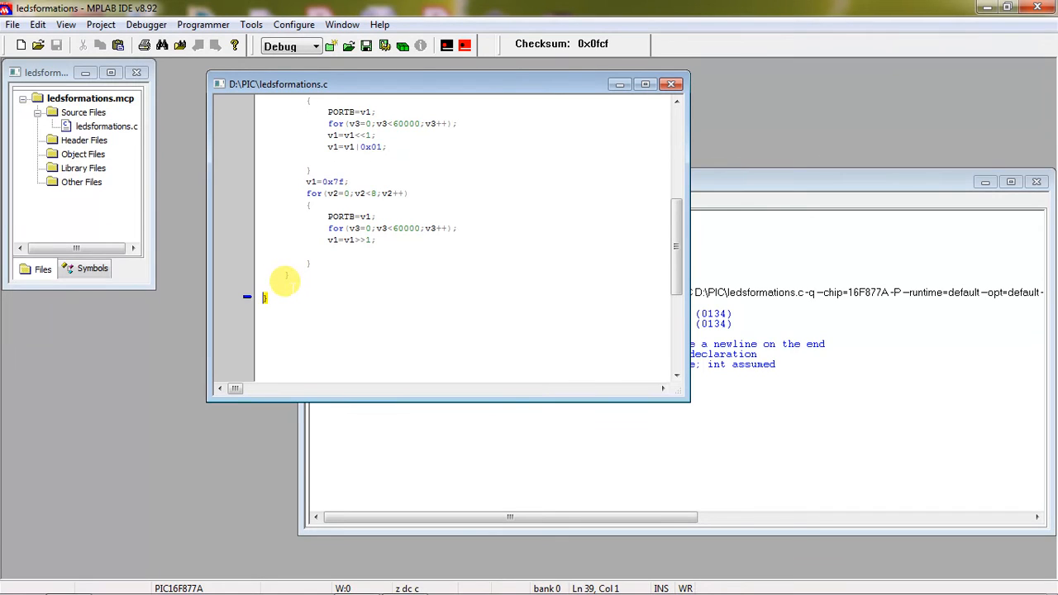
# Scroll through the build output to review the compiler warnings.
pyautogui.scroll(3)
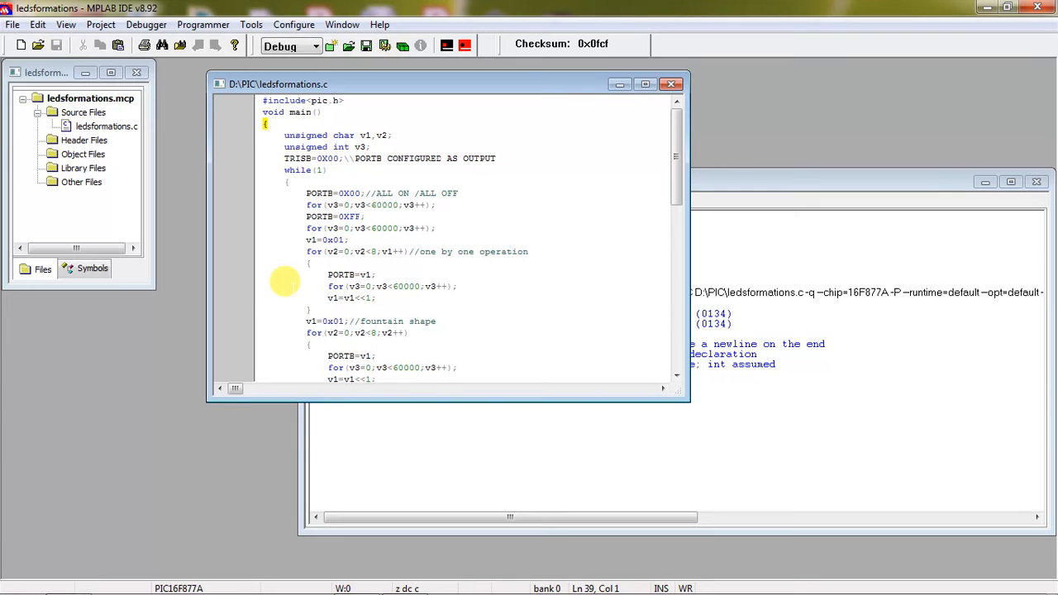
pyautogui.scroll(-3)
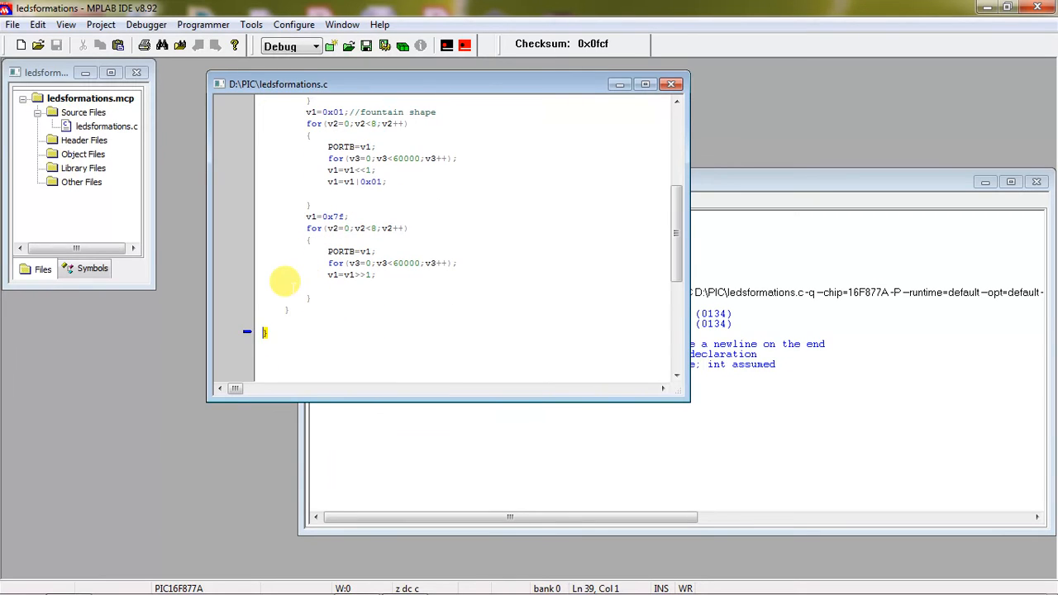
pyautogui.moveTo(383, 281)
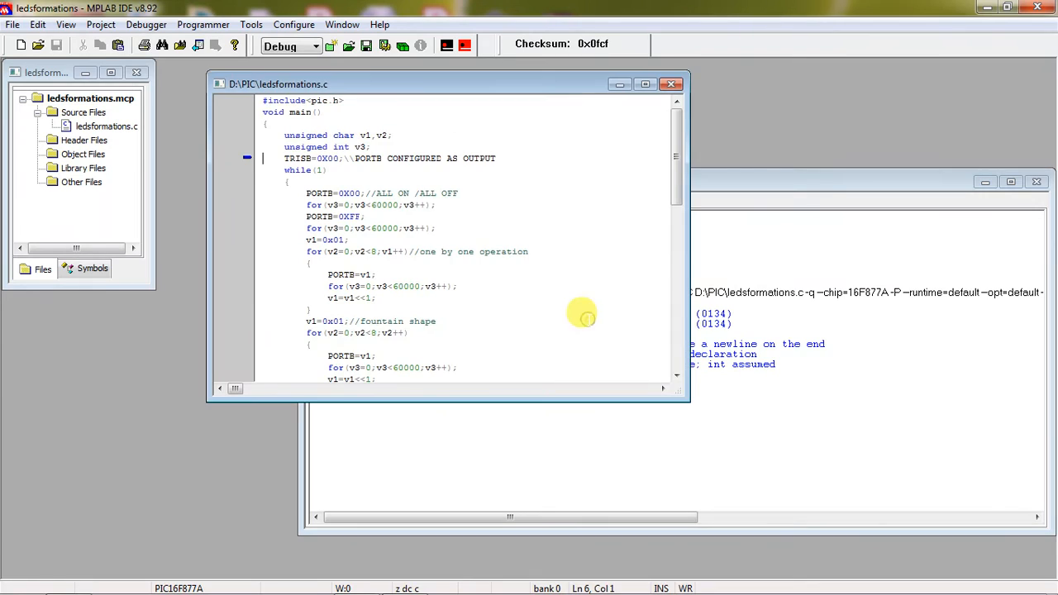
pyautogui.moveTo(285, 187)
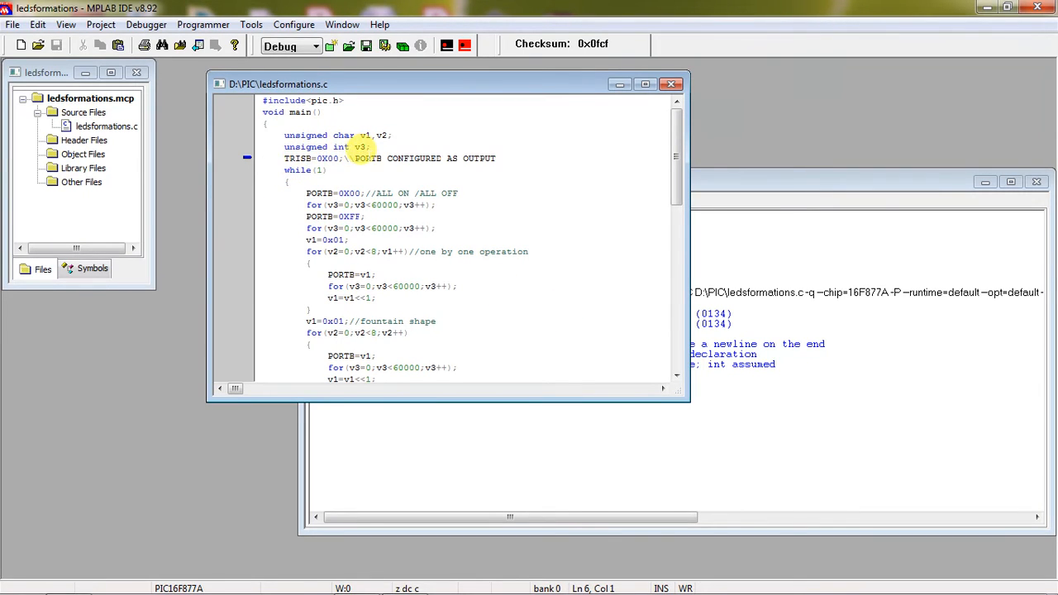
# Change the TRISB comment to // and rebuild the project into a hex file.
pyautogui.click(367, 157)
pyautogui.write('//')
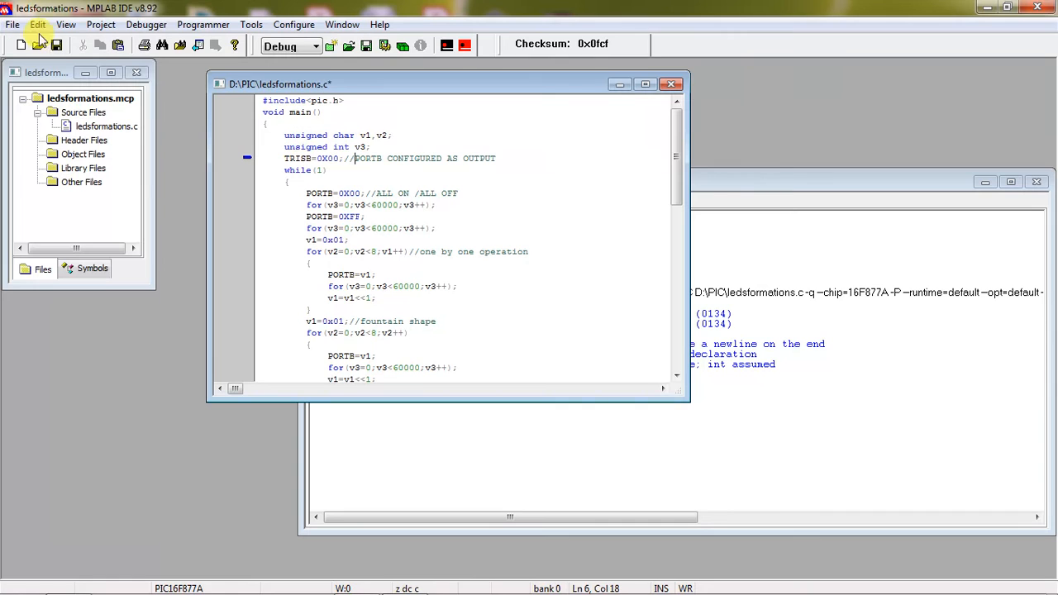
pyautogui.click(448, 45)
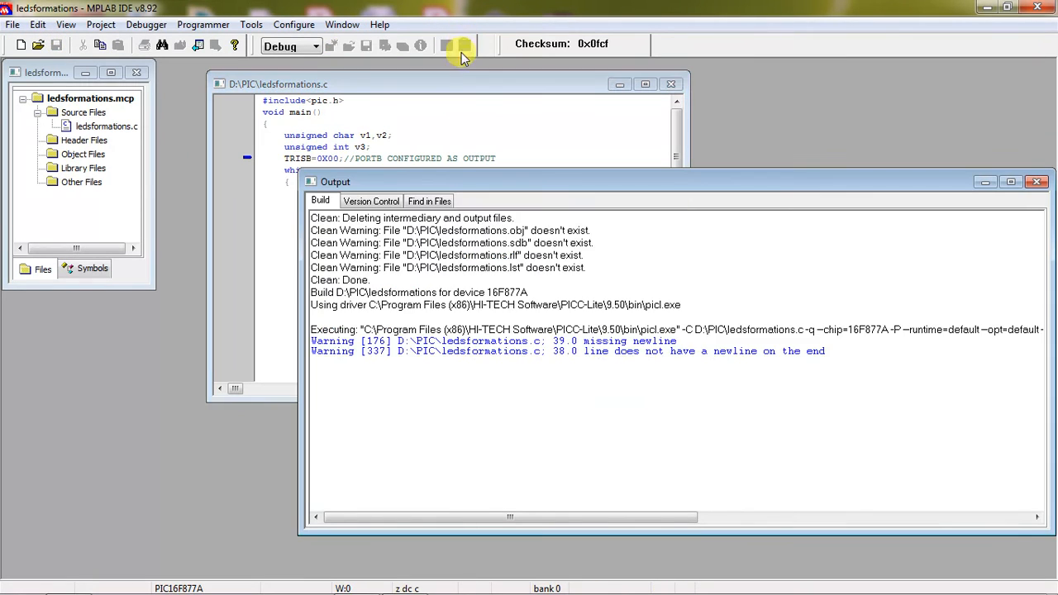
pyautogui.click(463, 45)
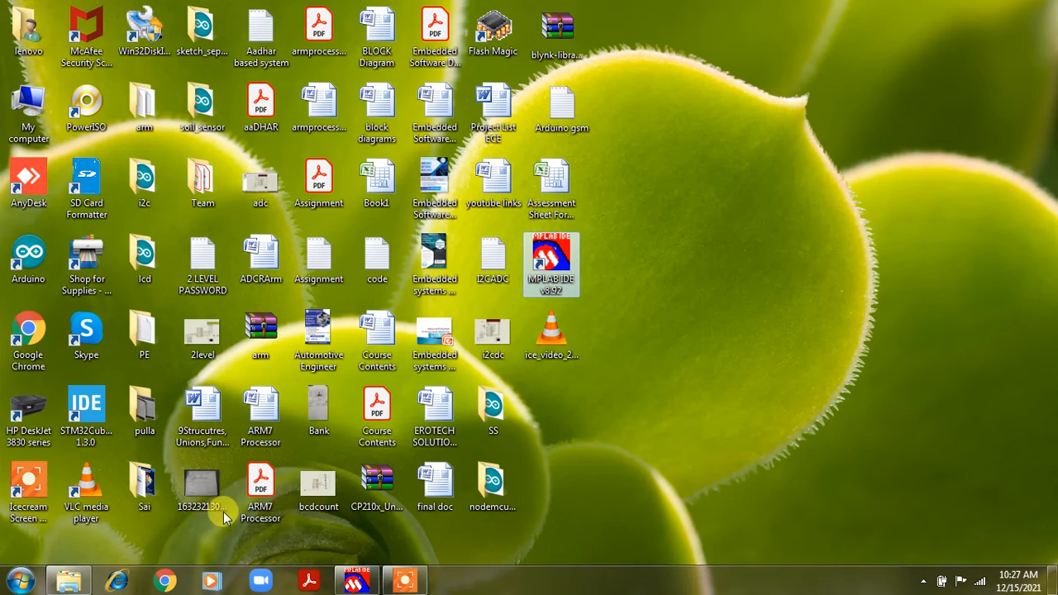
# Launch Proteus ISIS Professional from its desktop shortcut on a new untitled design.
pyautogui.click(19, 578)
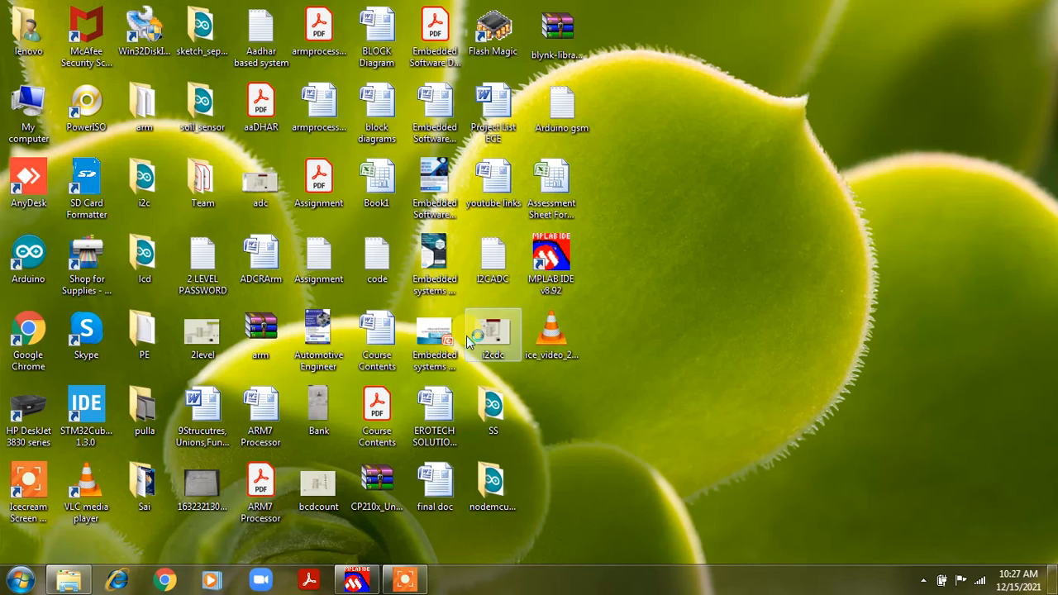
pyautogui.doubleClick(493, 334)
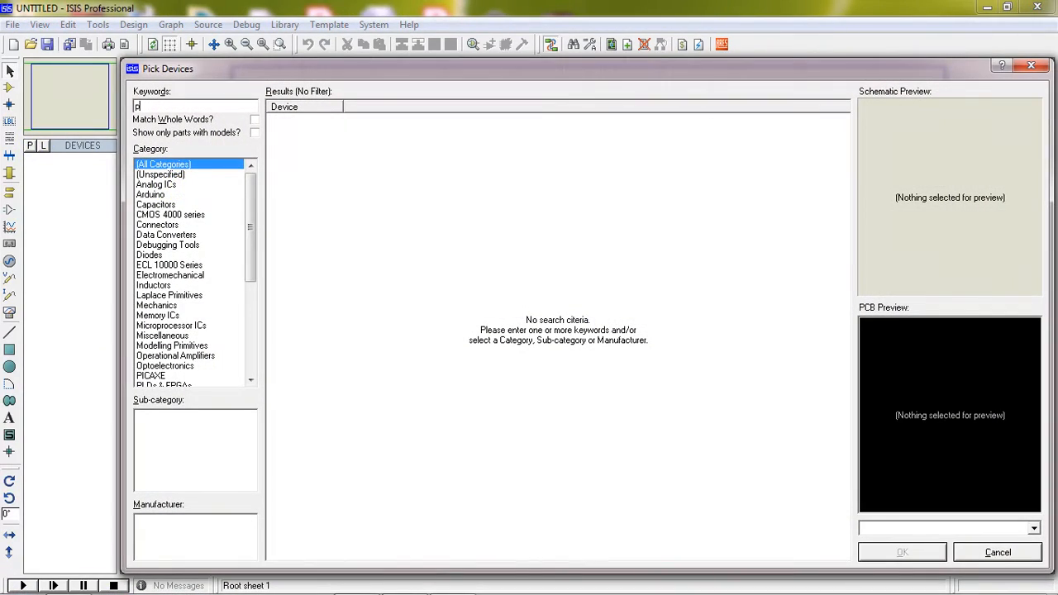
# Search for and add the PIC16F877A and LED-RED parts to the device list.
pyautogui.write('ic16f')
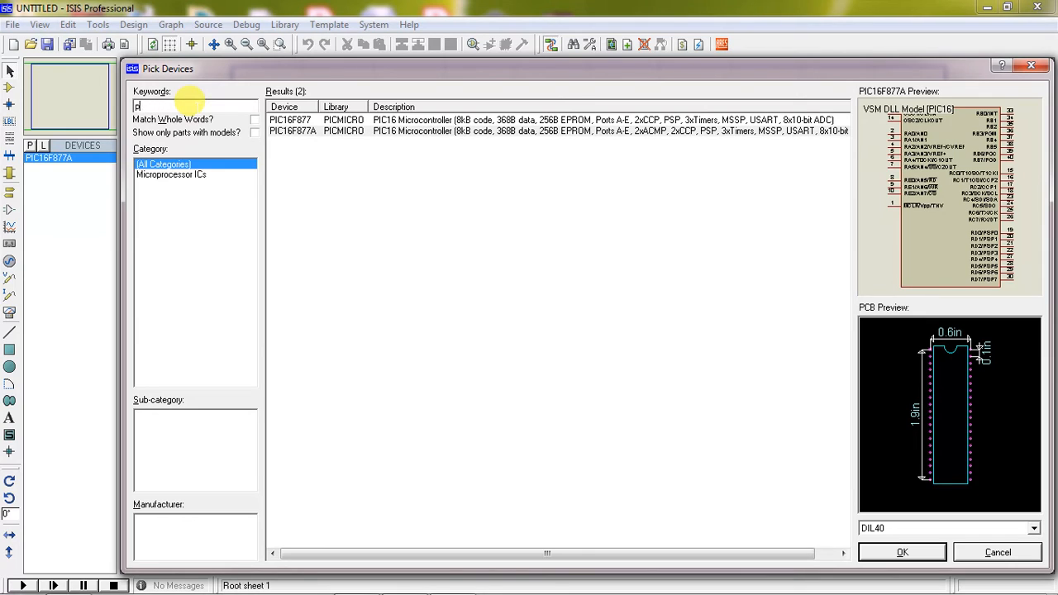
pyautogui.write('red')
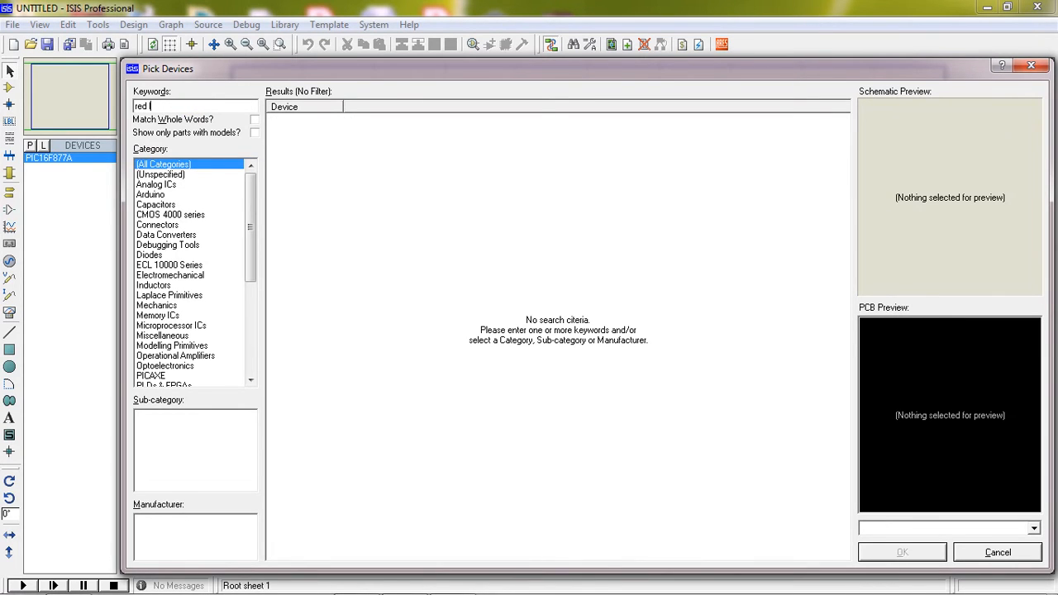
pyautogui.write('led')
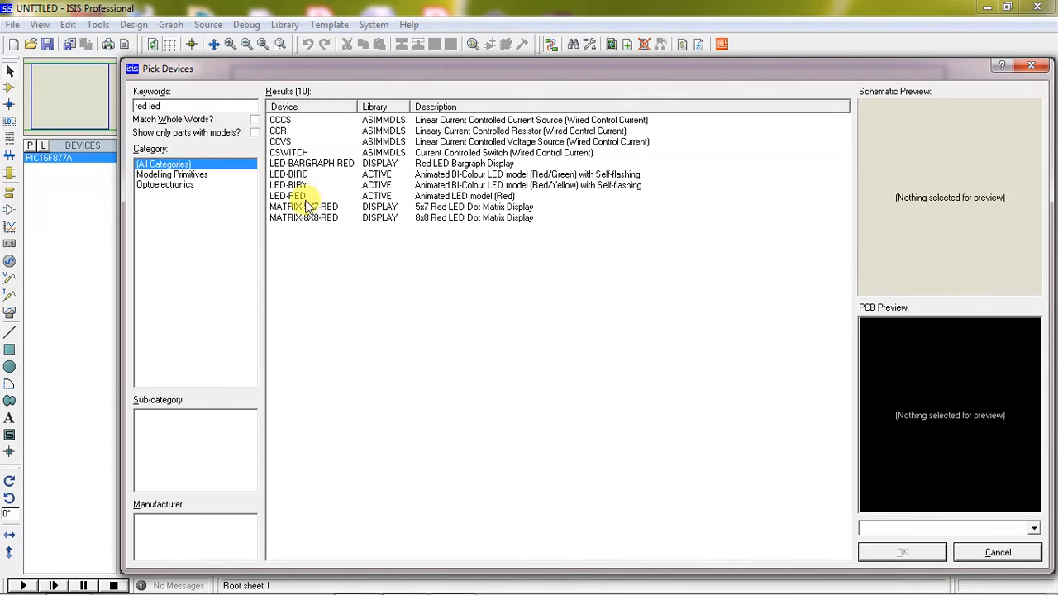
pyautogui.click(289, 195)
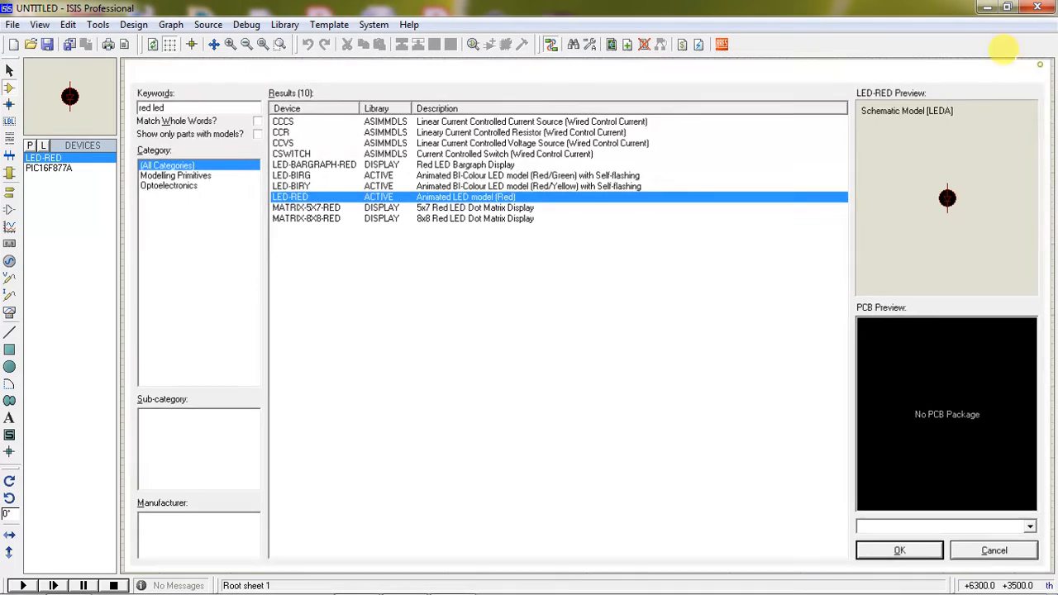
pyautogui.click(899, 550)
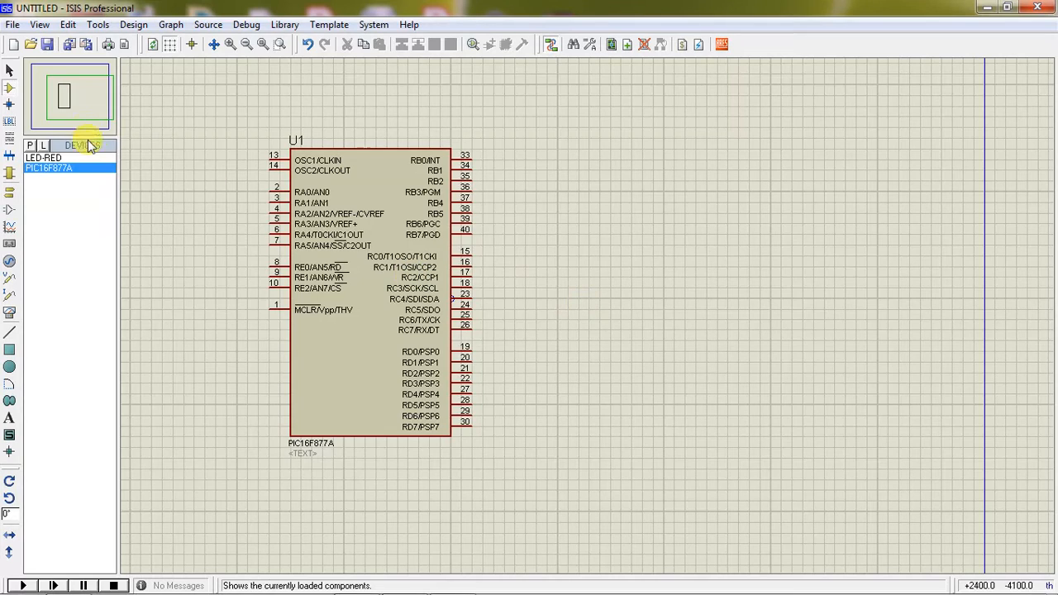
# Select LED-RED and place LEDs D1–D8 in a column beside the PIC16F877A.
pyautogui.click(48, 158)
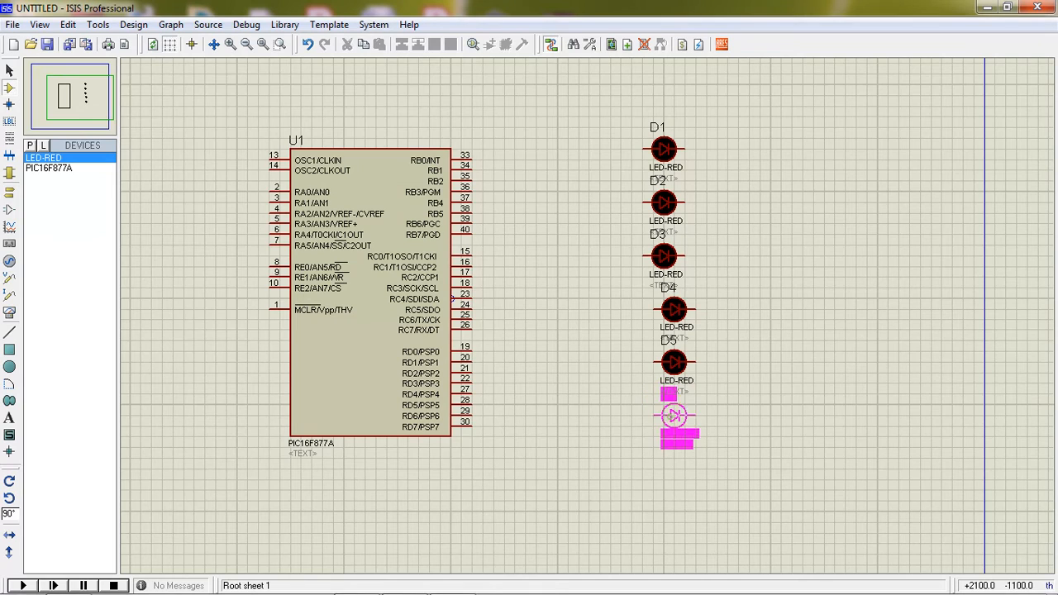
pyautogui.click(674, 458)
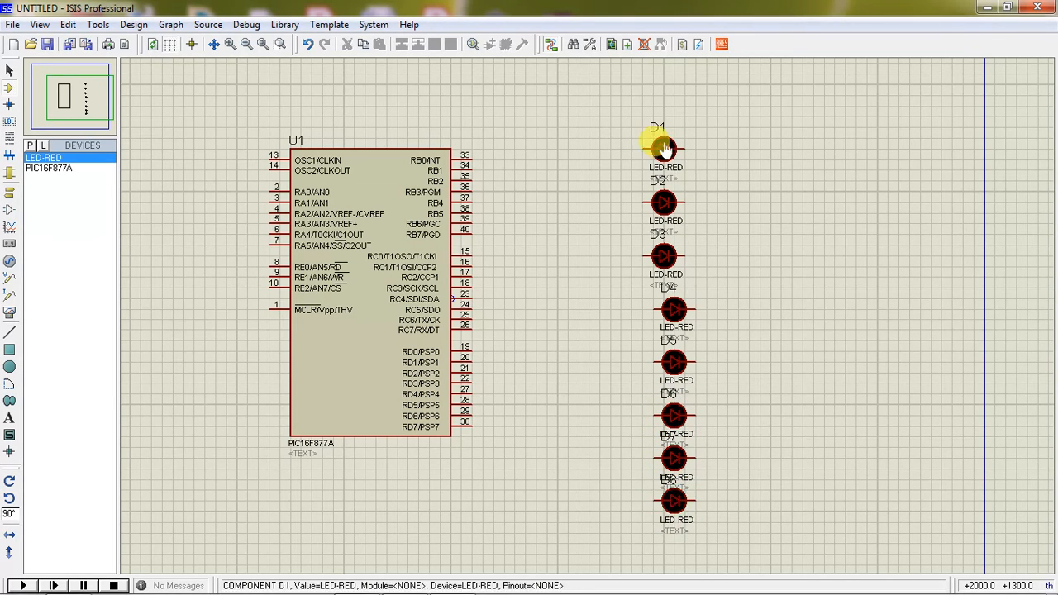
# Draw wires from RB0–RB7 (pins 33–40) to the anodes of LEDs D1–D8.
pyautogui.moveTo(666, 149); pyautogui.dragTo(474, 153)
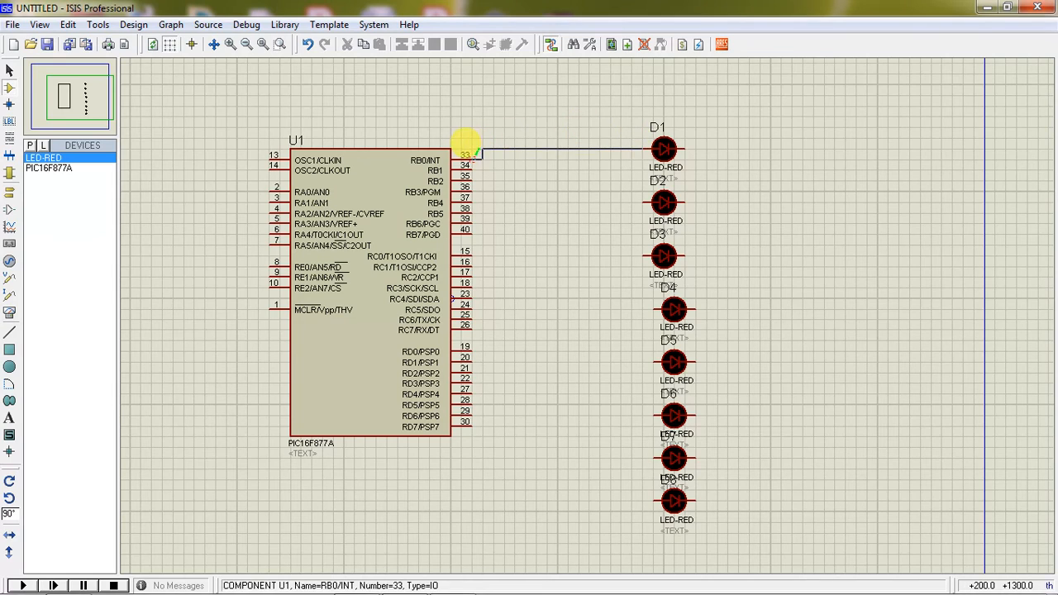
pyautogui.moveTo(476, 155); pyautogui.dragTo(636, 194)
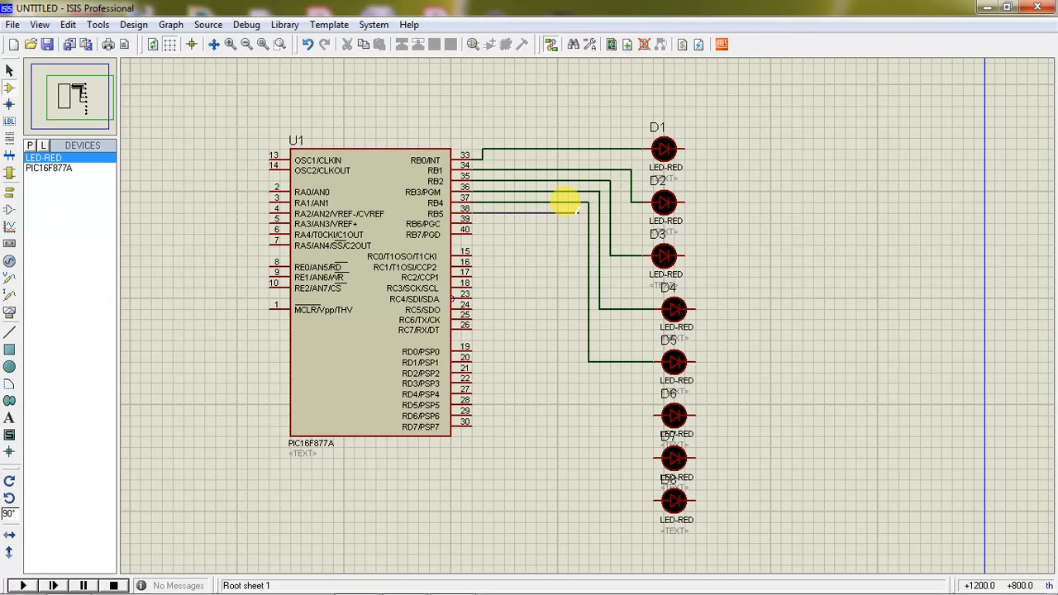
pyautogui.moveTo(566, 201); pyautogui.dragTo(631, 398)
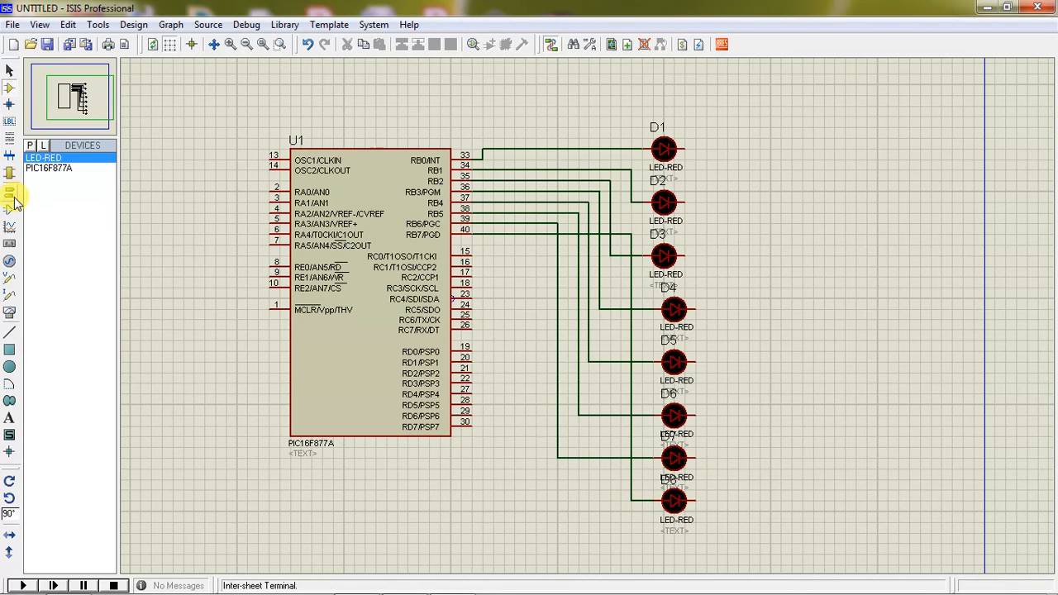
# Switch to Terminals Mode to add a GROUND terminal for the LED cathodes.
pyautogui.click(11, 210)
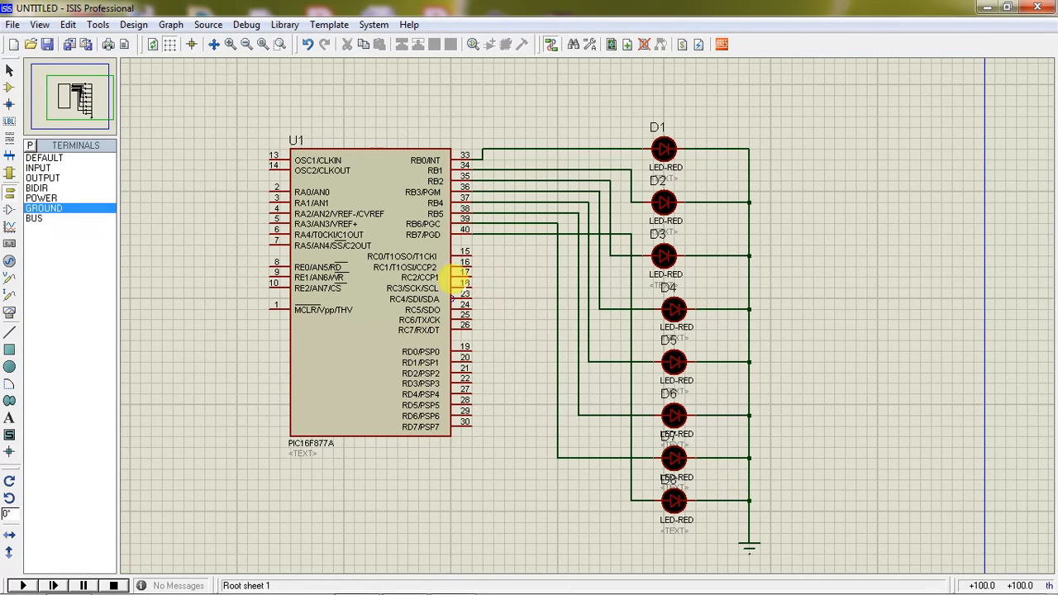
# Set U1's Program File to D:\PIC\ledsformations.hex and run the simulation.
pyautogui.doubleClick(367, 298)
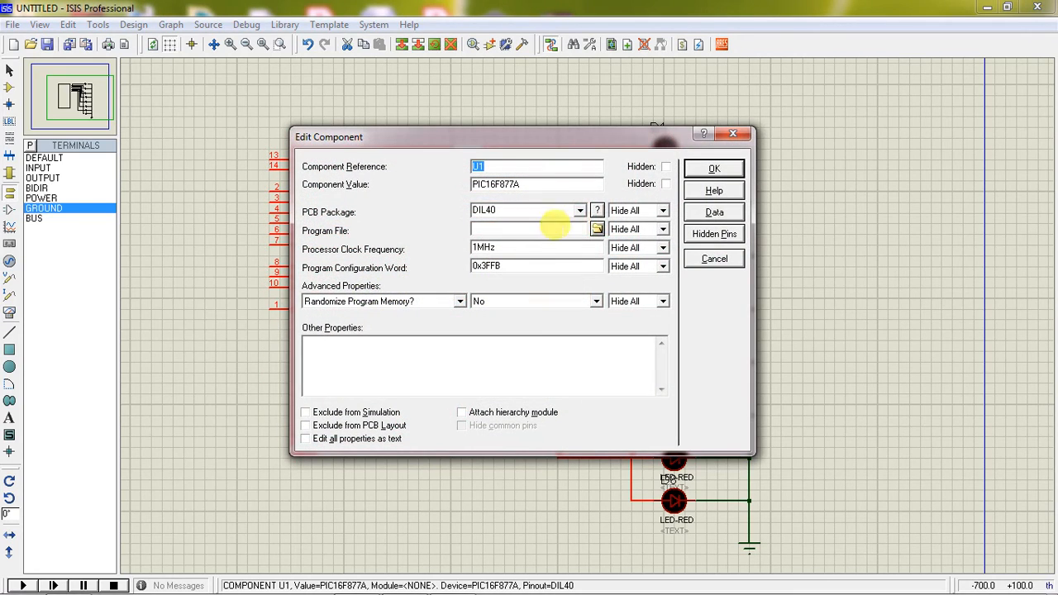
pyautogui.click(597, 229)
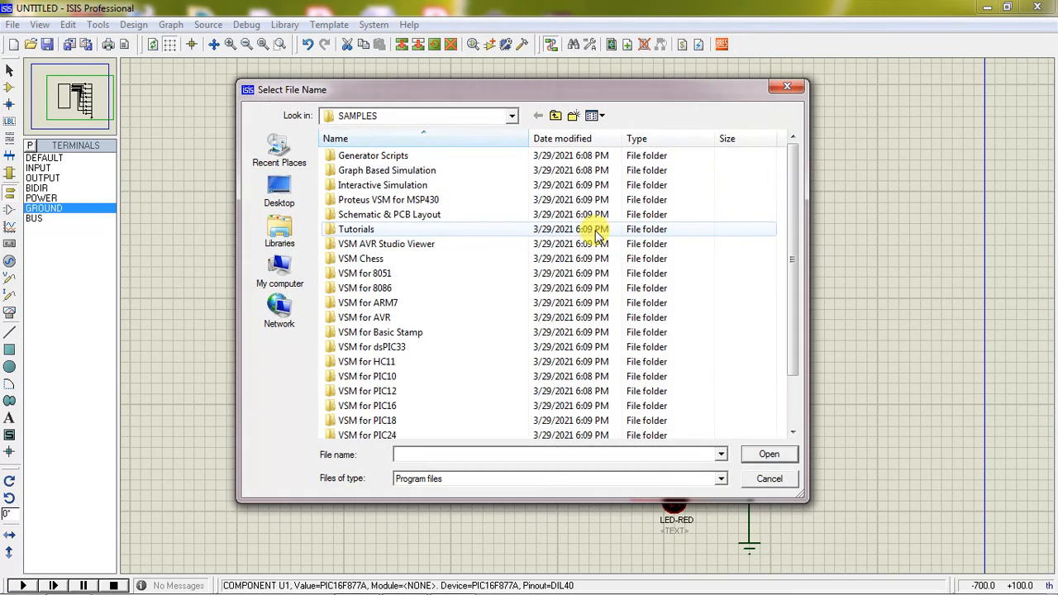
pyautogui.click(280, 273)
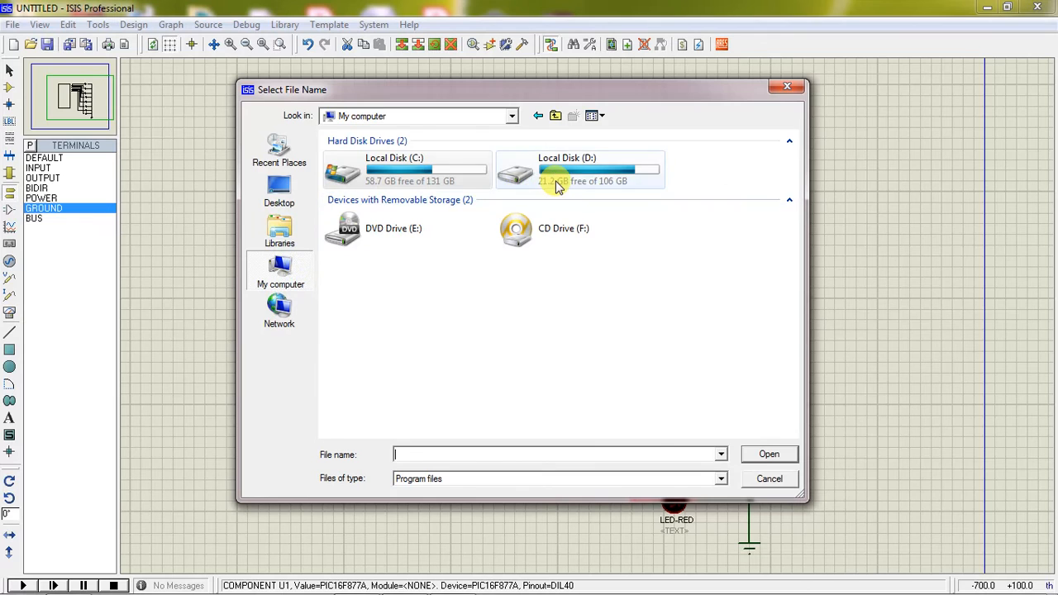
pyautogui.doubleClick(578, 170)
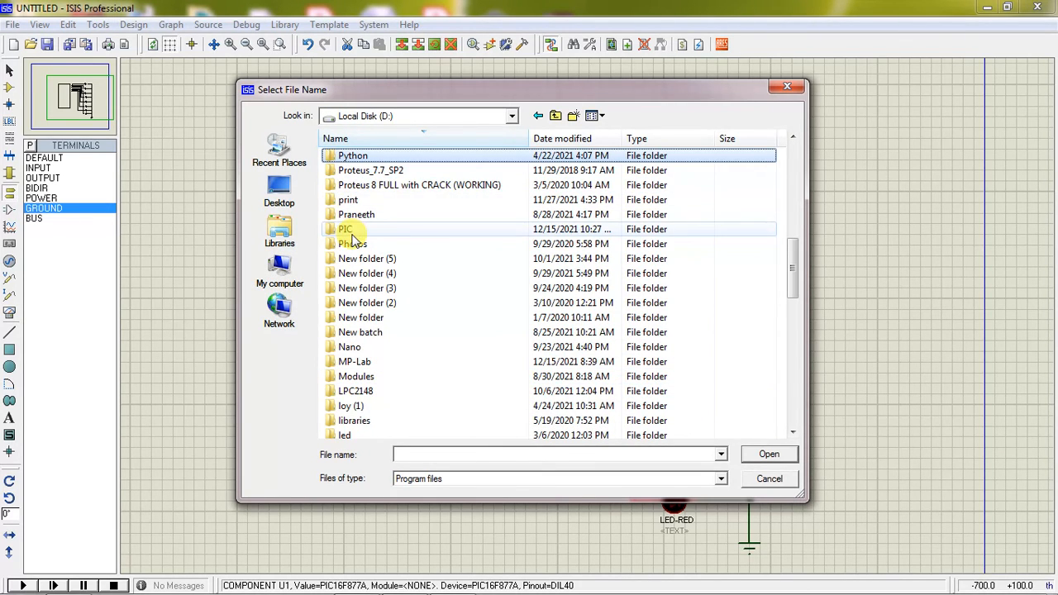
pyautogui.doubleClick(345, 229)
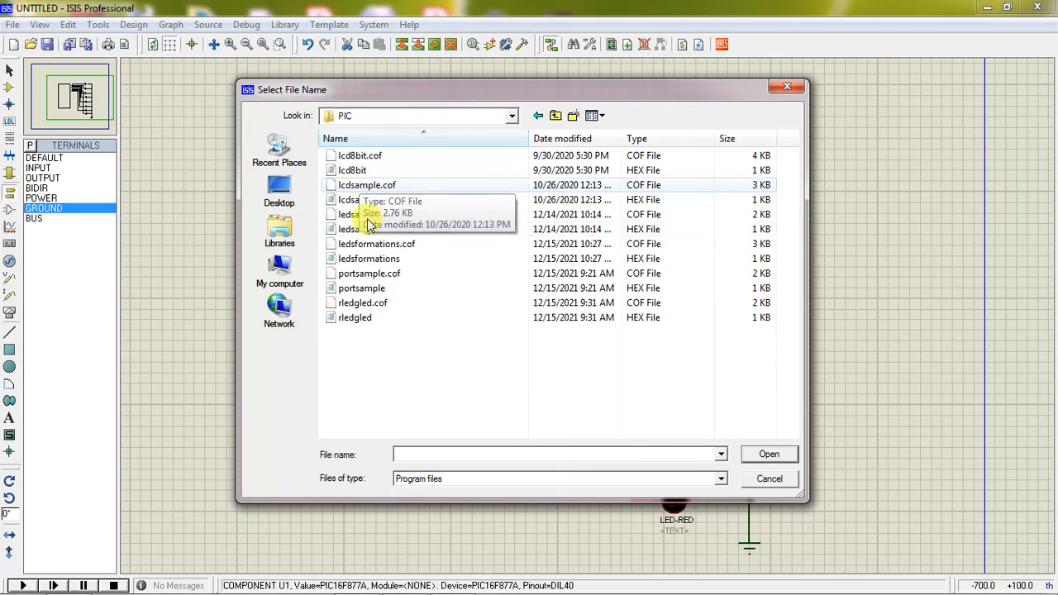
pyautogui.click(376, 244)
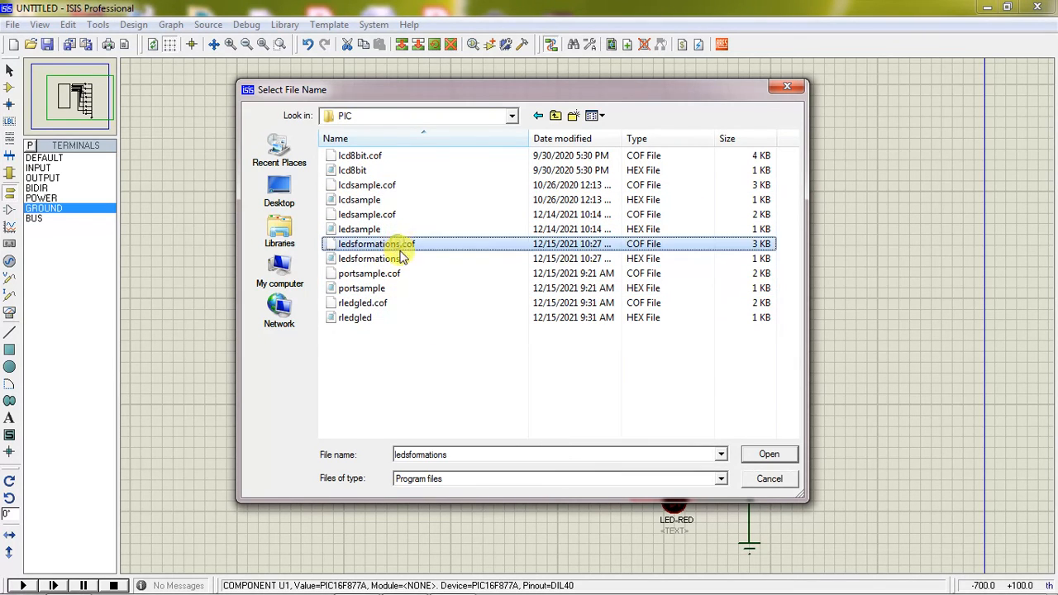
pyautogui.click(376, 259)
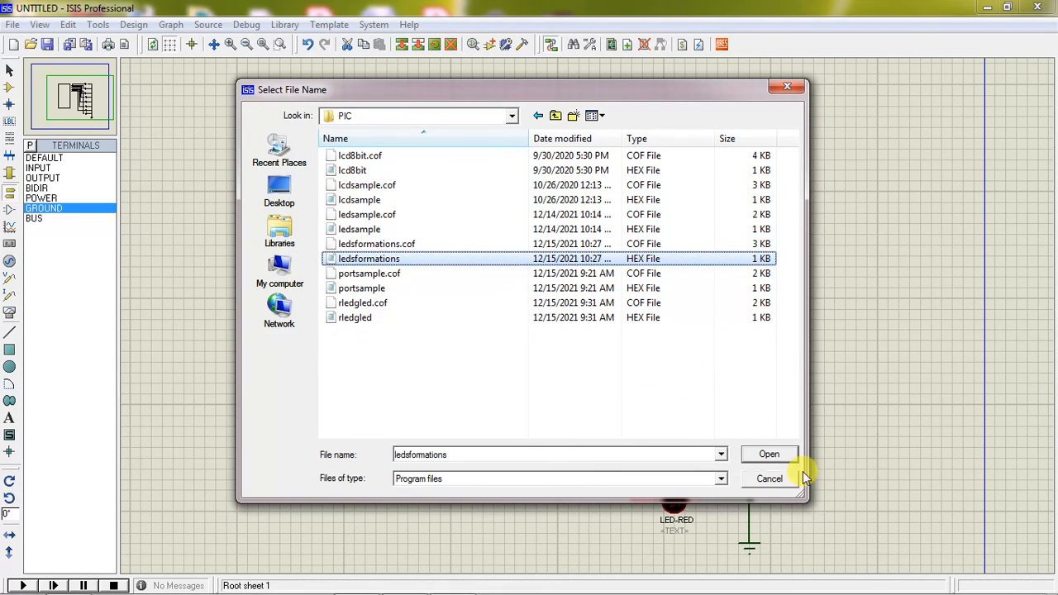
pyautogui.click(769, 454)
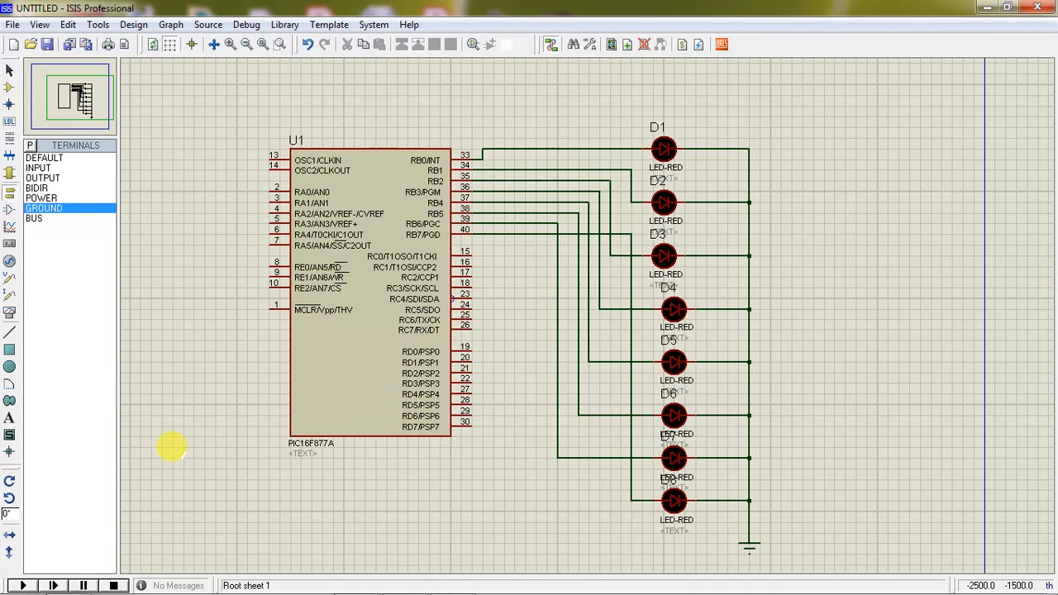
pyautogui.click(22, 585)
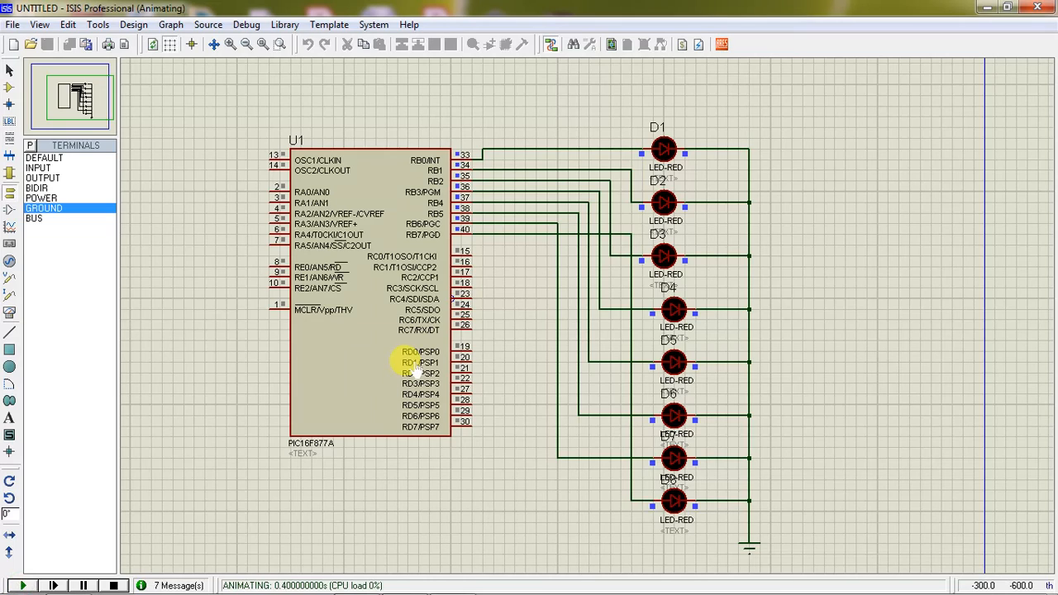